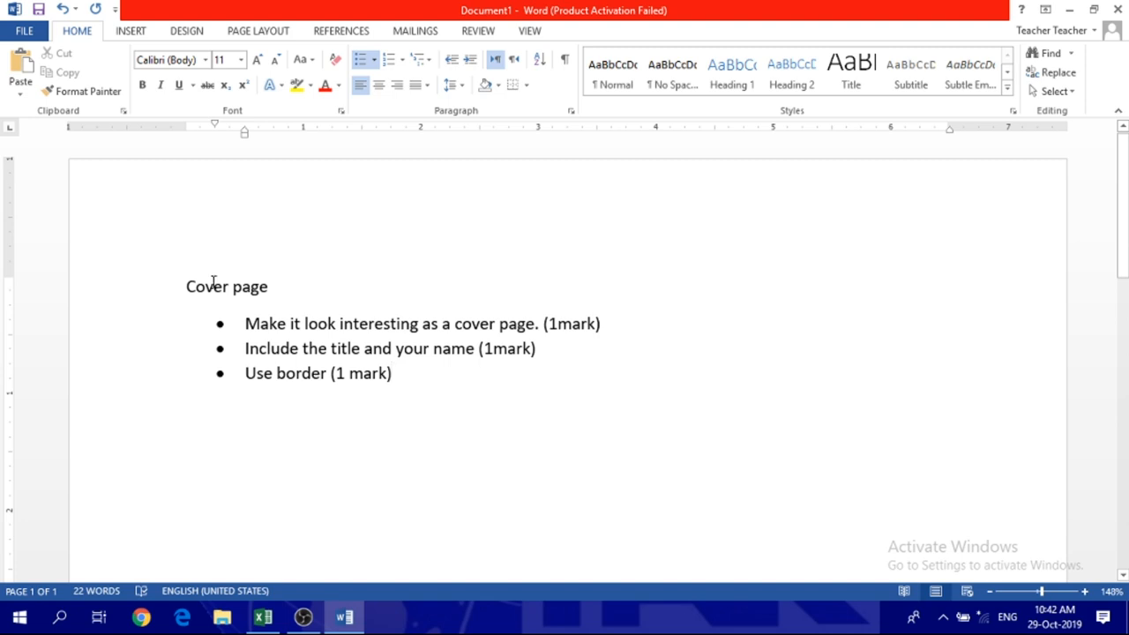
Select text at the start of the second bullet in the cover-page checklist
double_click(226, 286)
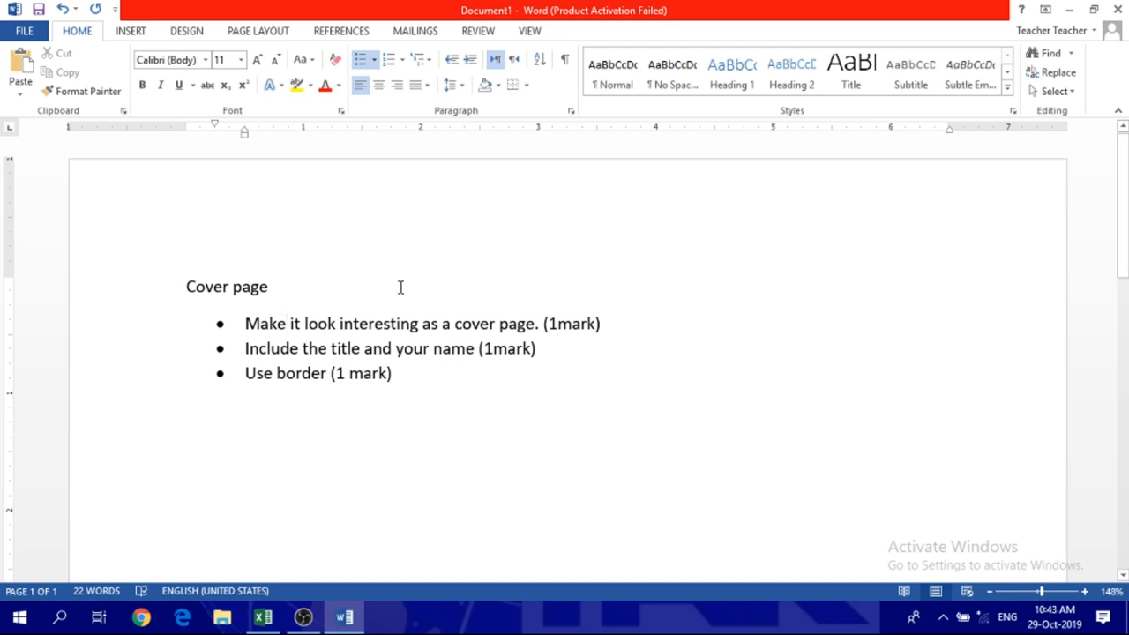
click(286, 325)
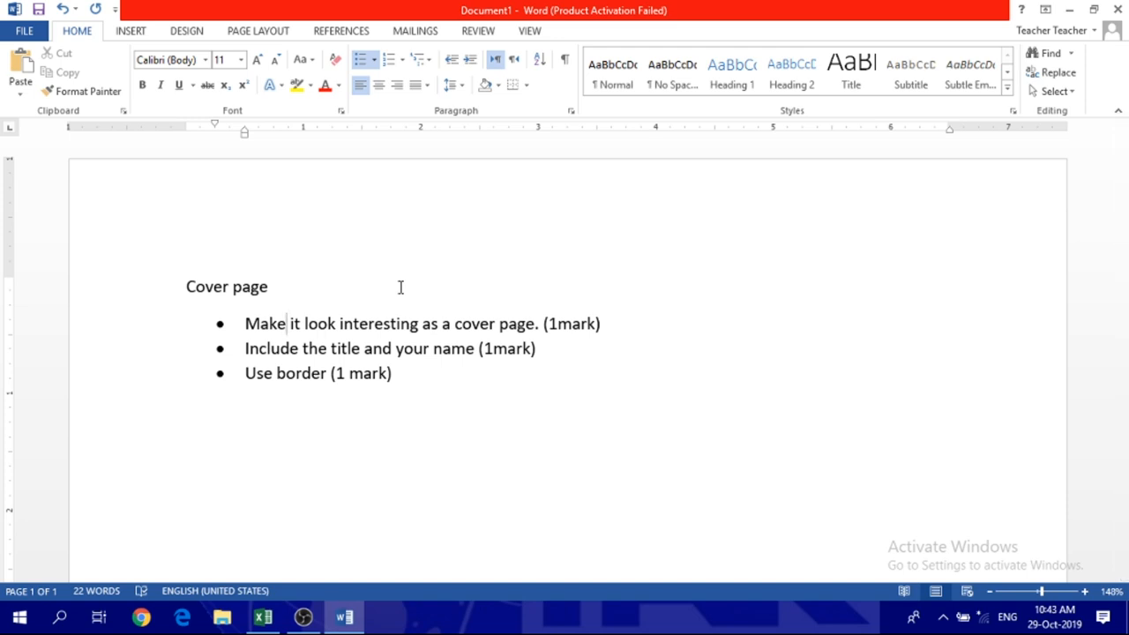
mouse_move(420, 469)
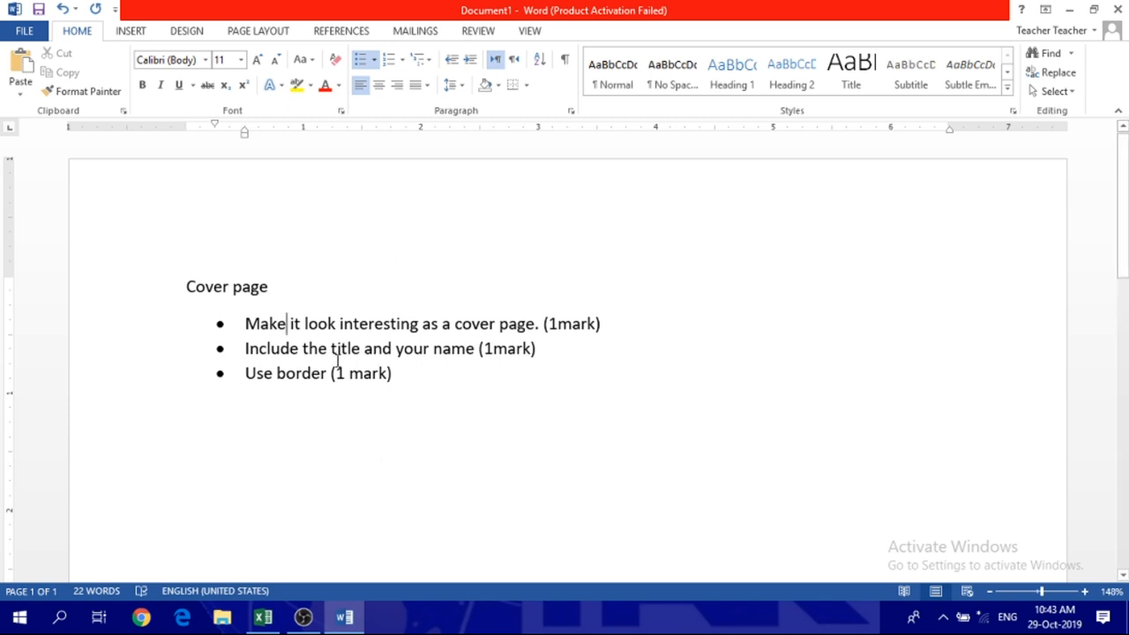
drag(245, 350, 392, 349)
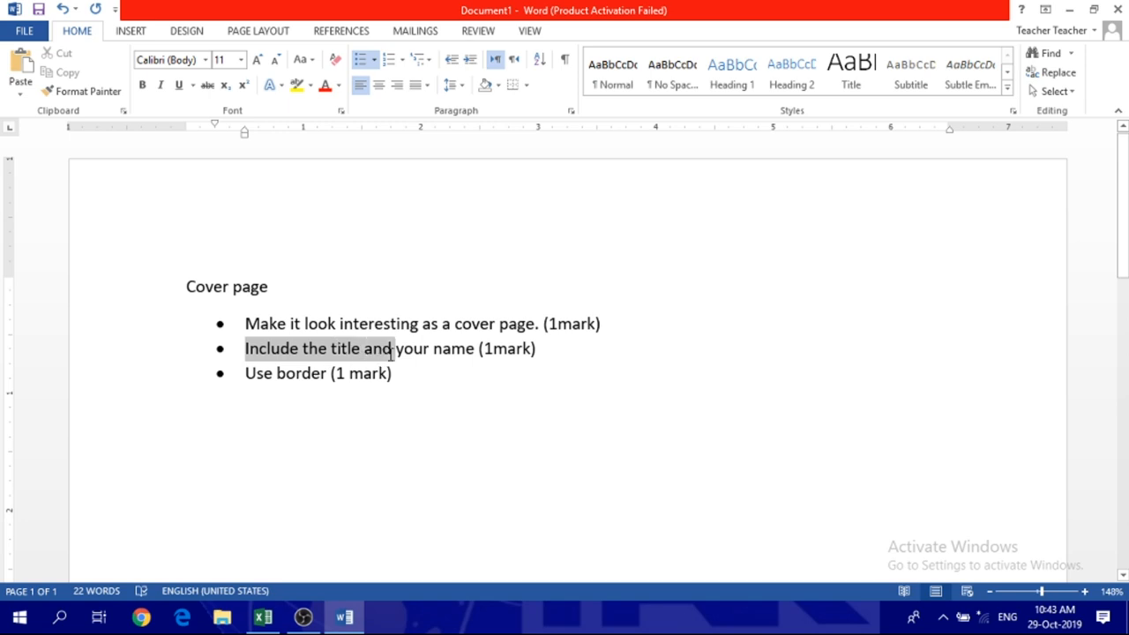
click(356, 324)
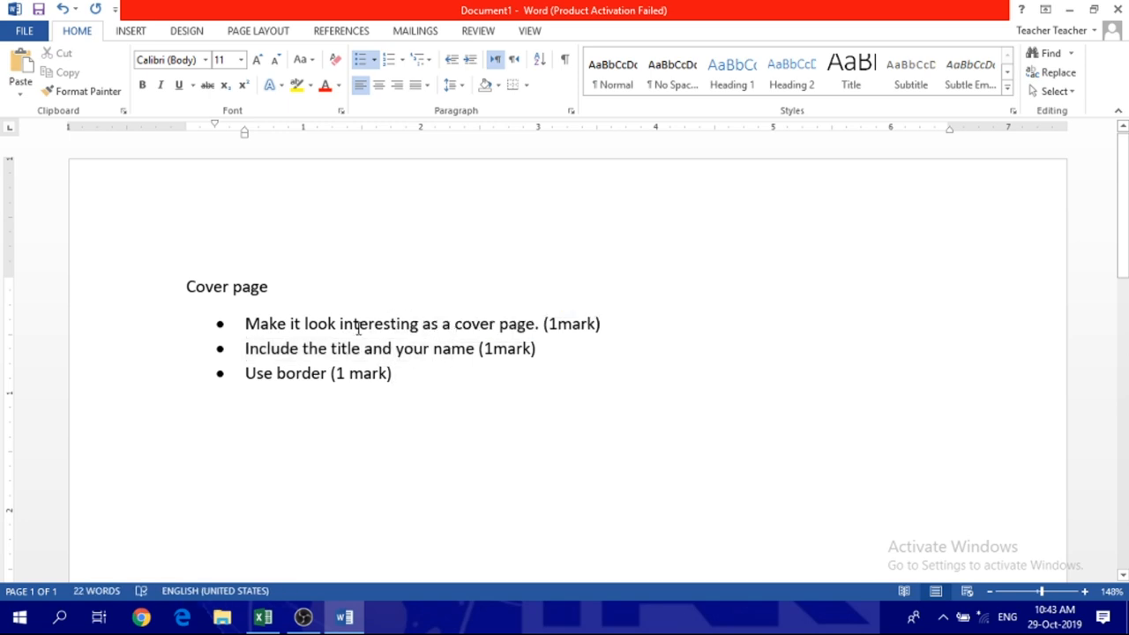
drag(340, 324, 455, 324)
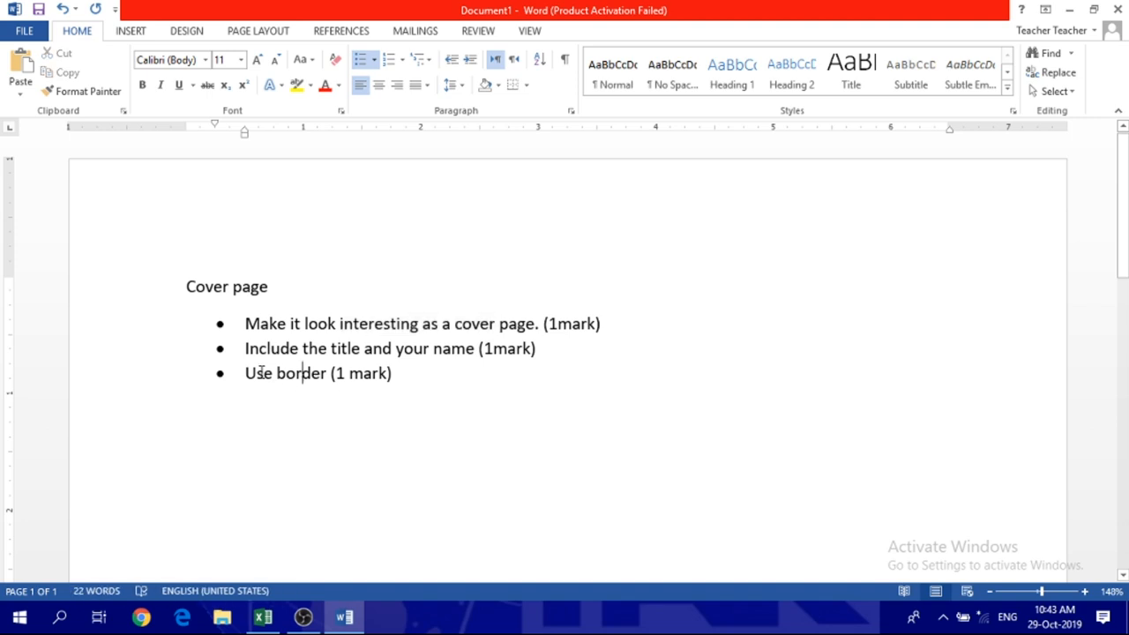
mouse_move(502, 324)
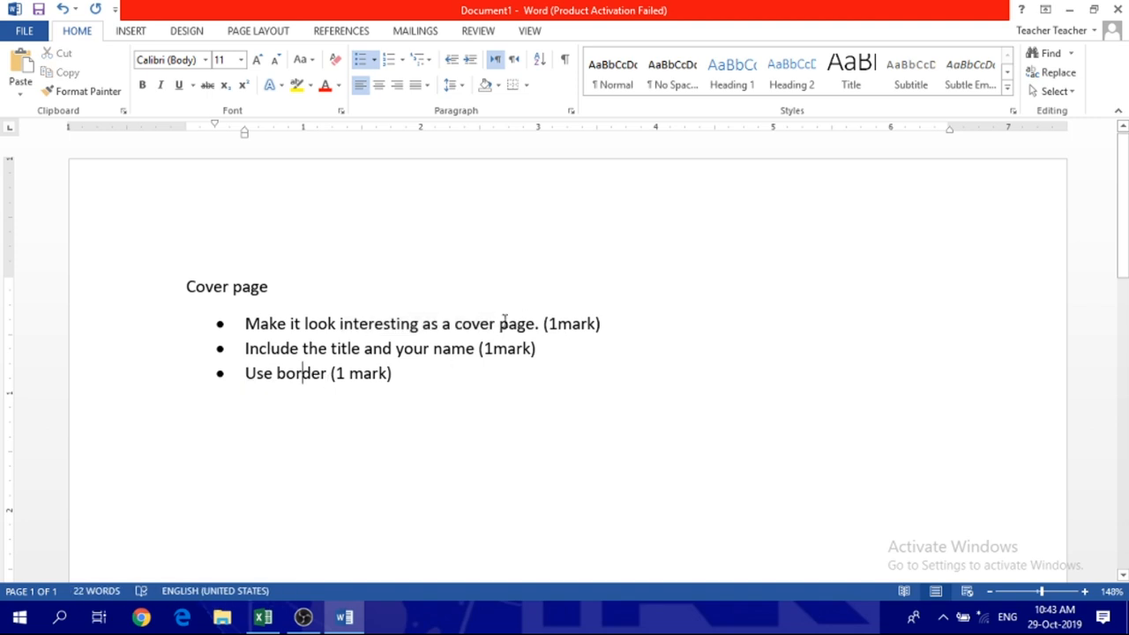
mouse_move(307, 171)
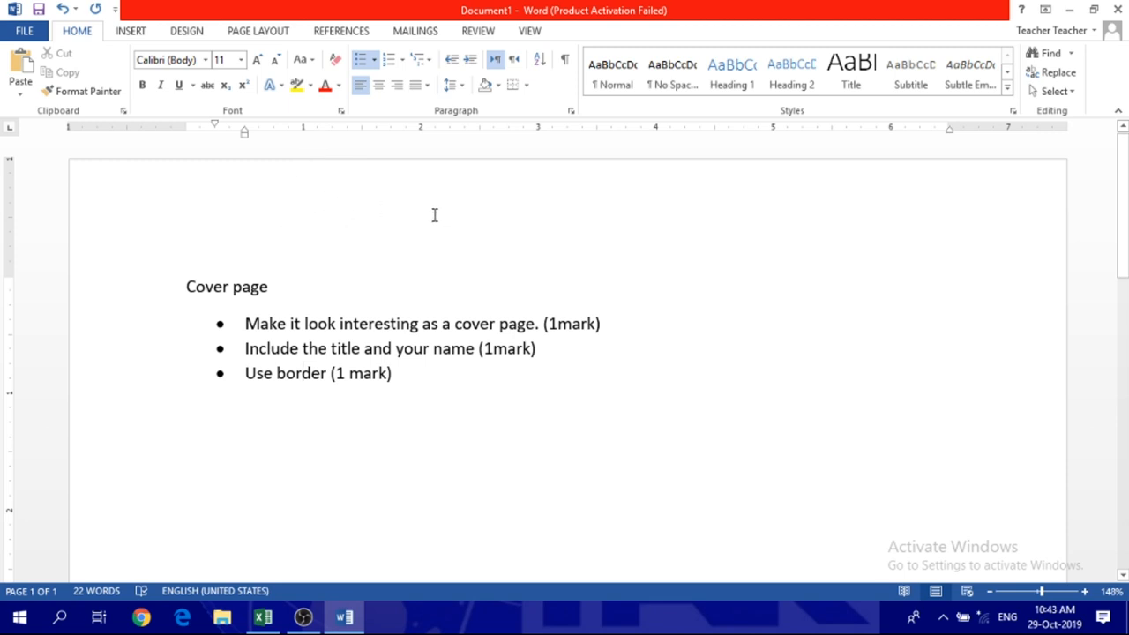
mouse_move(462, 219)
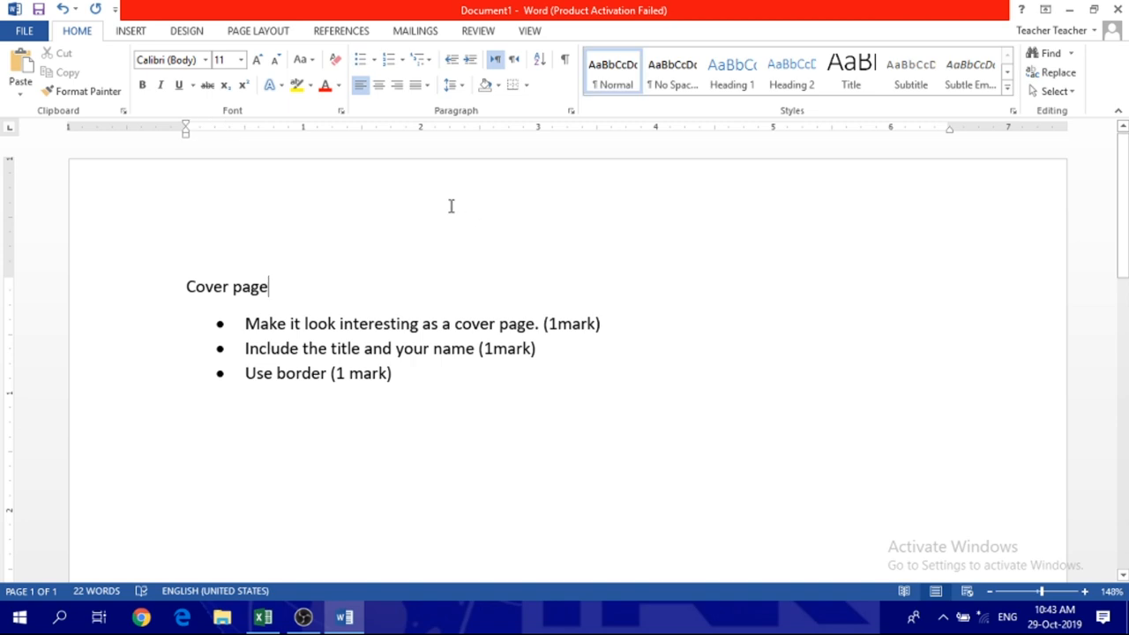
Add a page header reading "Your name – Yearbook Class name"
double_click(451, 211)
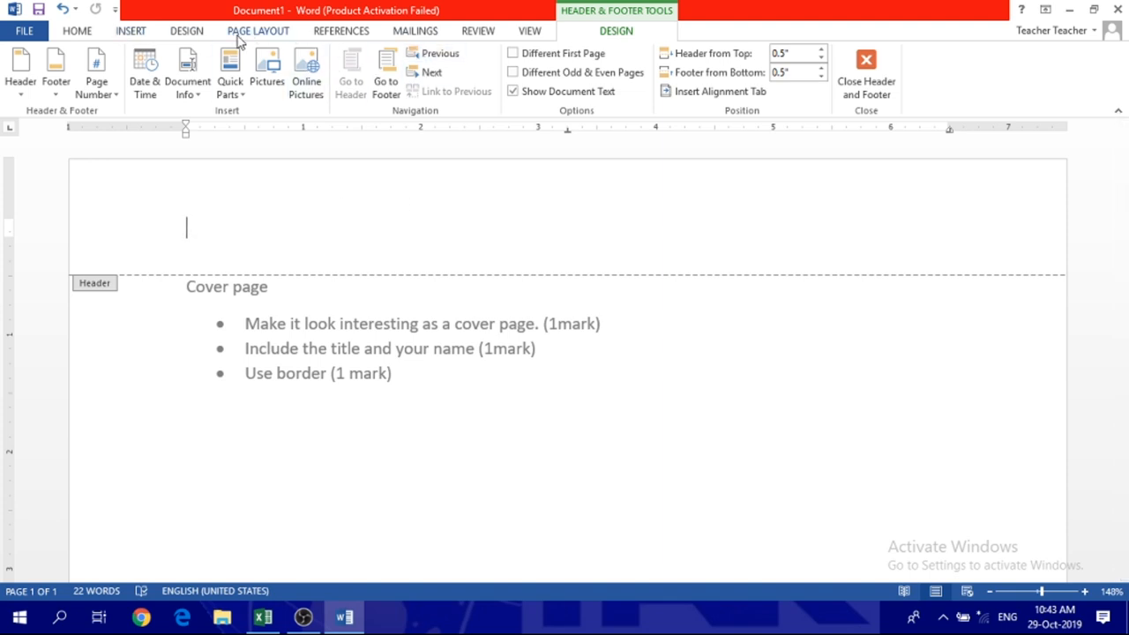
mouse_move(617, 160)
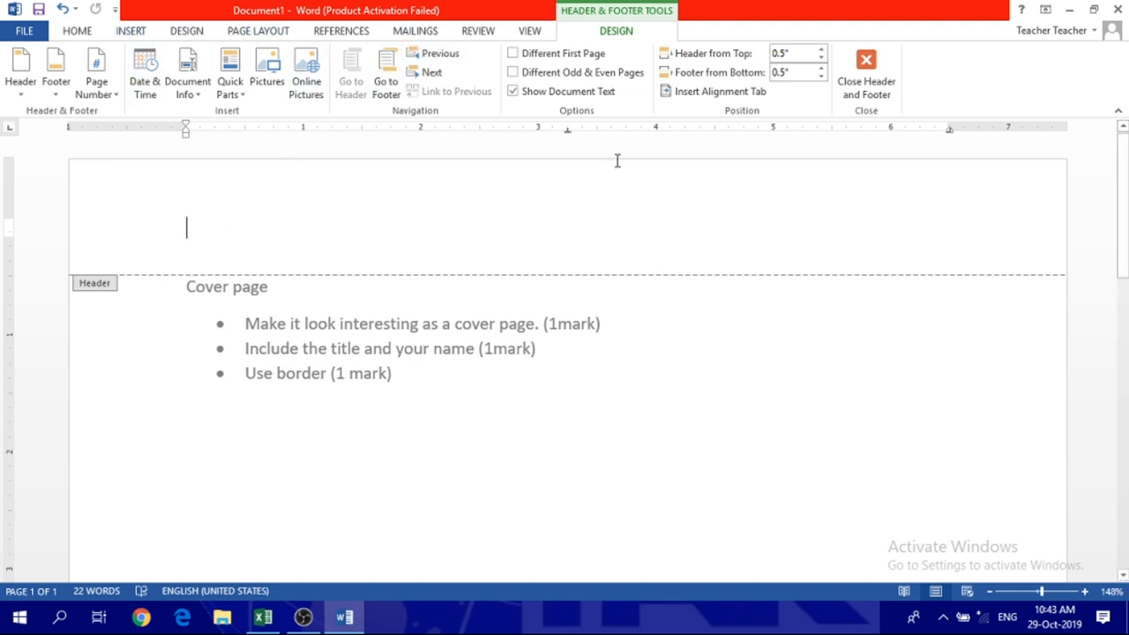
mouse_move(397, 212)
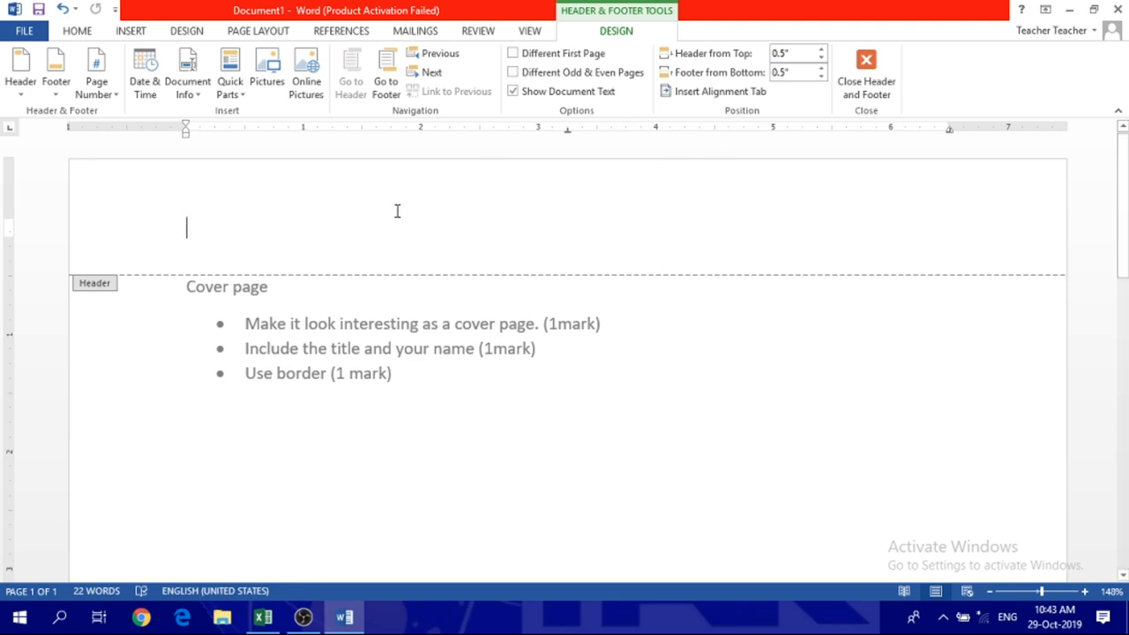
text(your)
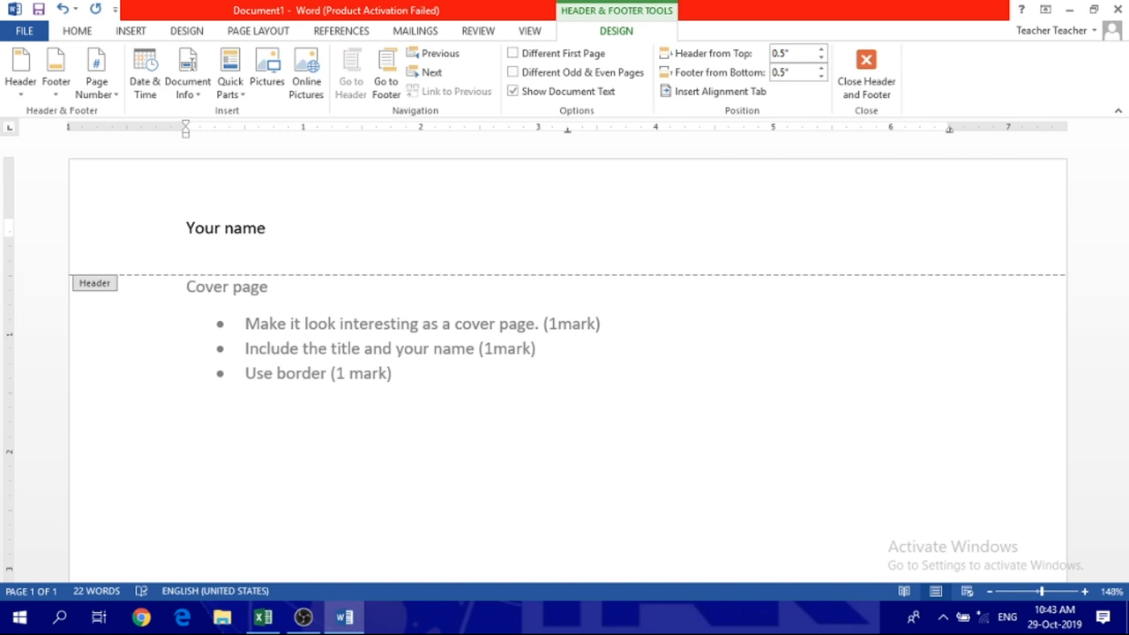
text(-)
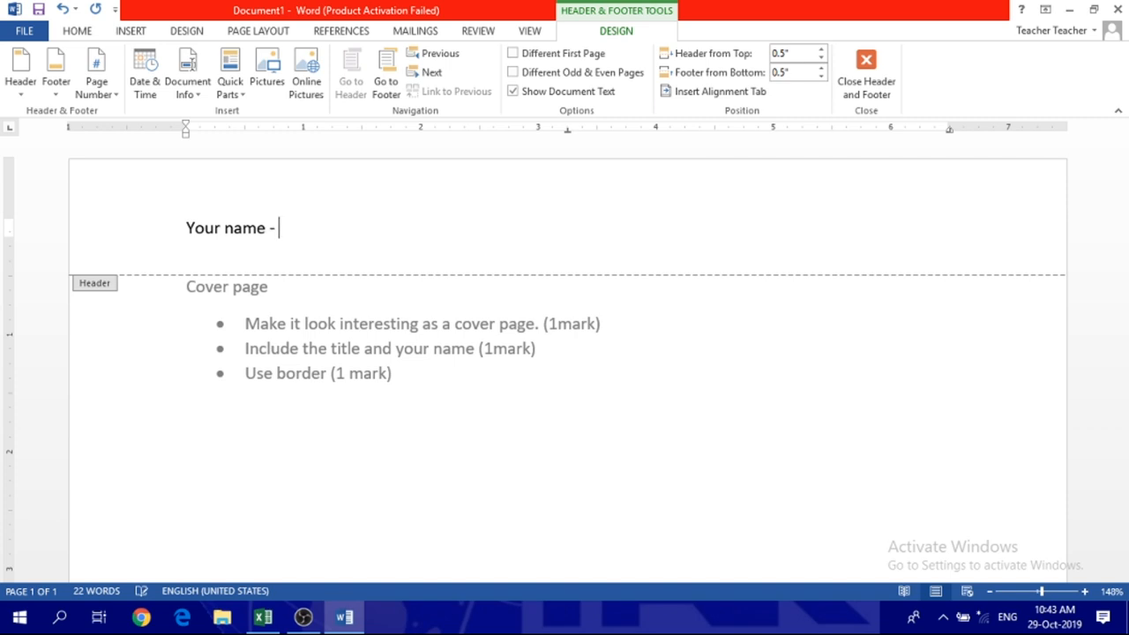
text(y)
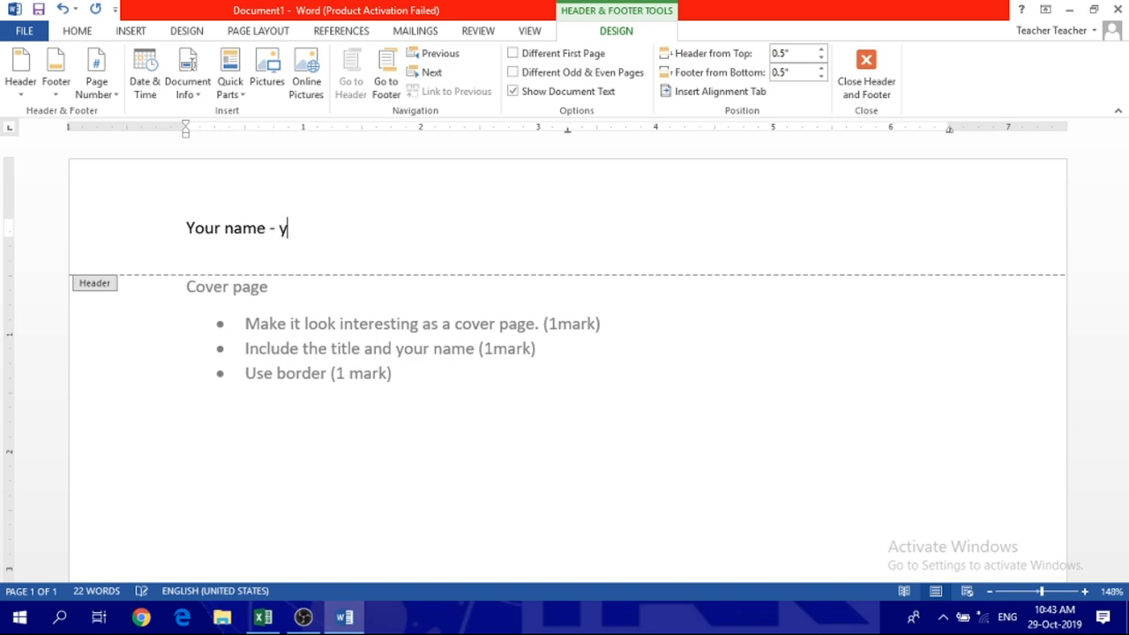
text(ear)
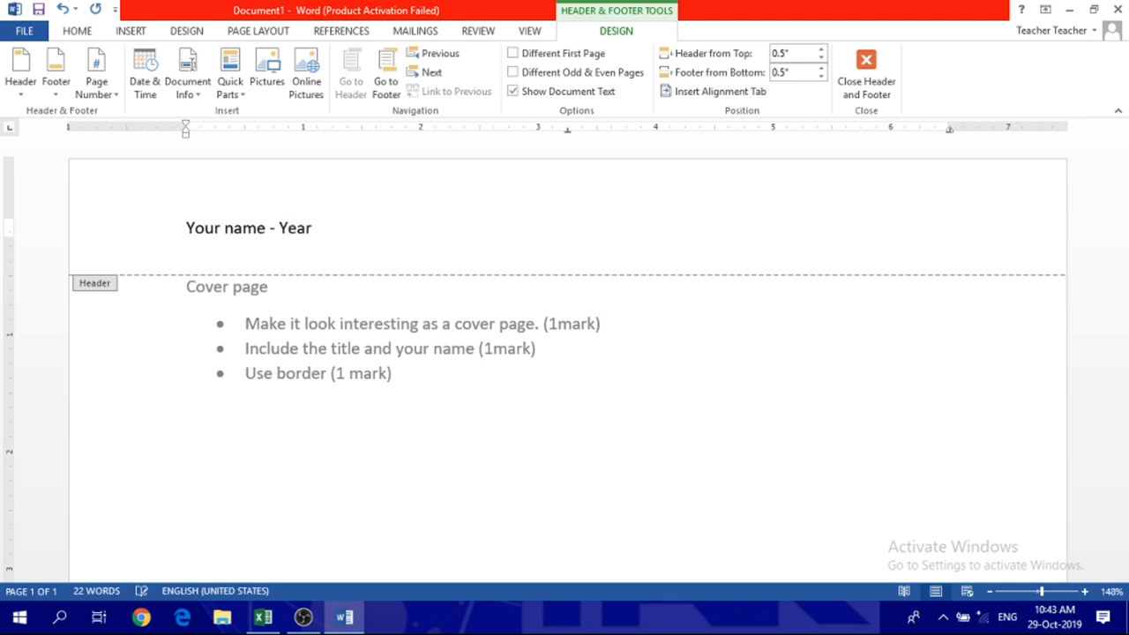
text(book)
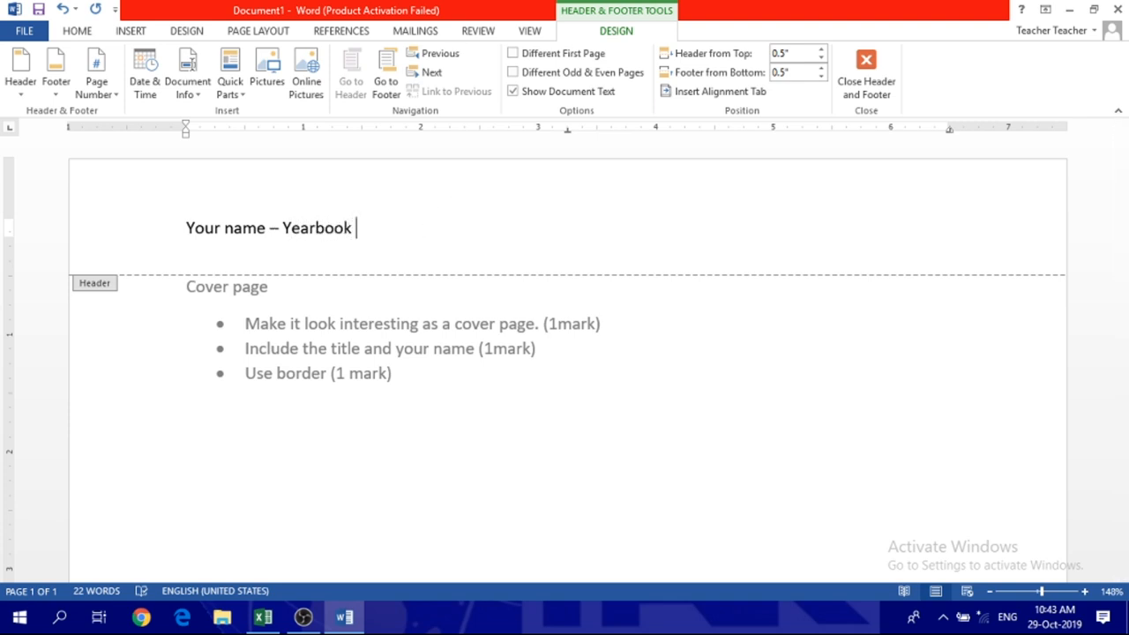
text(Class na)
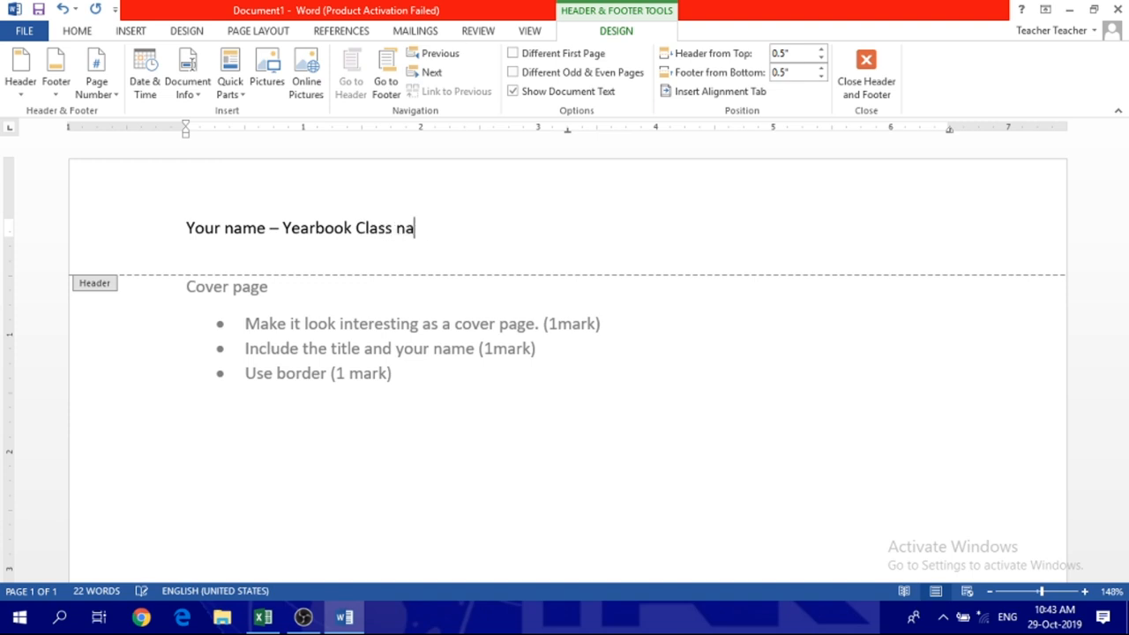
text(me)
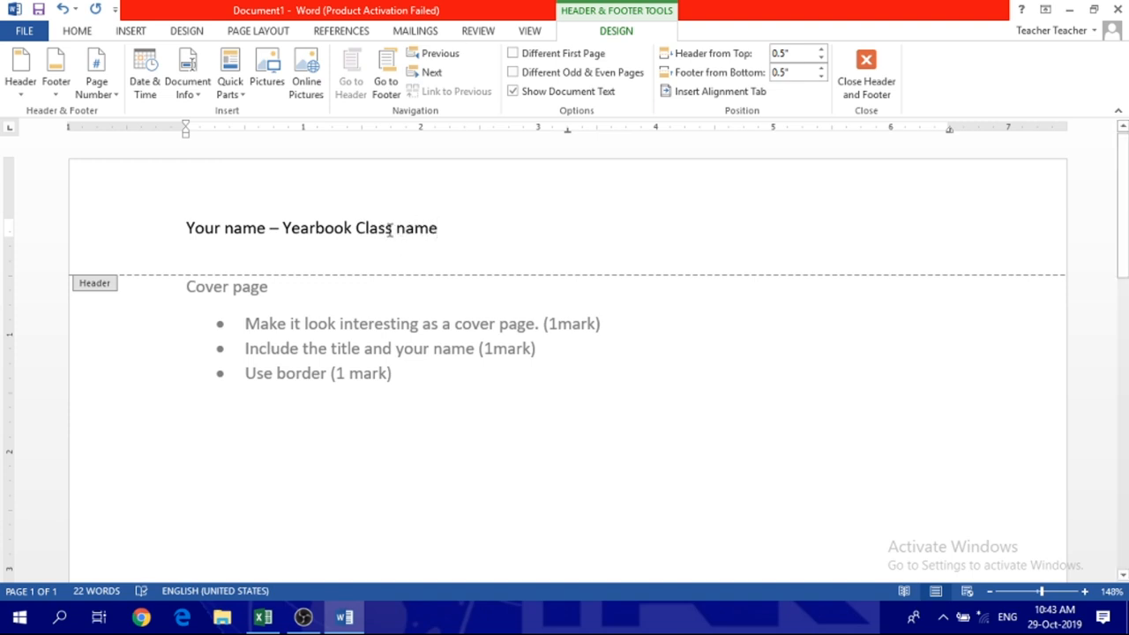
click(438, 227)
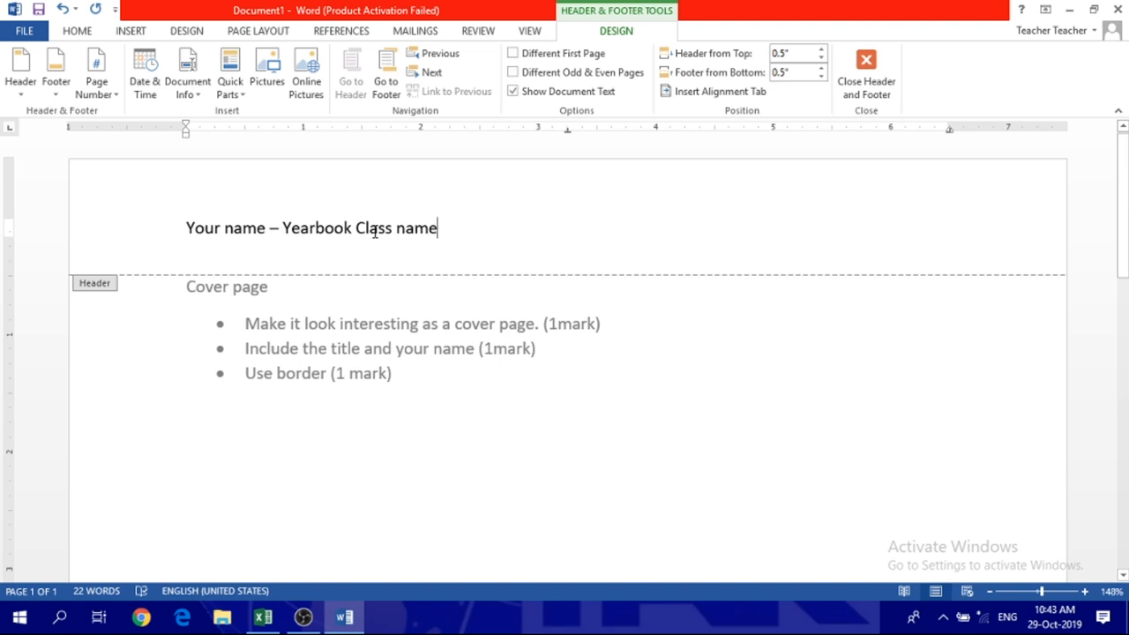
mouse_move(367, 316)
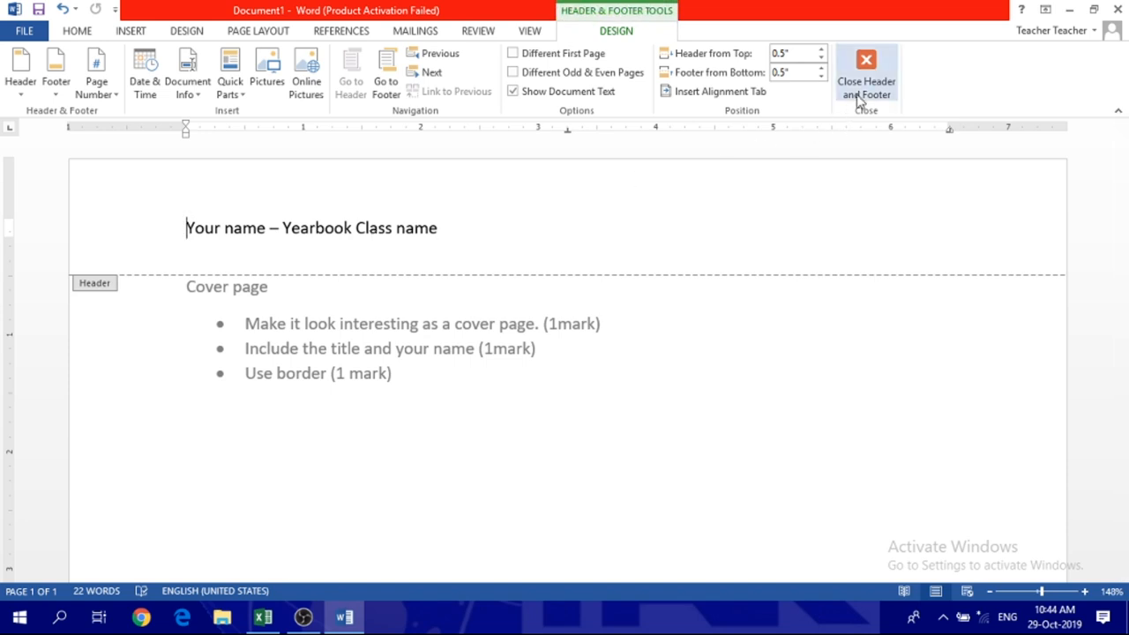
mouse_move(865, 74)
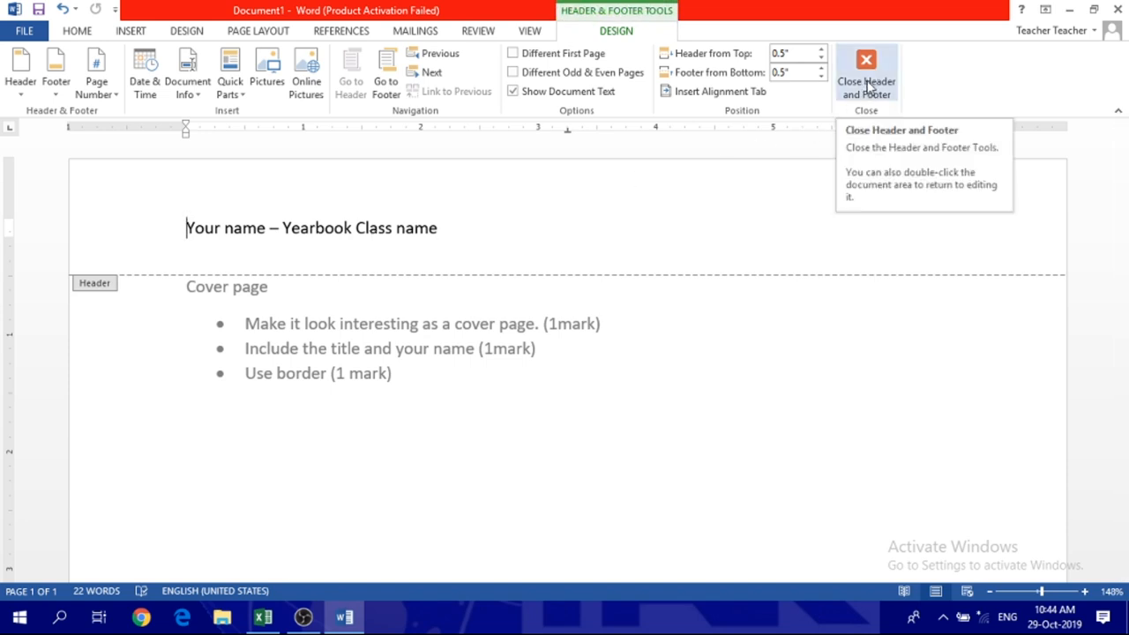
Insert a Plain Number 2 page number centred at the bottom and return to the body text
click(865, 74)
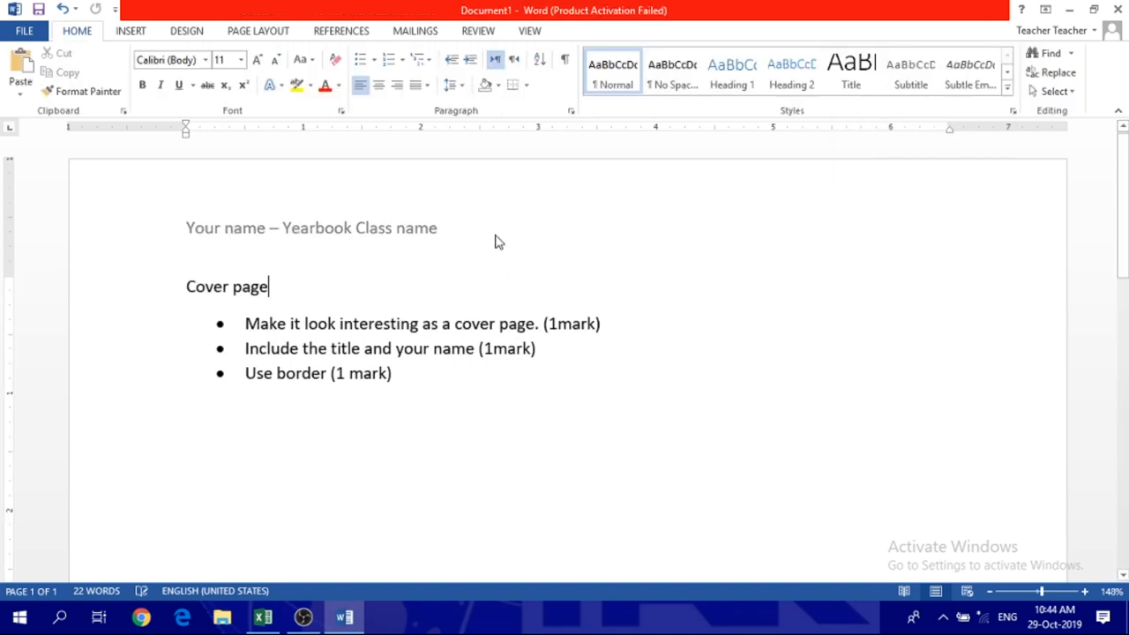
mouse_move(120, 120)
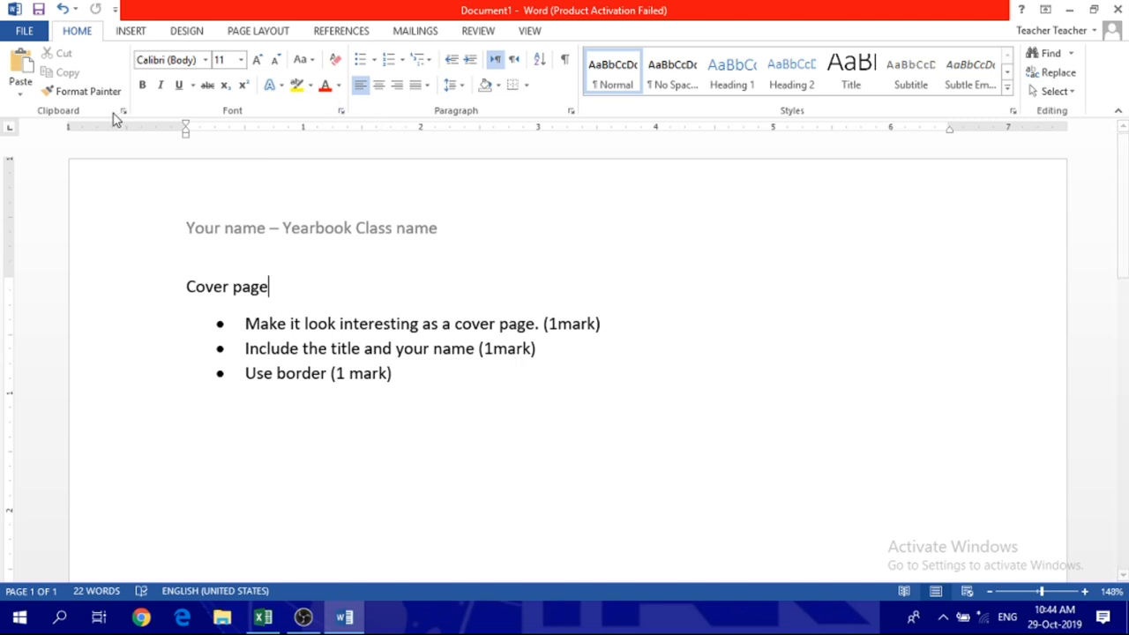
click(131, 30)
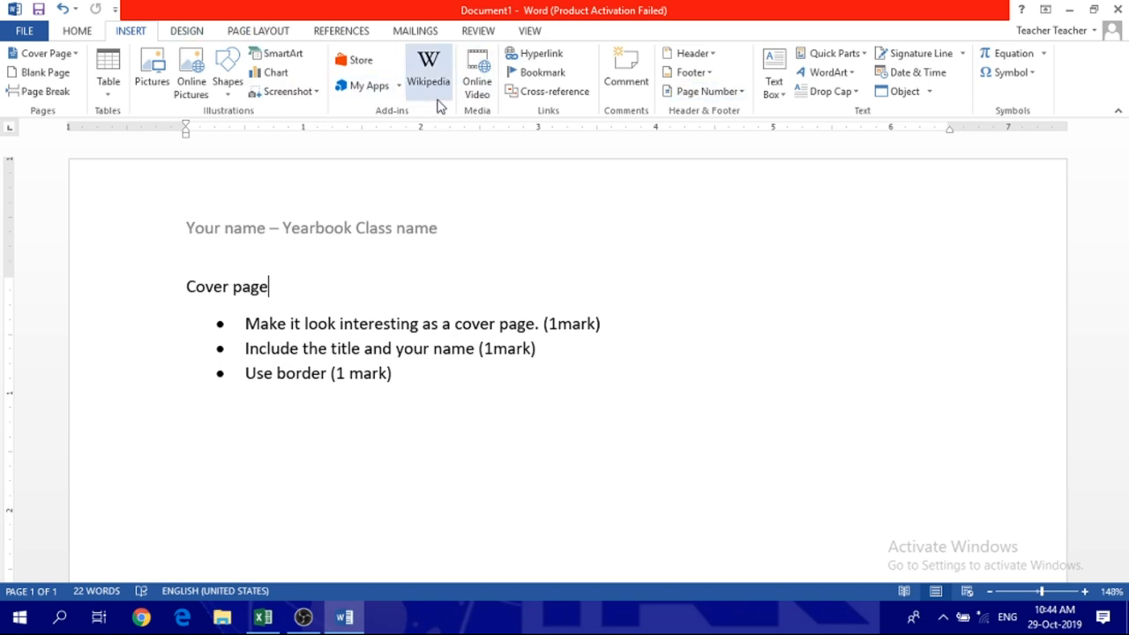
click(707, 92)
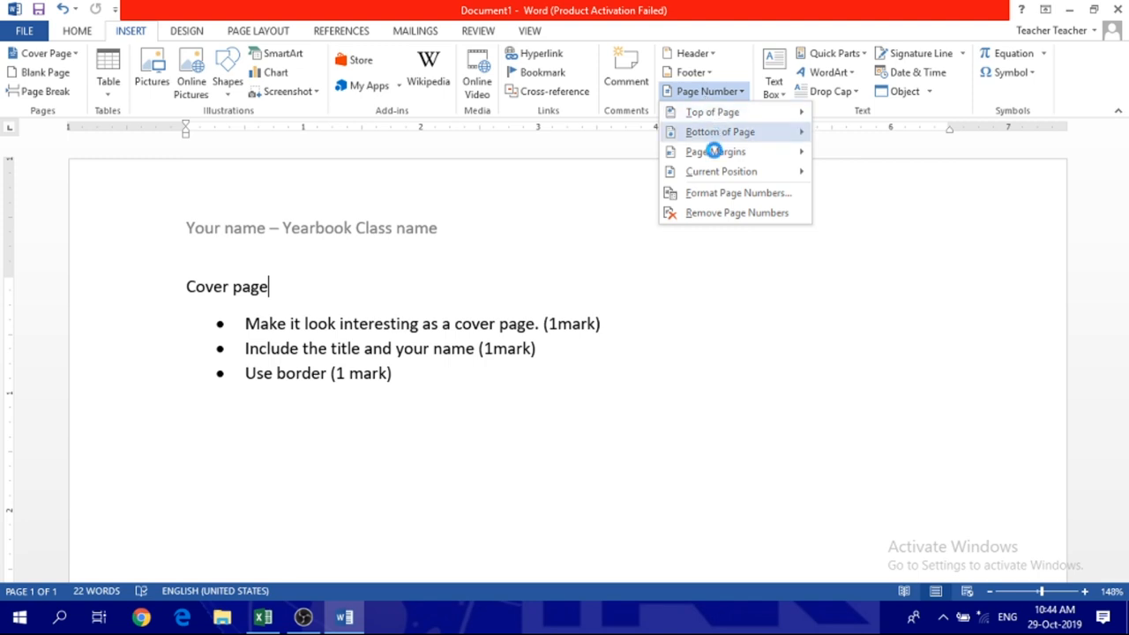
click(716, 152)
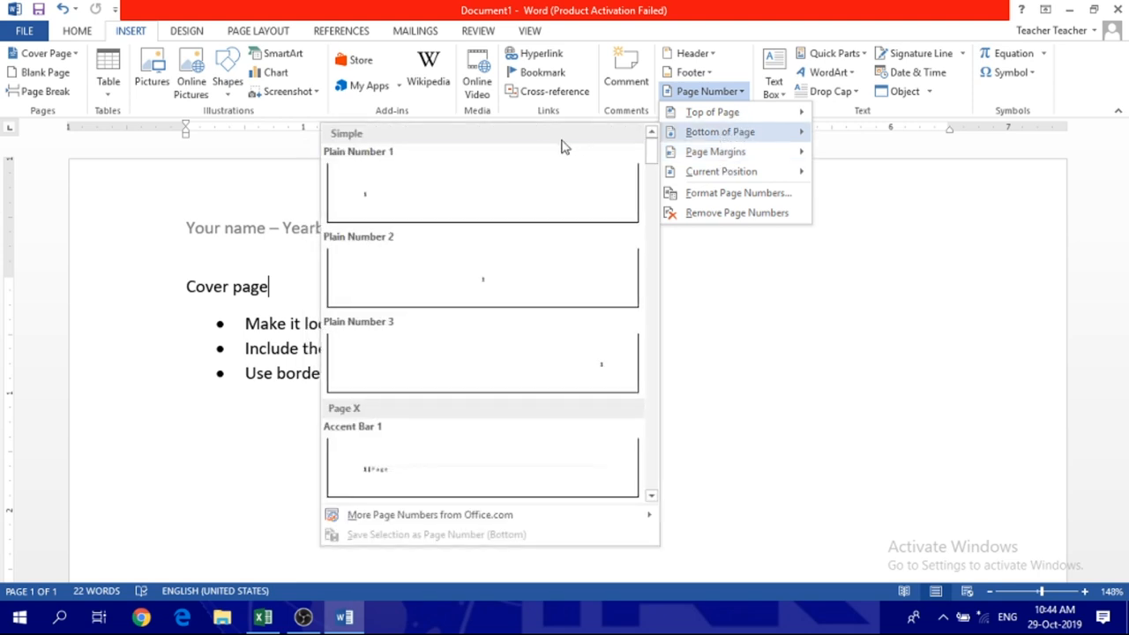
mouse_move(483, 279)
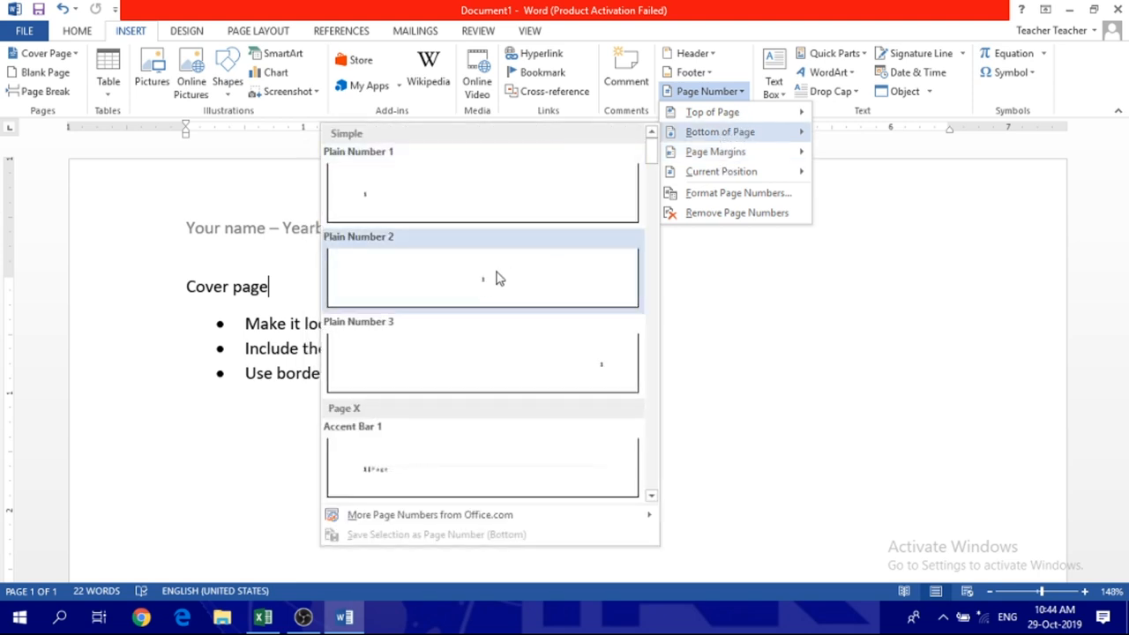
click(484, 278)
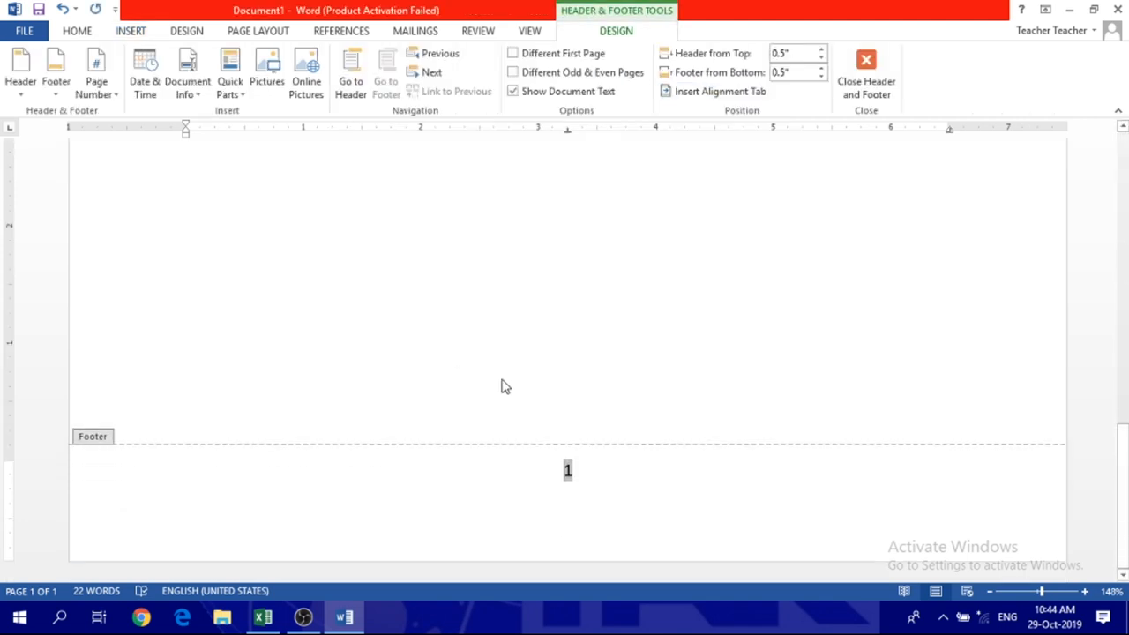
click(864, 74)
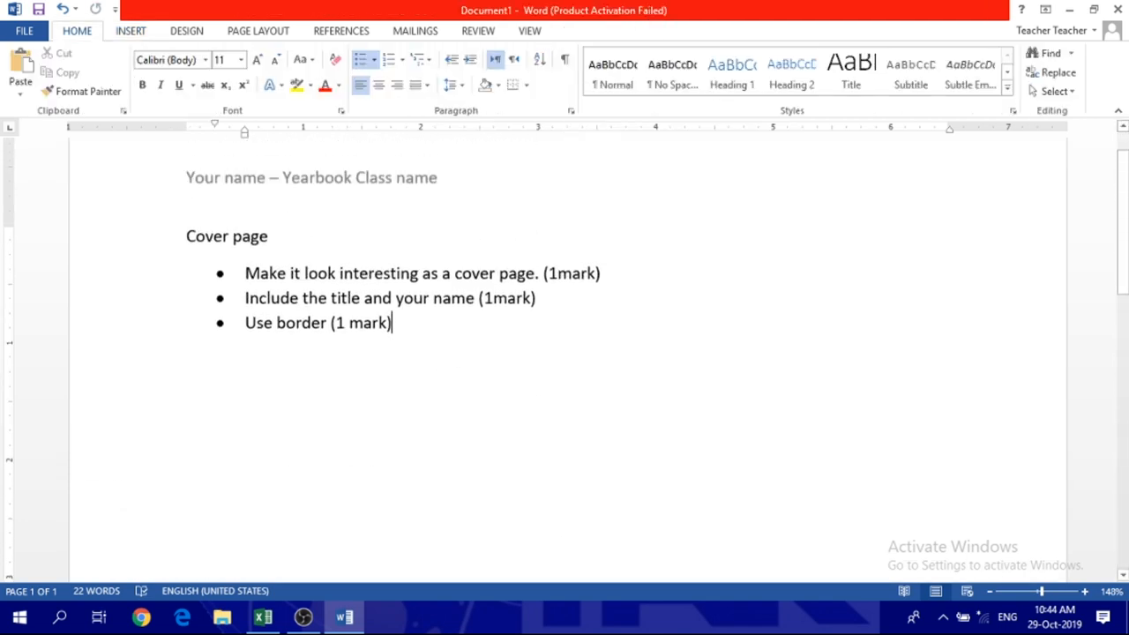
Add checklist bullets Header (1 mark) and Footer (1mark)
text(head)
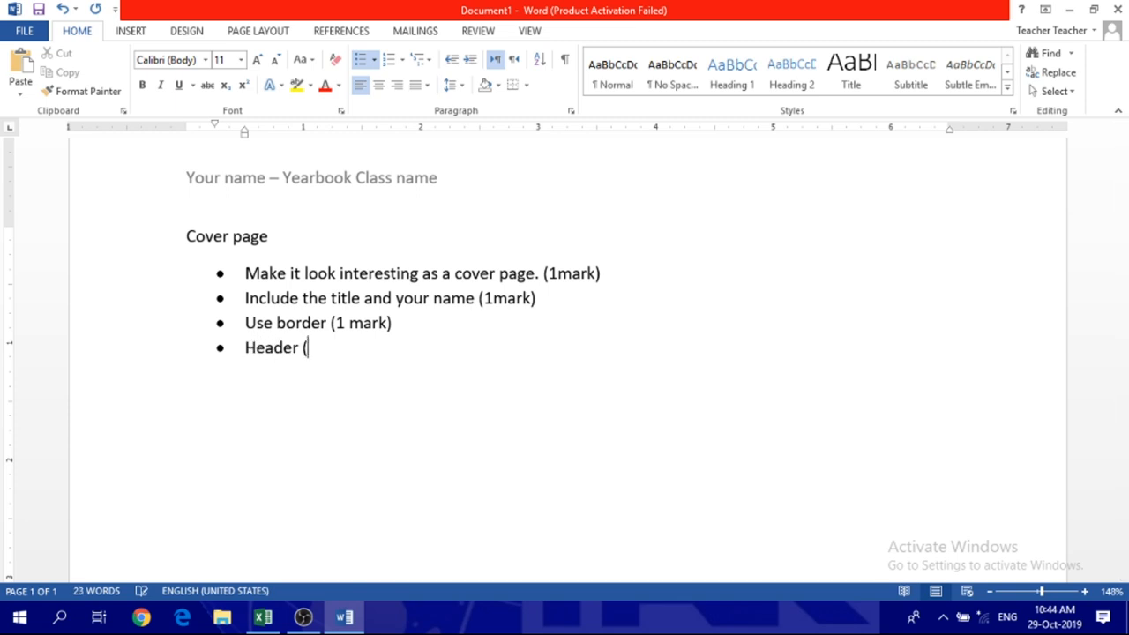
text(1 mark))
text(fo)
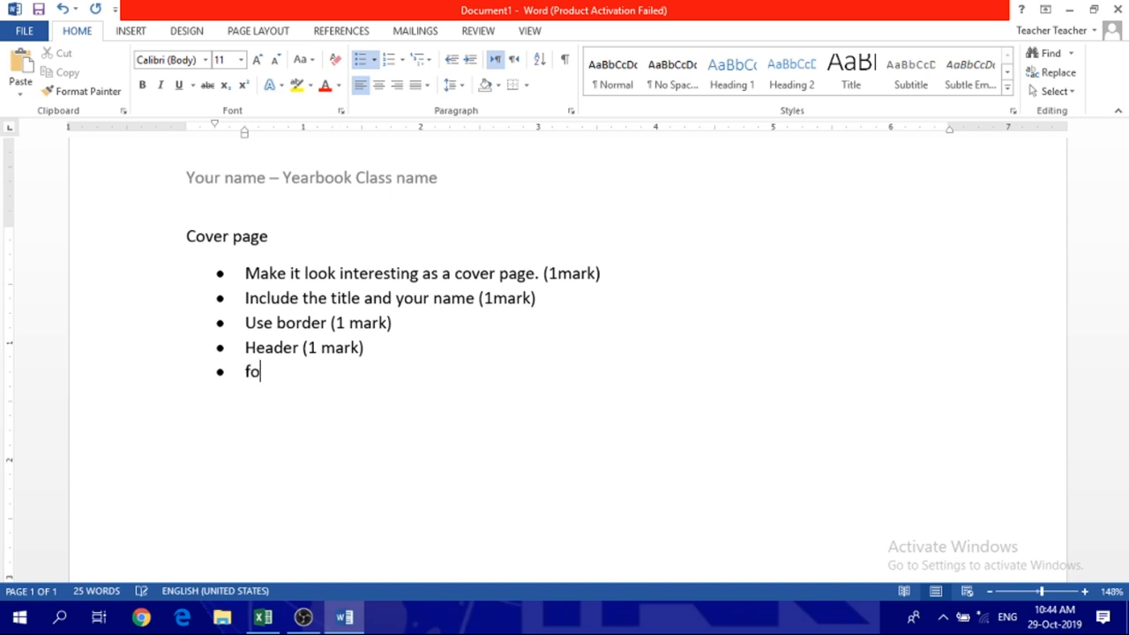
text(tter)
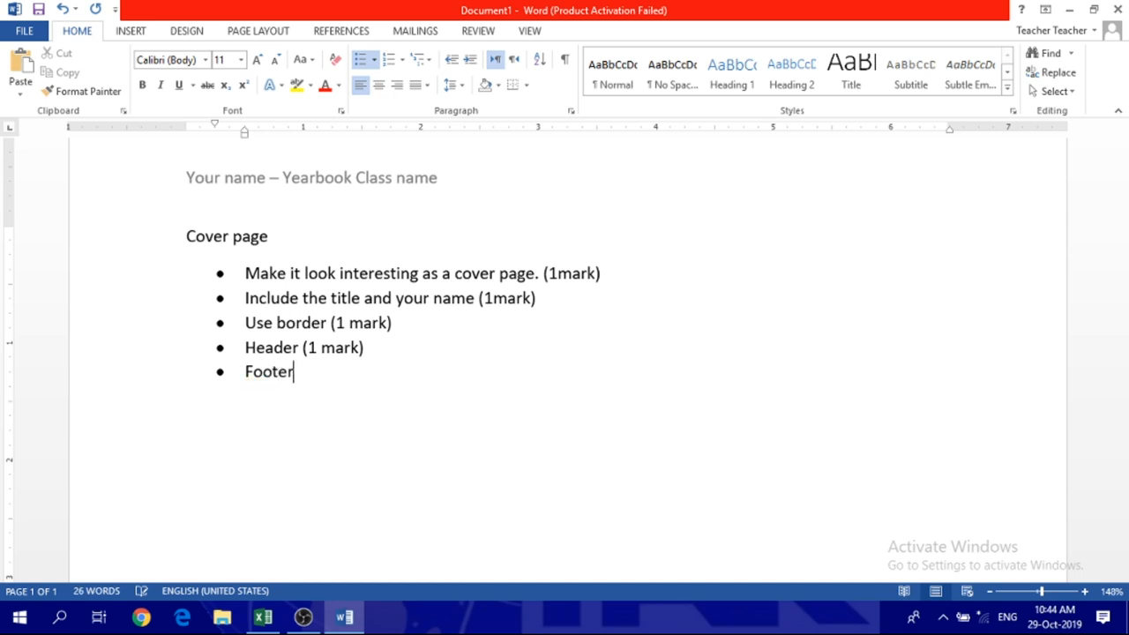
text((1ma)
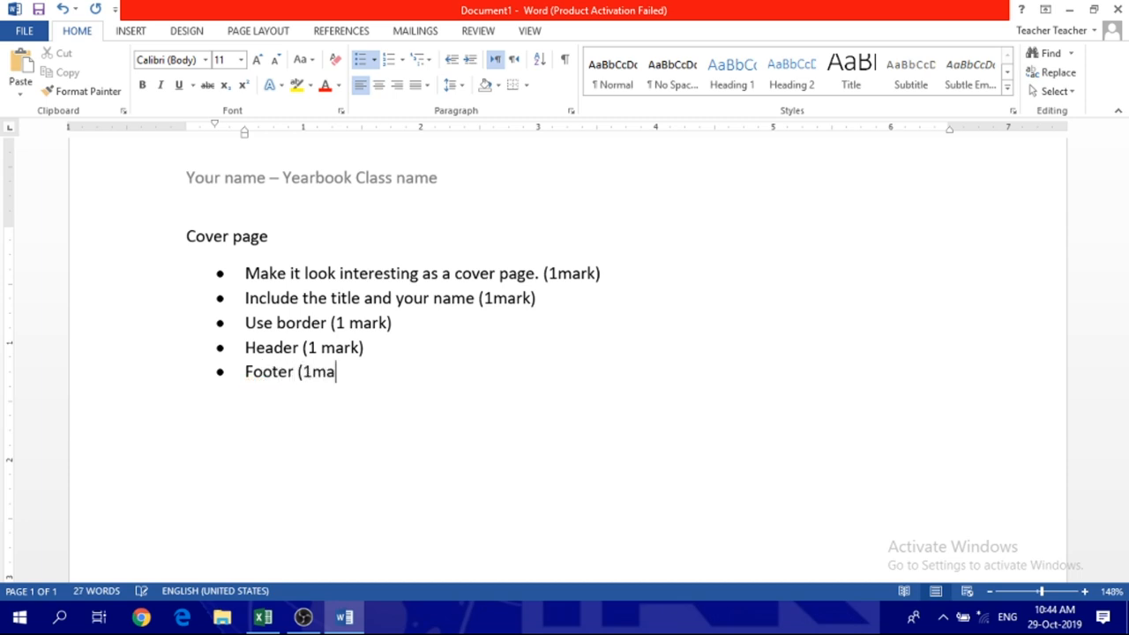
text(rk))
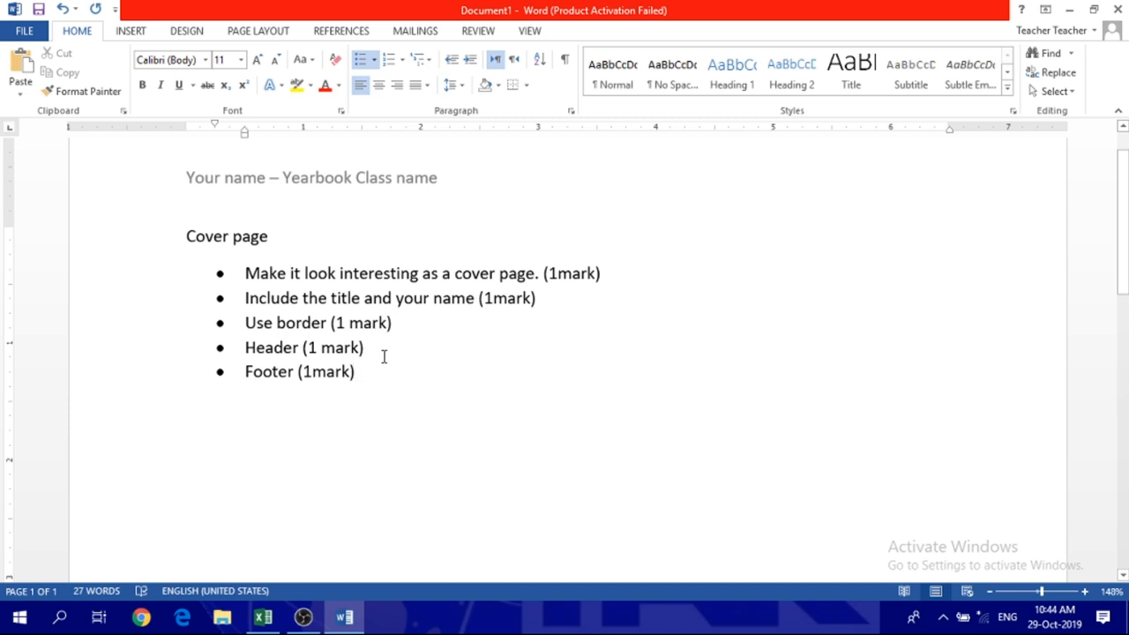
mouse_move(377, 374)
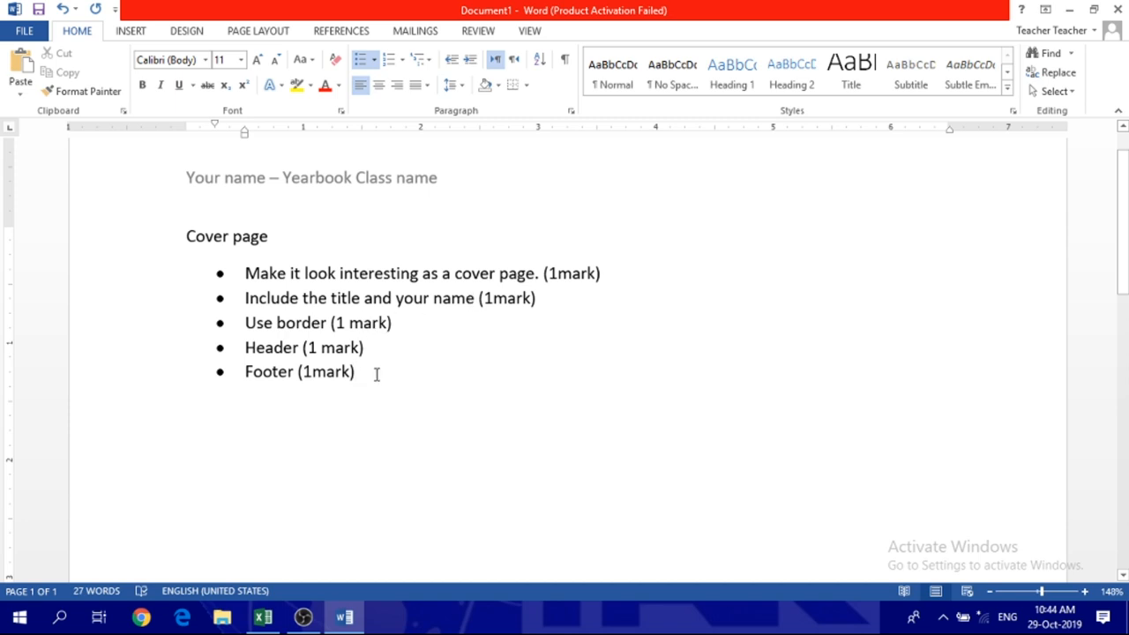
Add a further checklist bullet Margins (1mark)
key(enter)
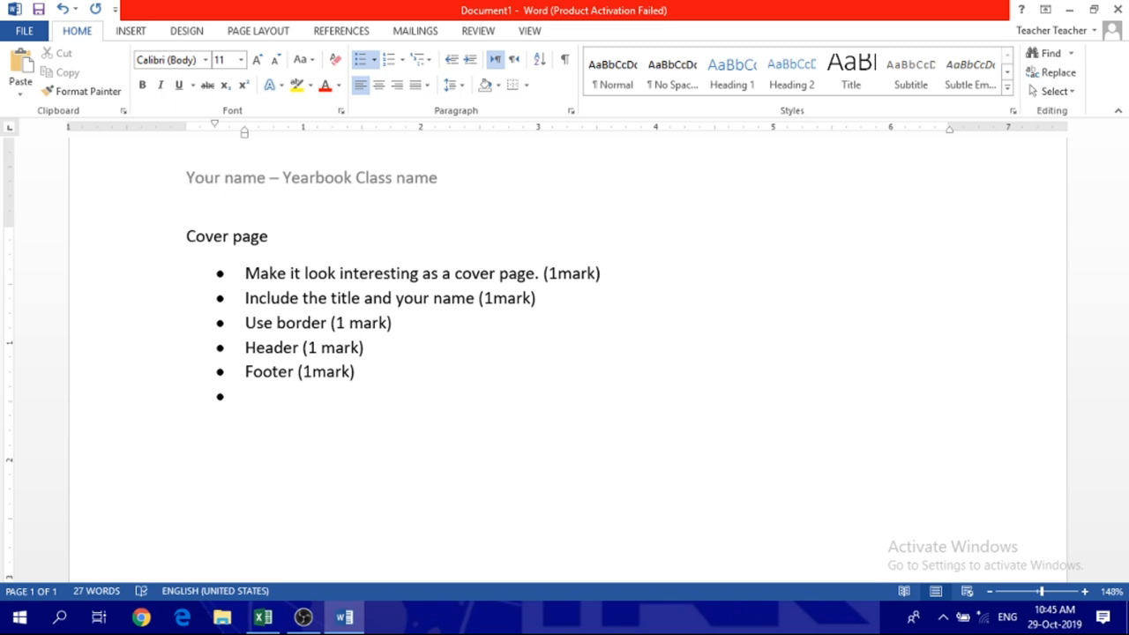
text(Margin)
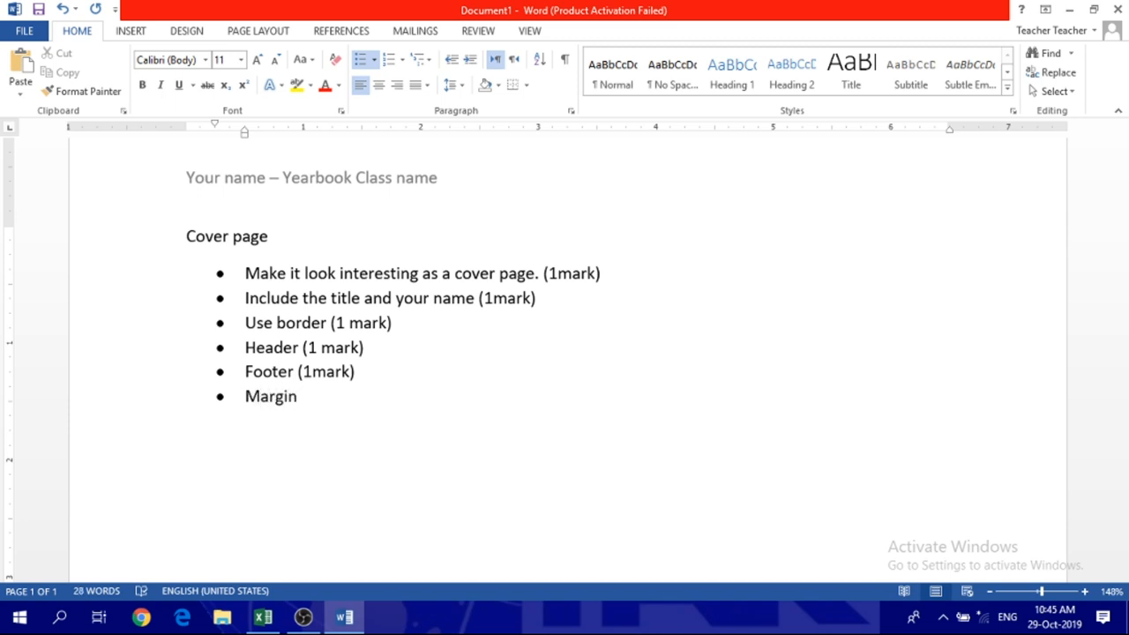
text(s ()
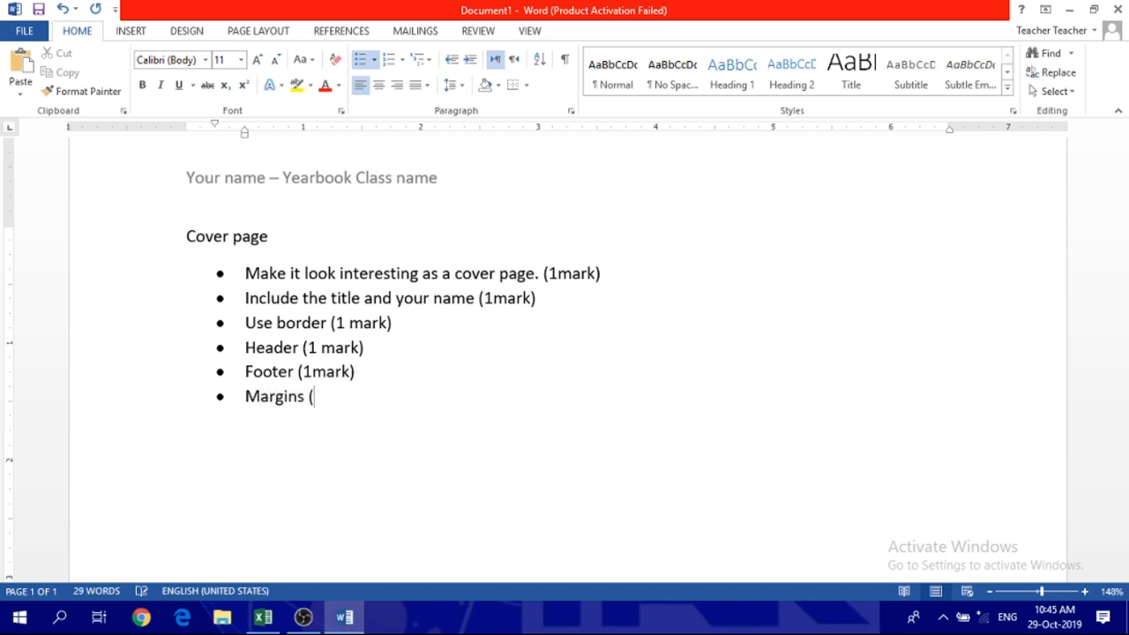
text(1)
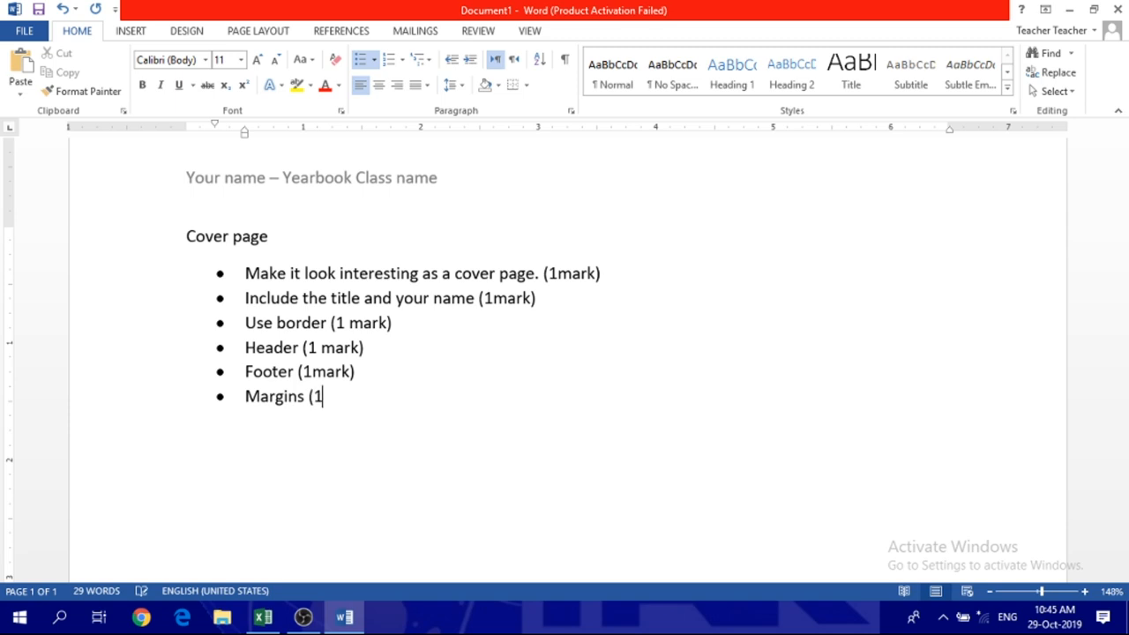
text(mar)
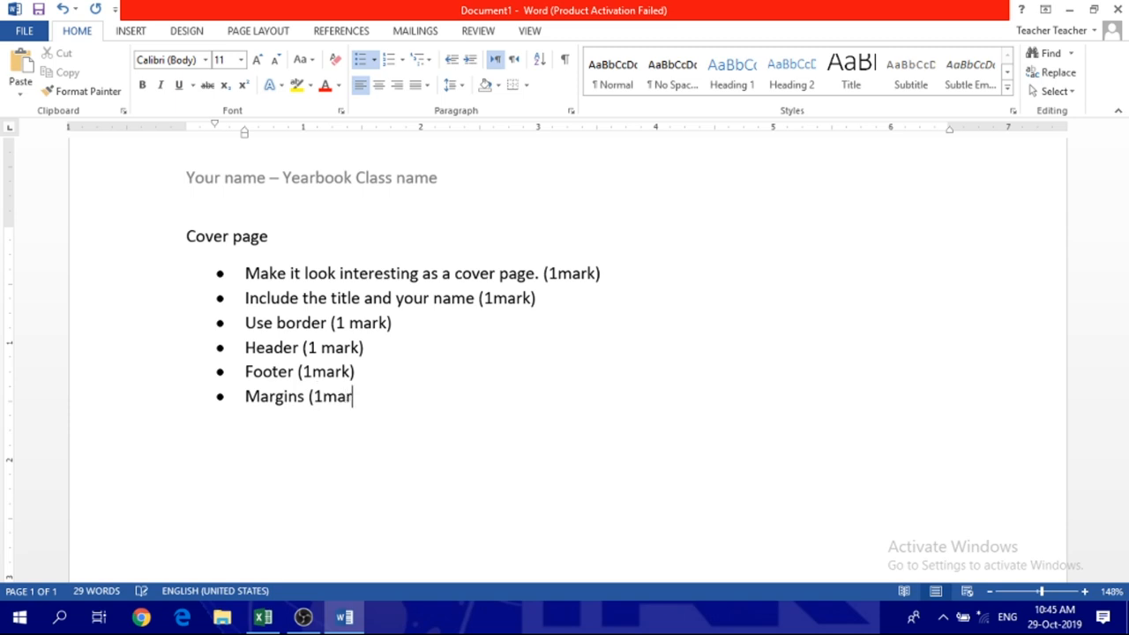
text(k))
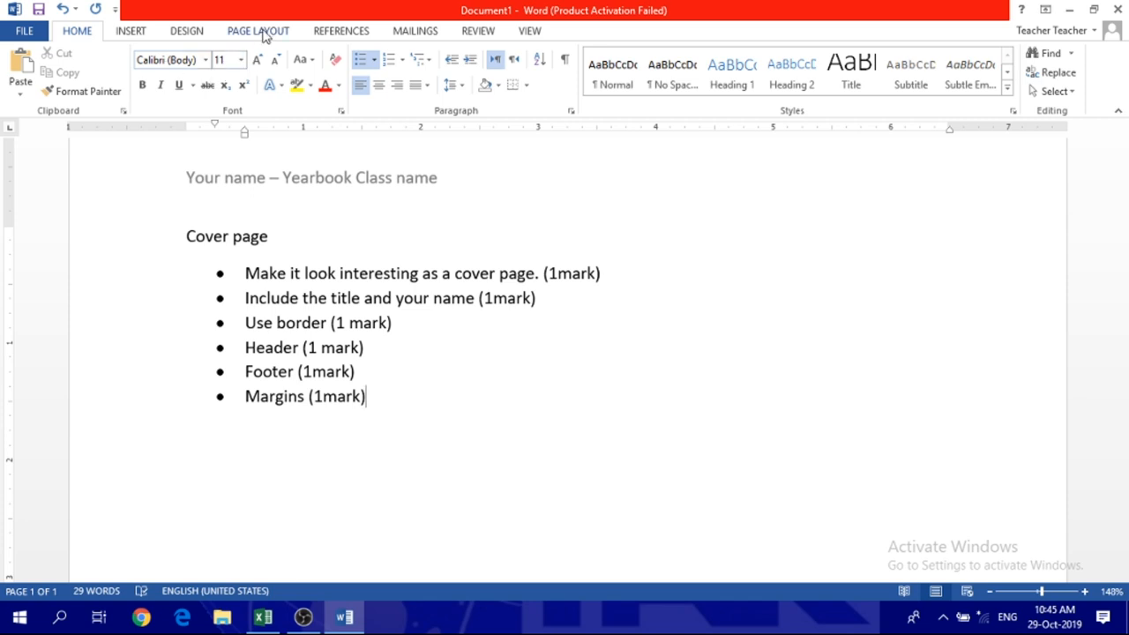
Detail the Margins item as wide margins and the Footer item as bottom center
click(257, 30)
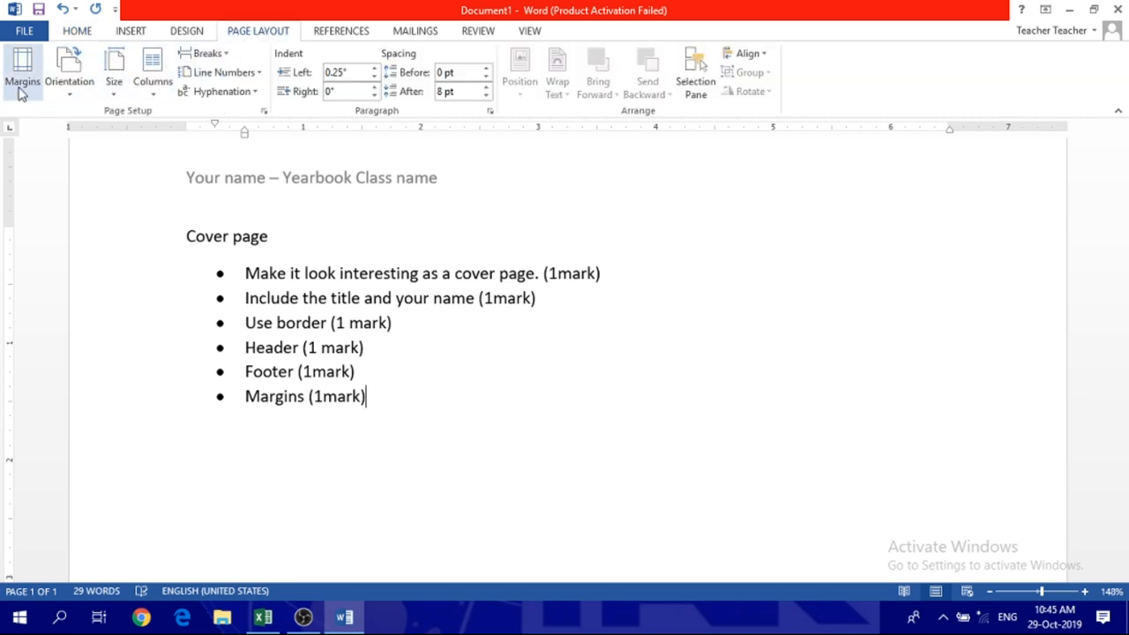
click(21, 71)
text(()
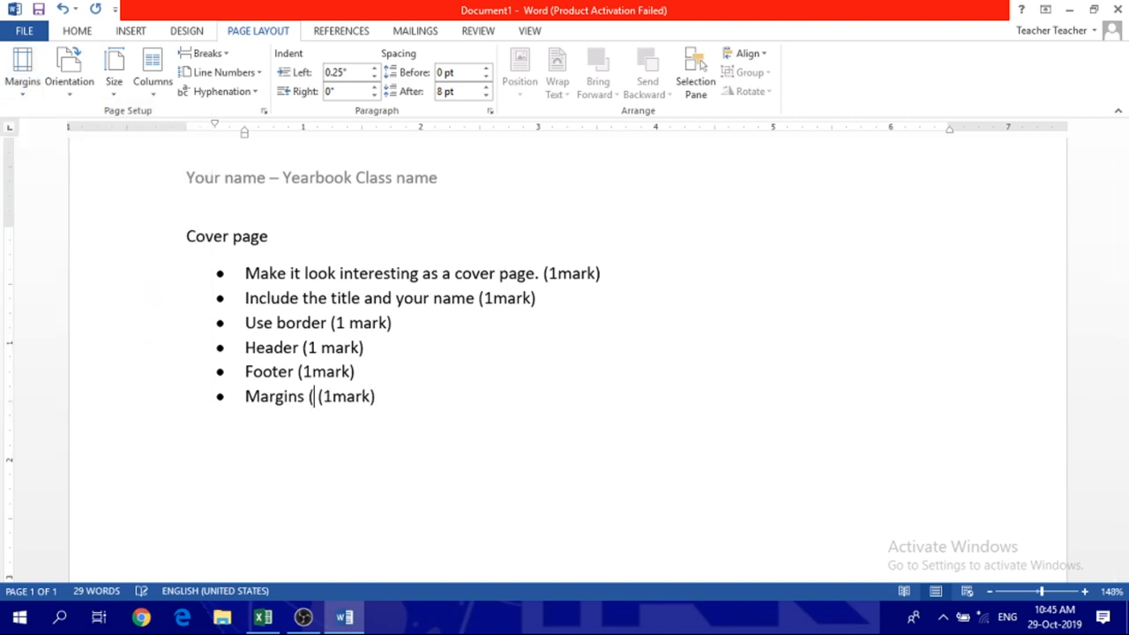
text(wide)
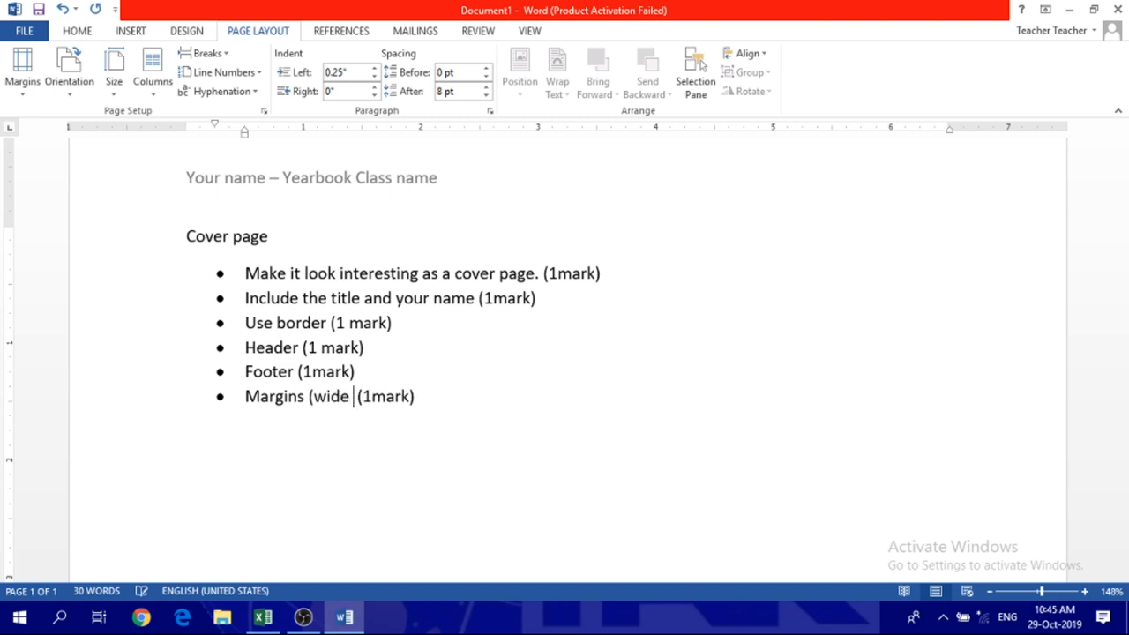
text(margins))
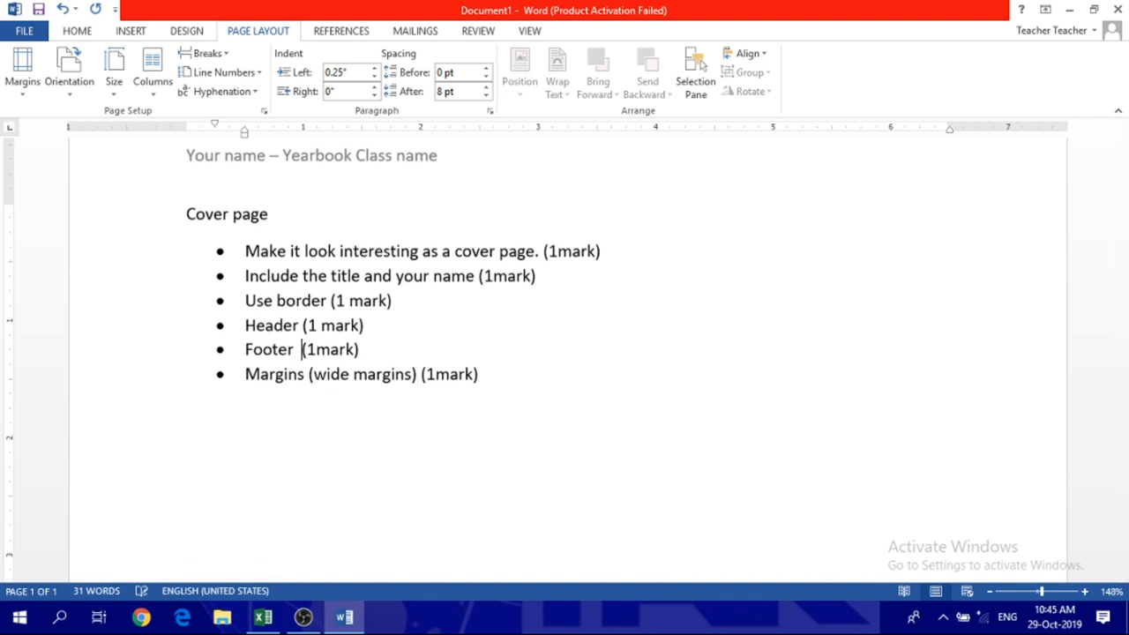
text(bottom center)
click(303, 326)
text( left side)
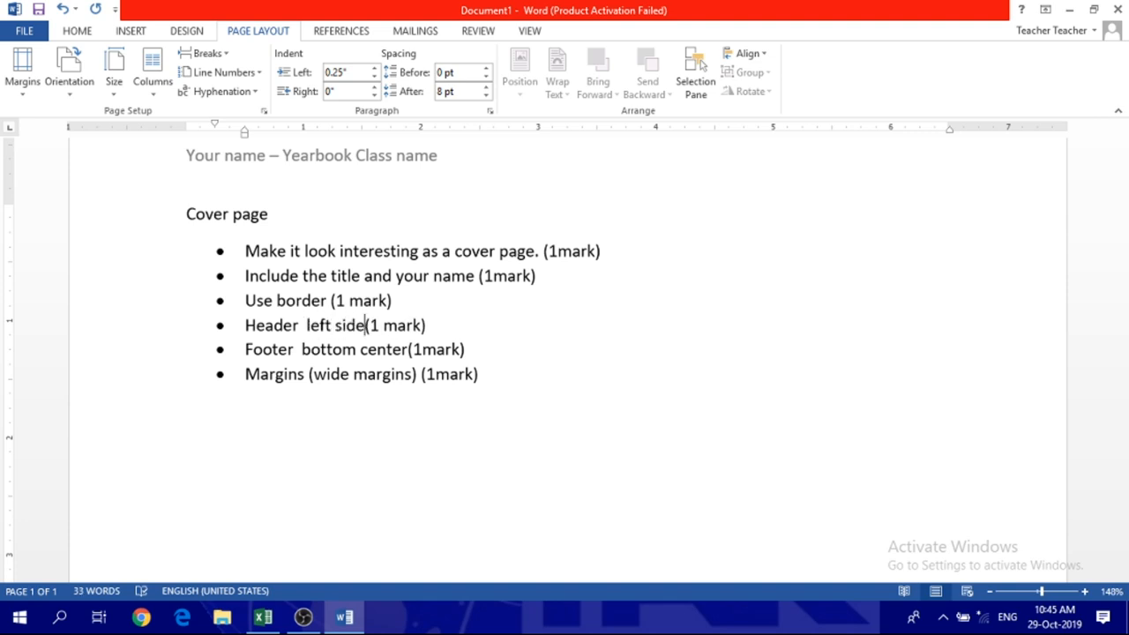
Reword the header item to Header left side (Name - Yearbook Class name)(1 mark)
text(name and y)
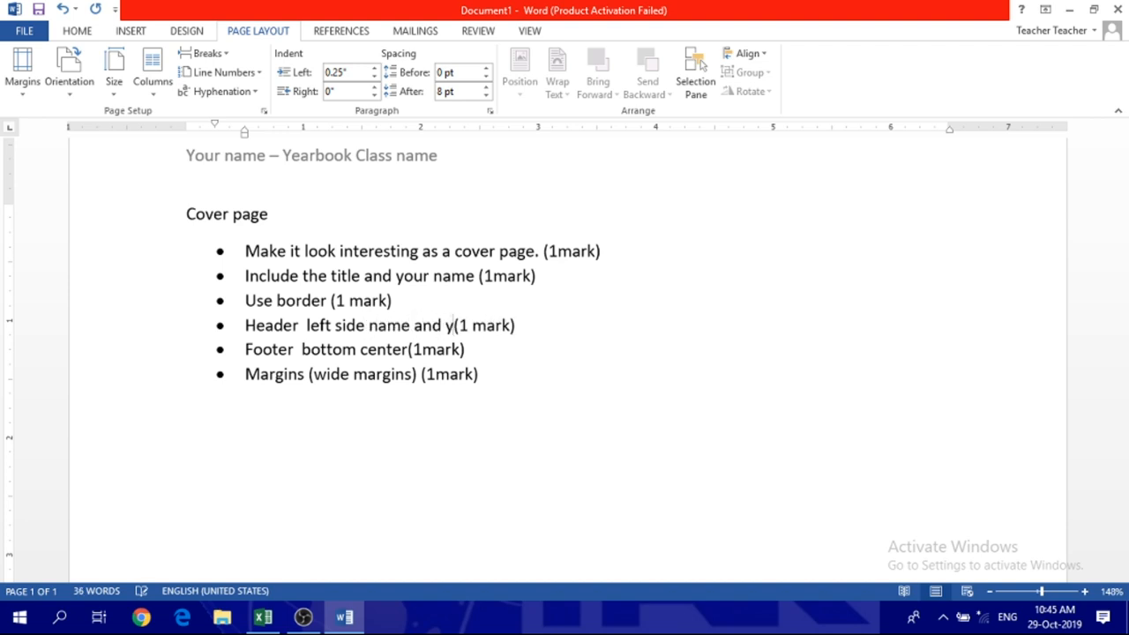
text(earbook)
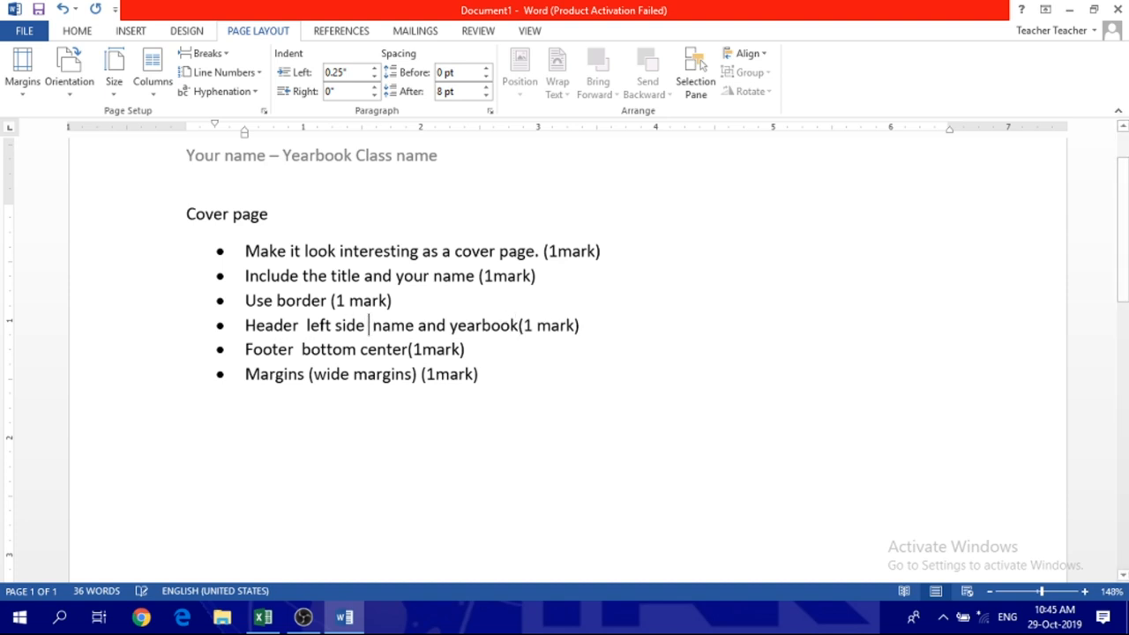
text(()
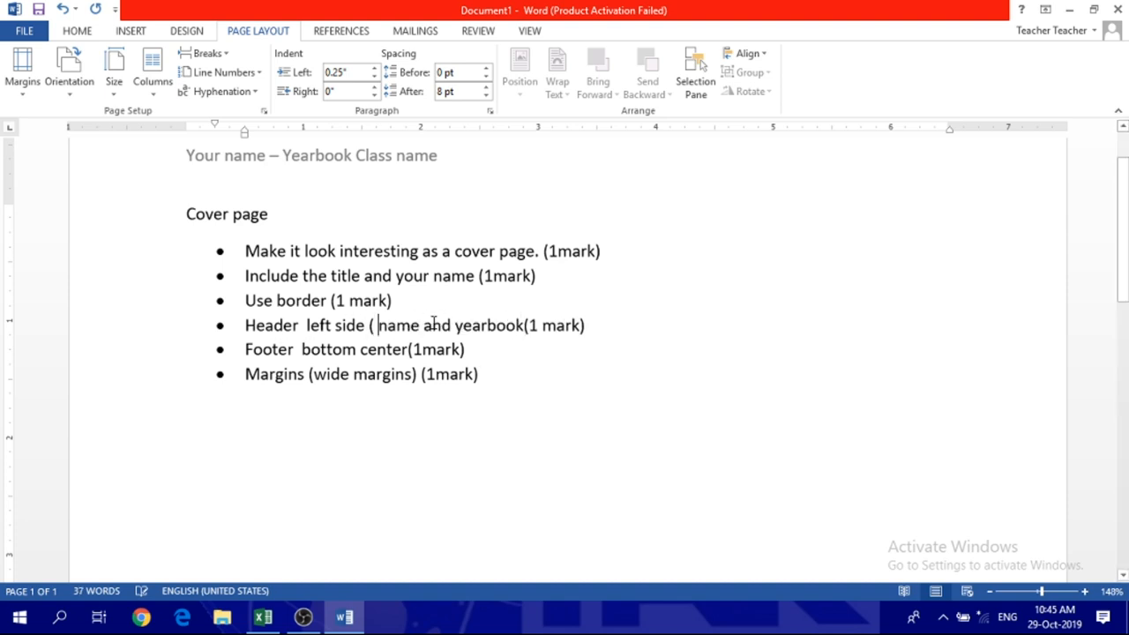
key(Backspace)
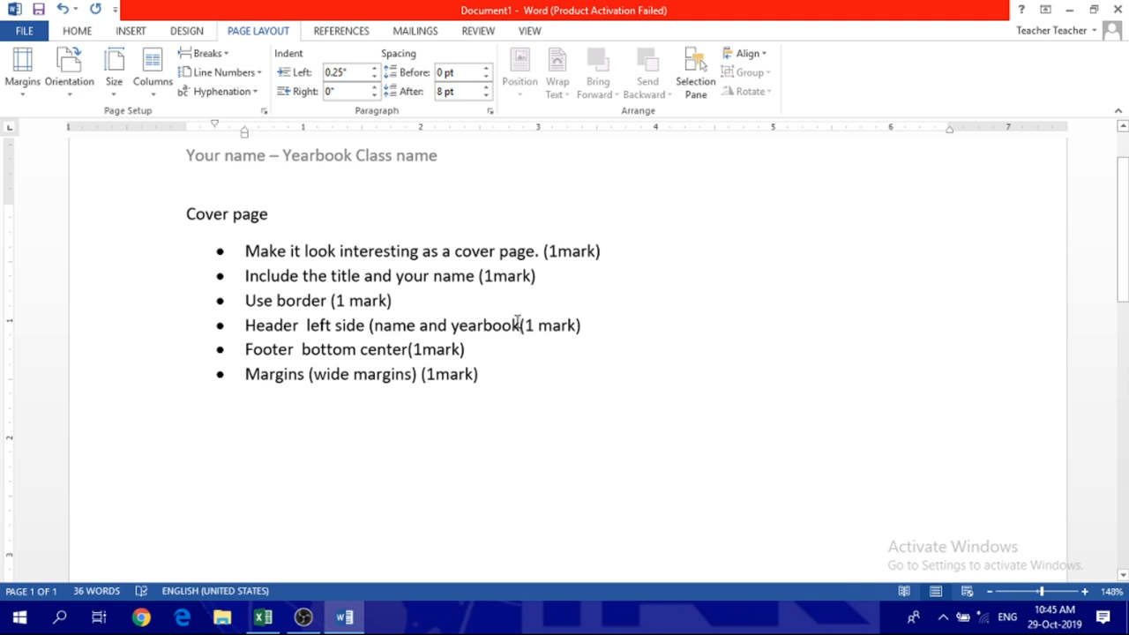
text(" ")
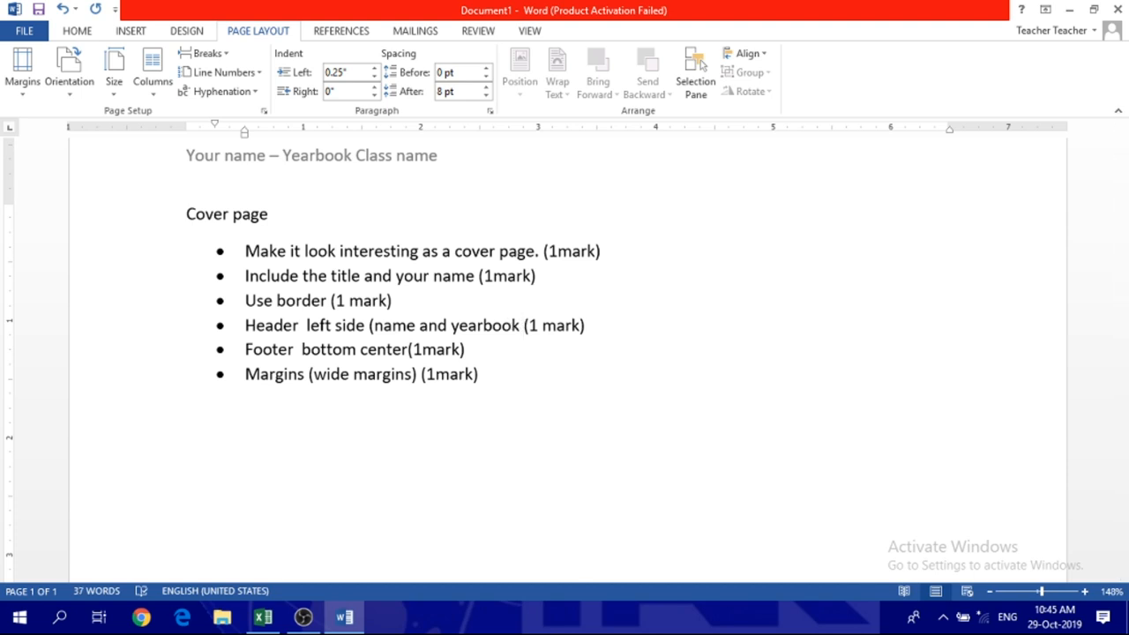
click(522, 325)
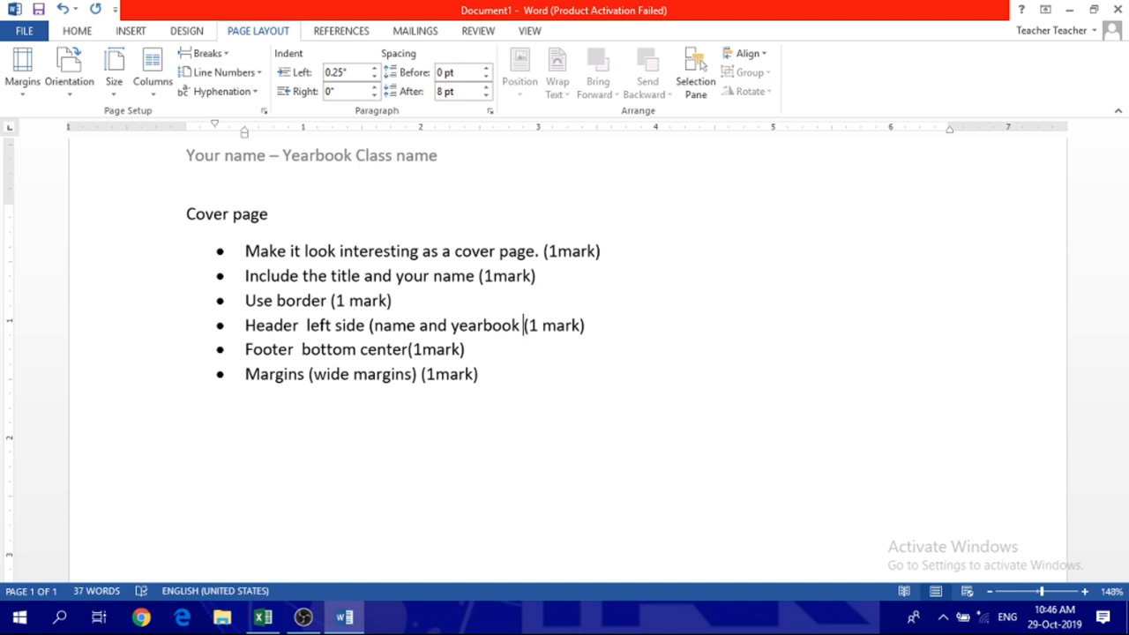
text(Class)
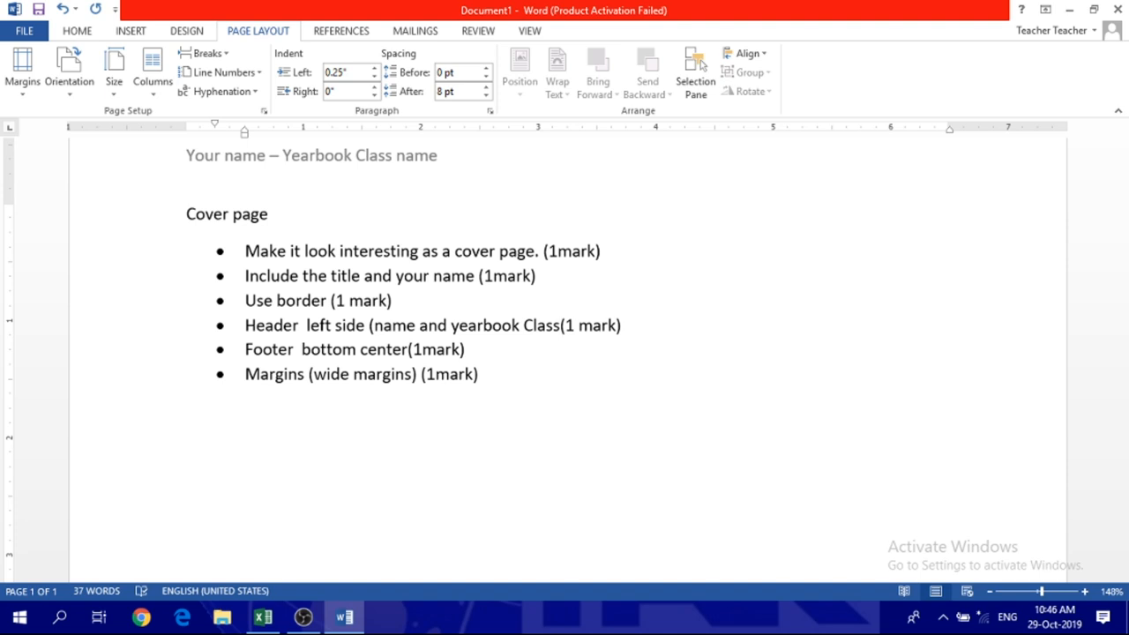
text(name))
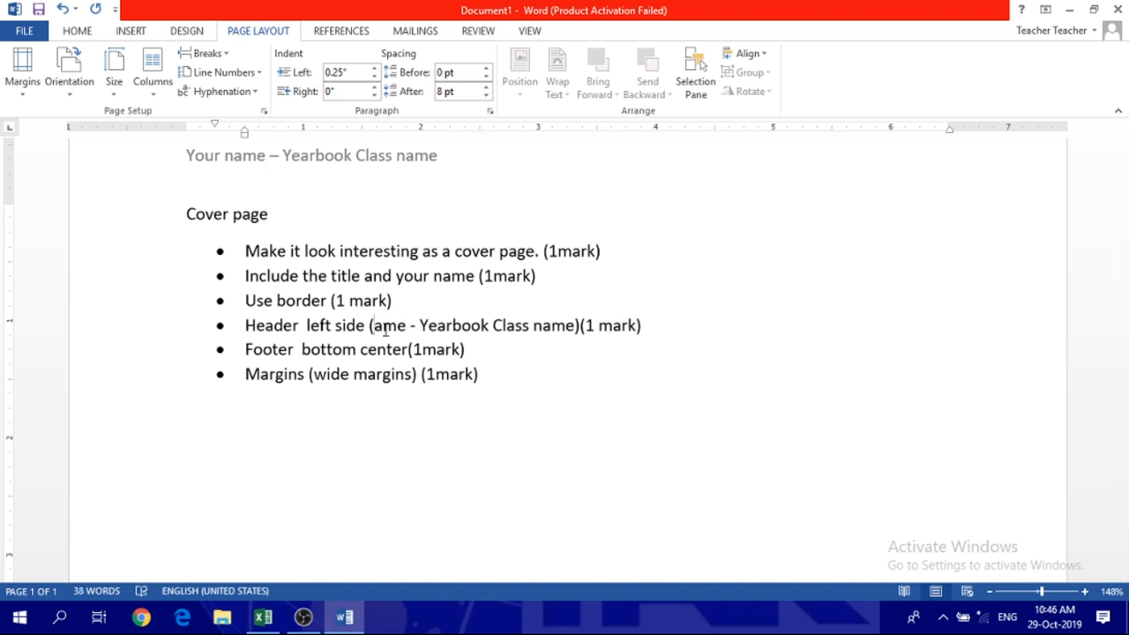
text(Name)
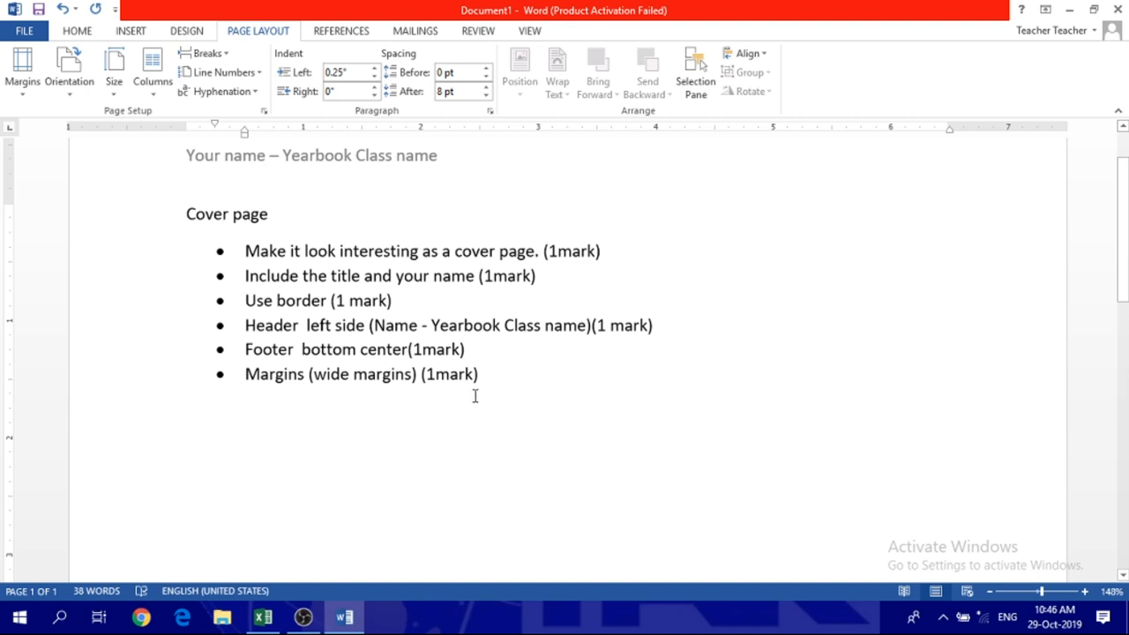
drag(370, 325, 545, 324)
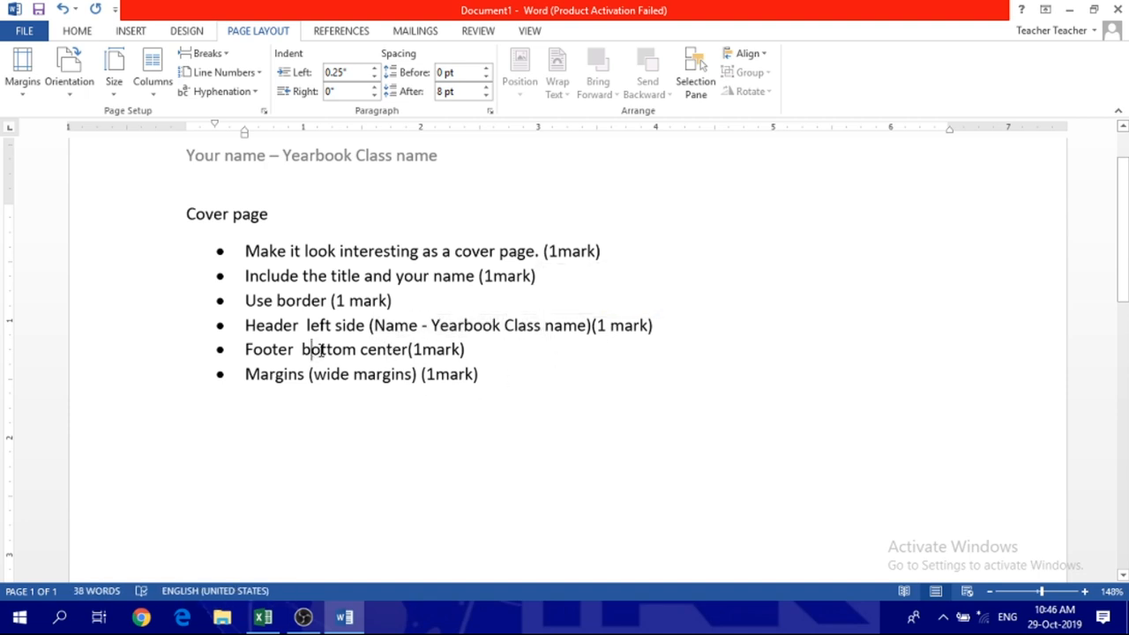
mouse_move(395, 369)
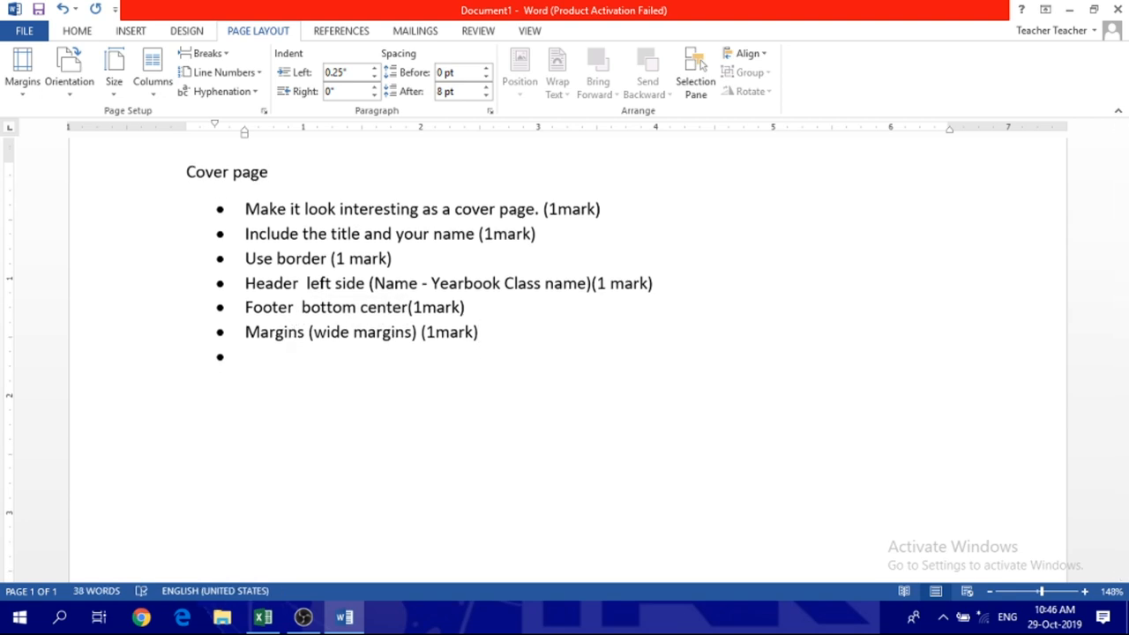
Add the bullet "Minimum of 7 Pages including the cover page. (1mark)"
text(Min)
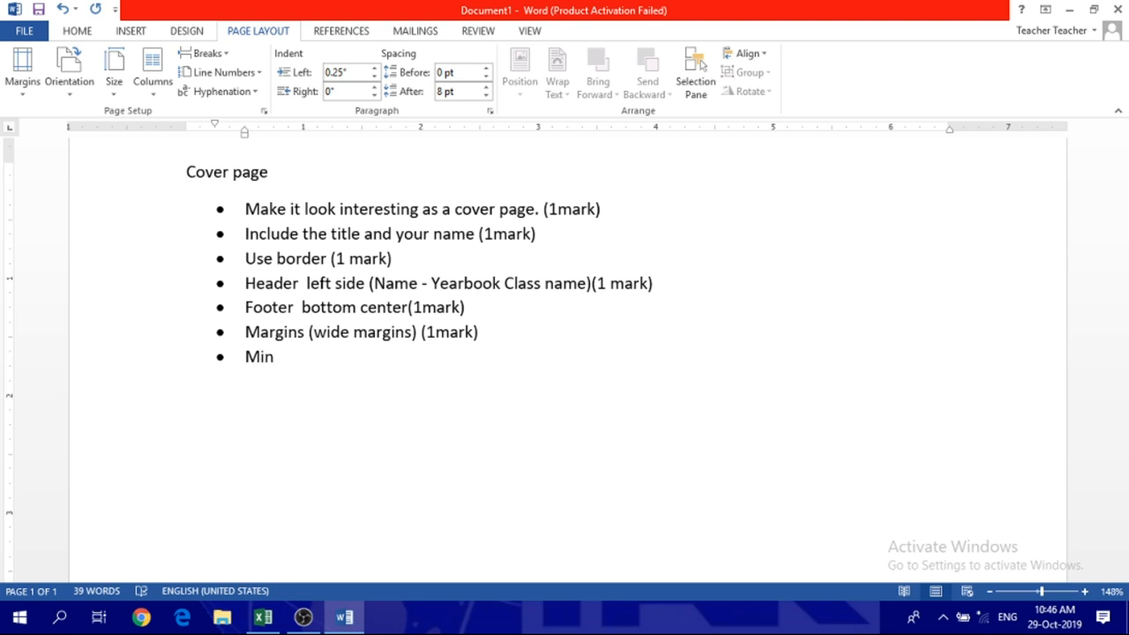
text(imum of 7 Page)
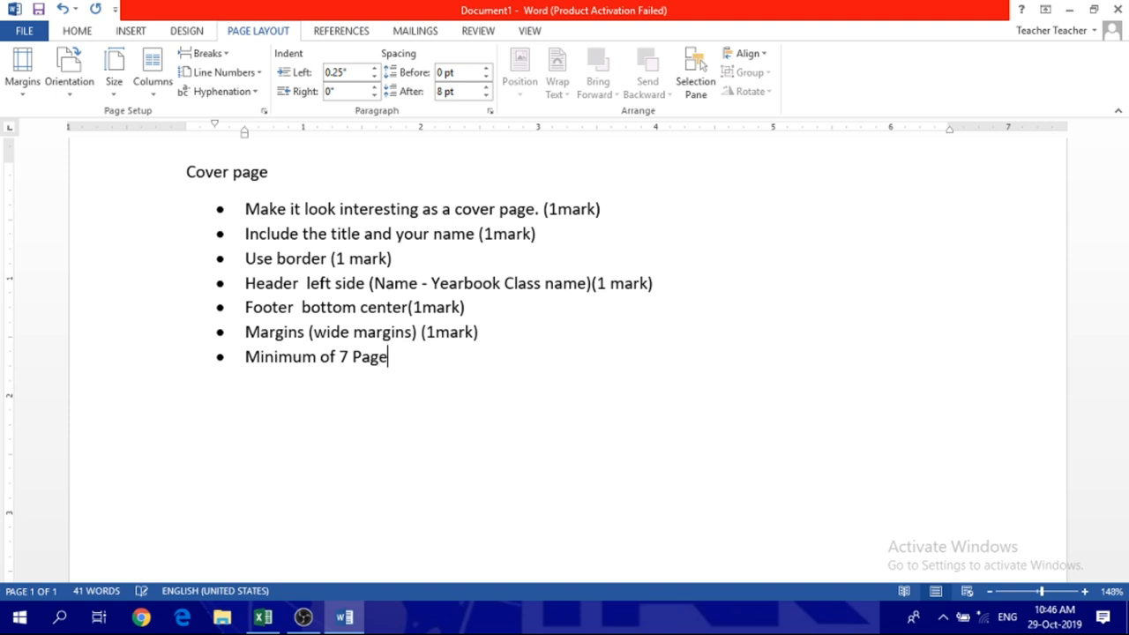
text(s including the cov)
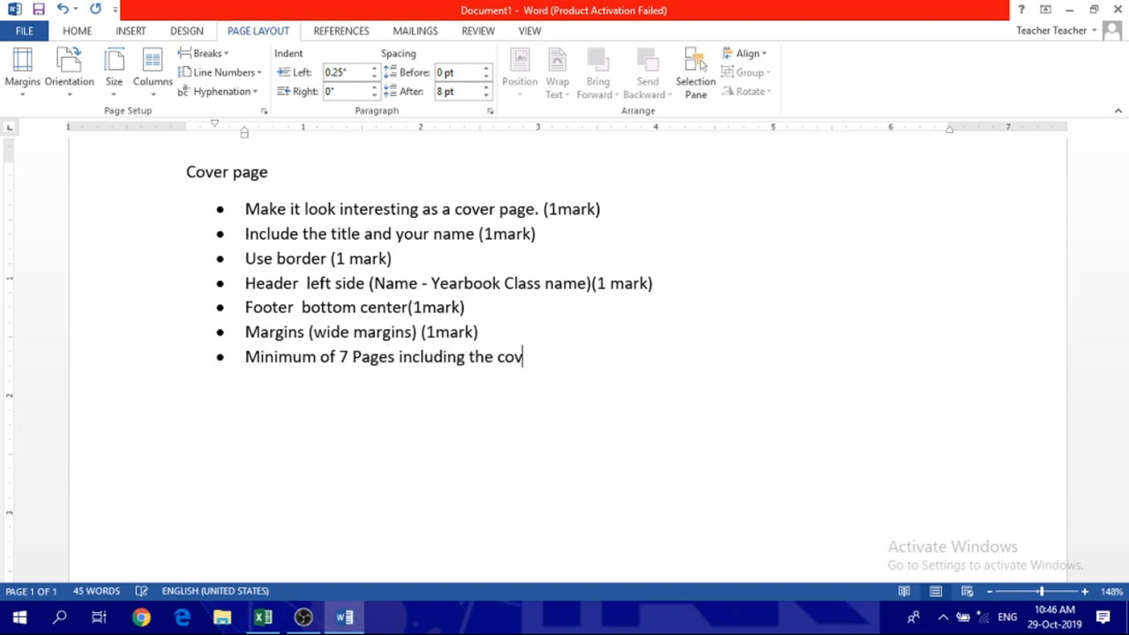
text(er page.)
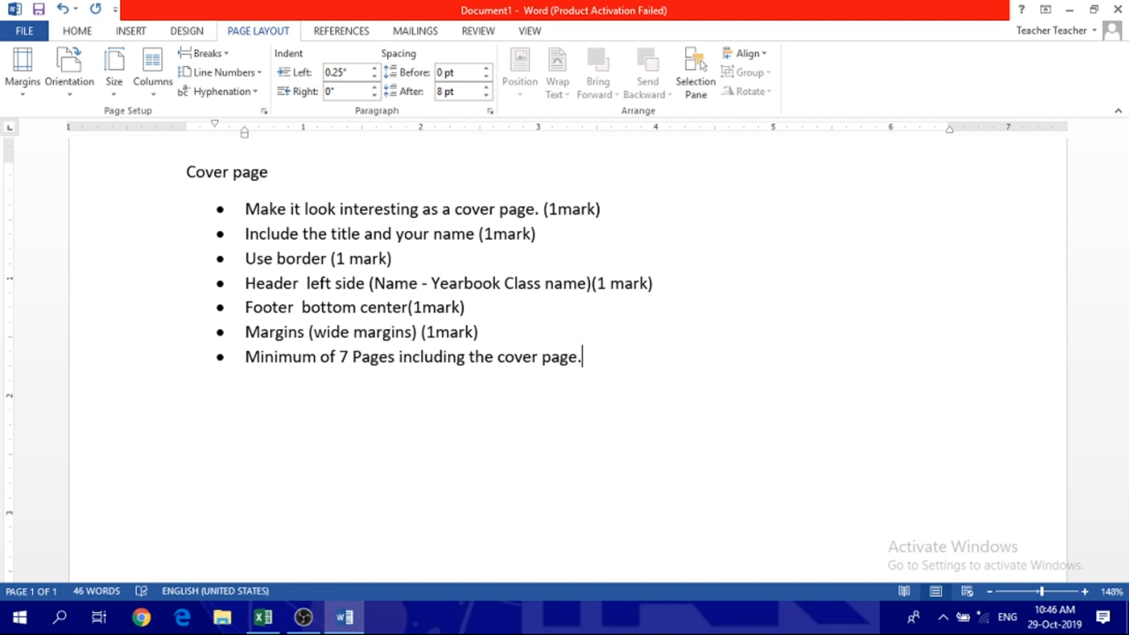
text((1mark)
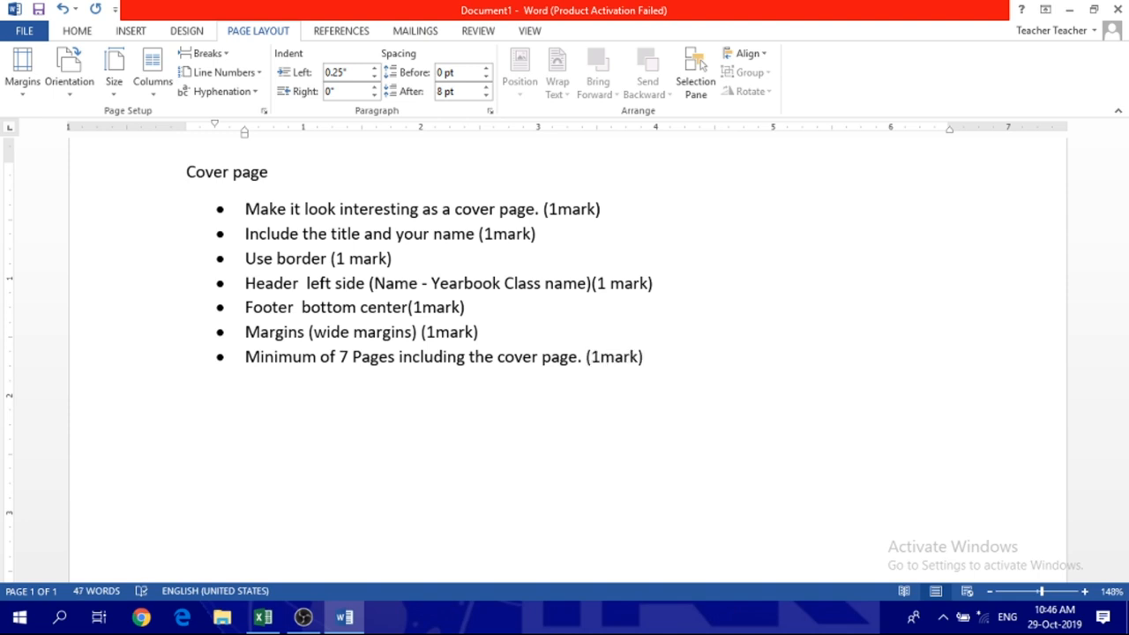
click(642, 356)
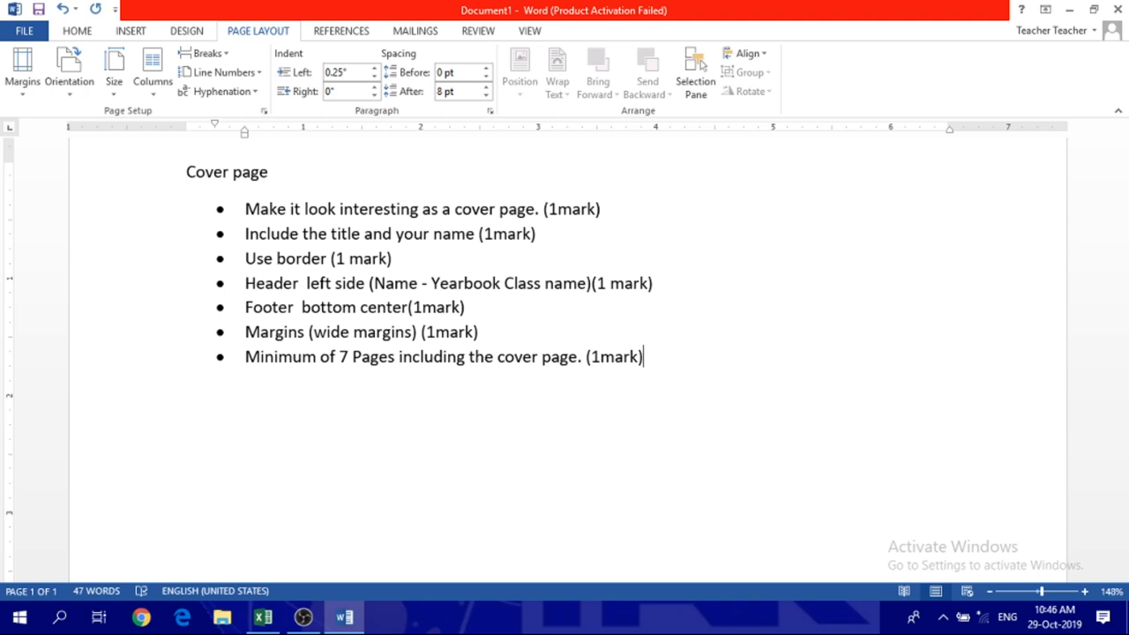
scroll(down, 3)
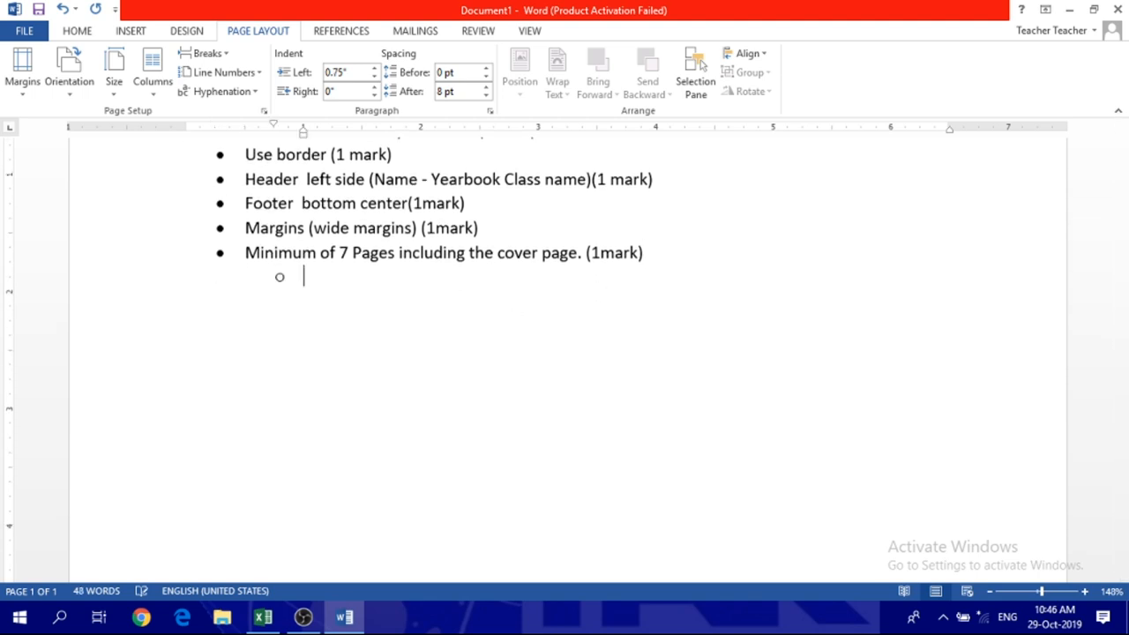
Start sub-bullets Page1 cover page and Page2 classlist names under the seven-pages item
text(pa)
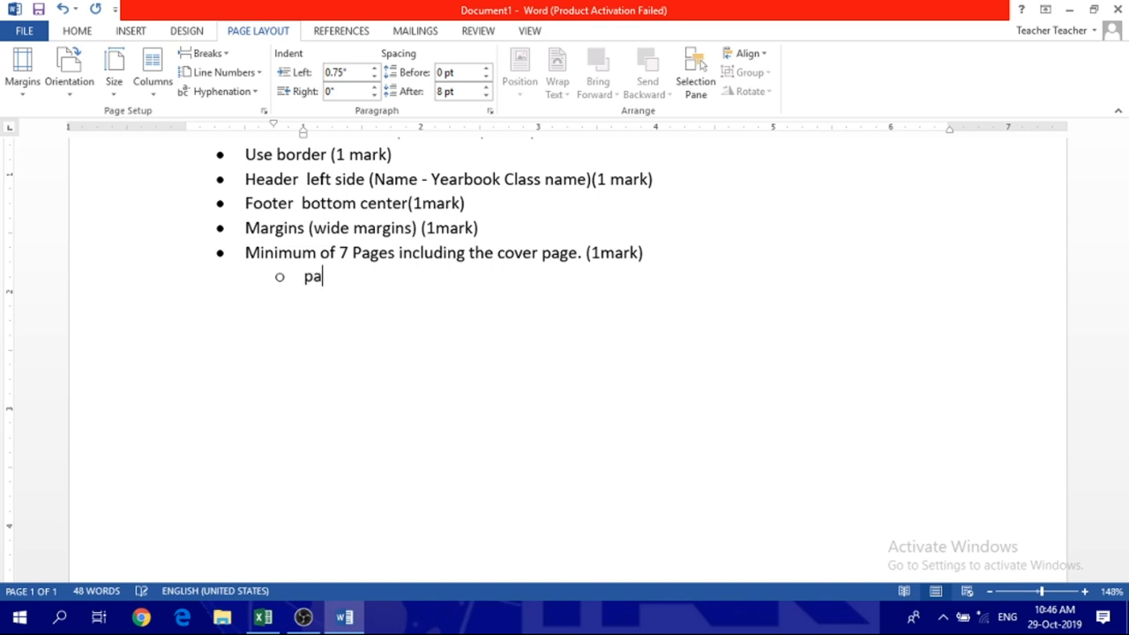
text(ge1 com)
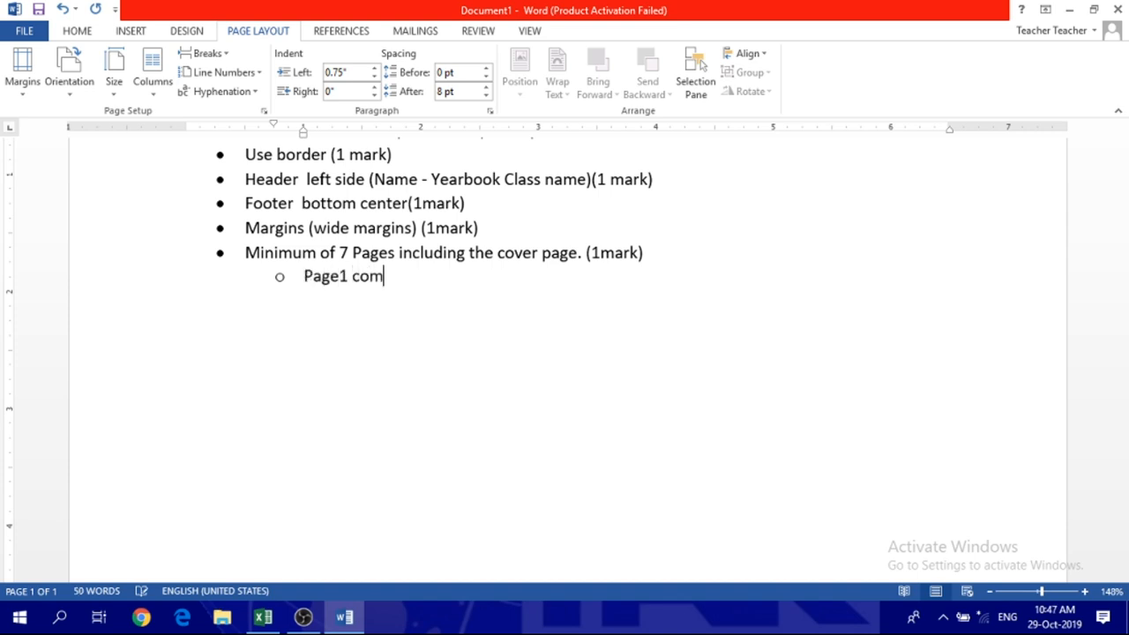
text(er)
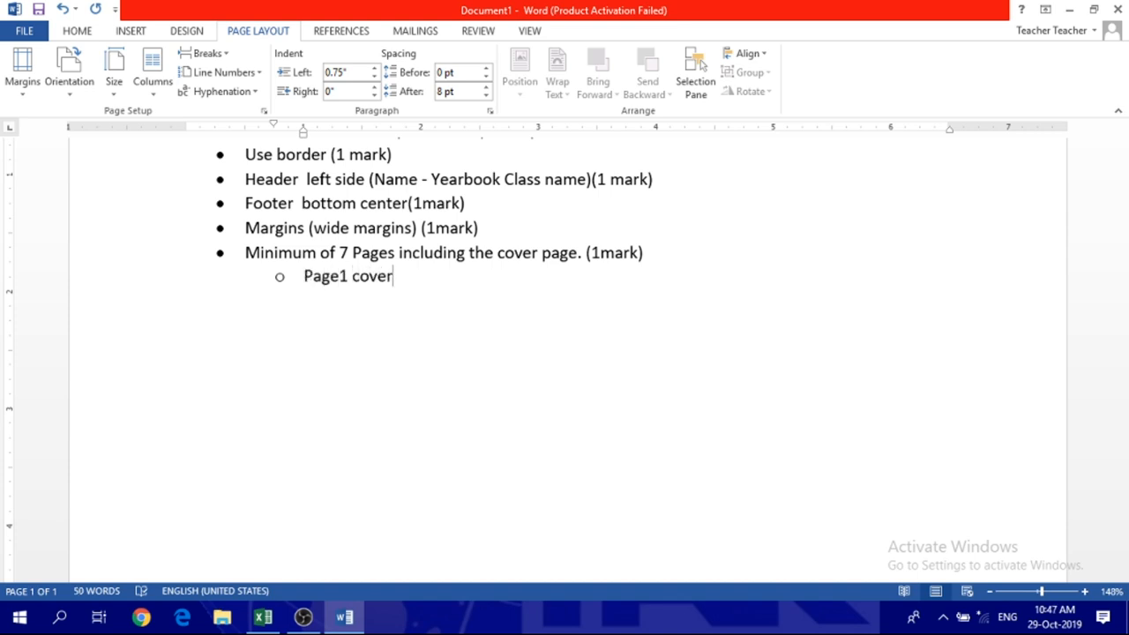
text(page)
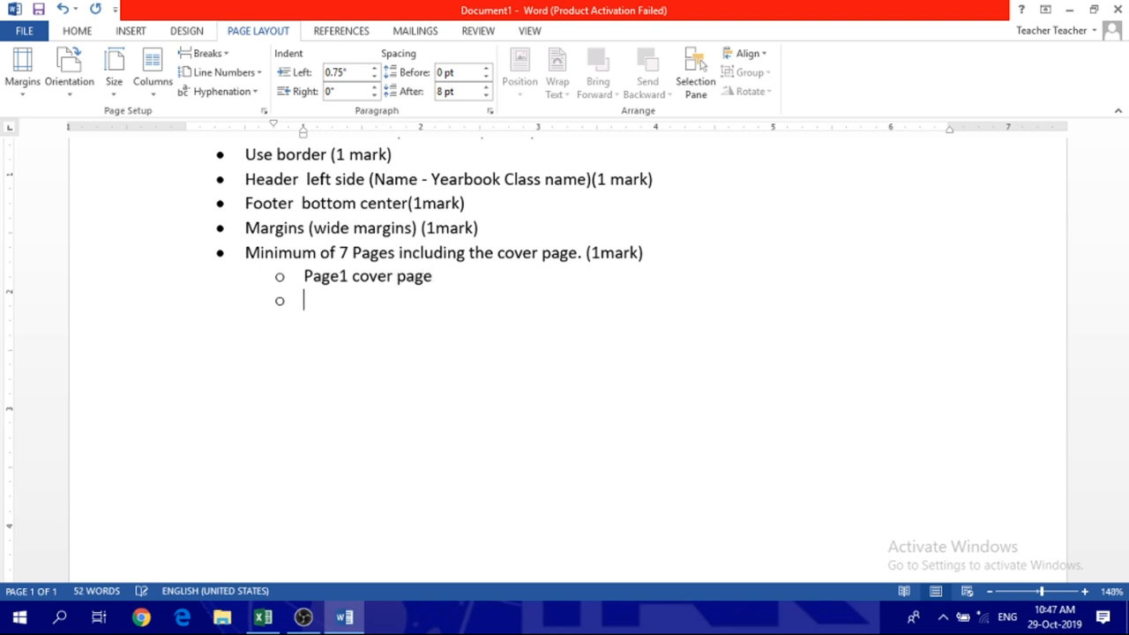
text(page)
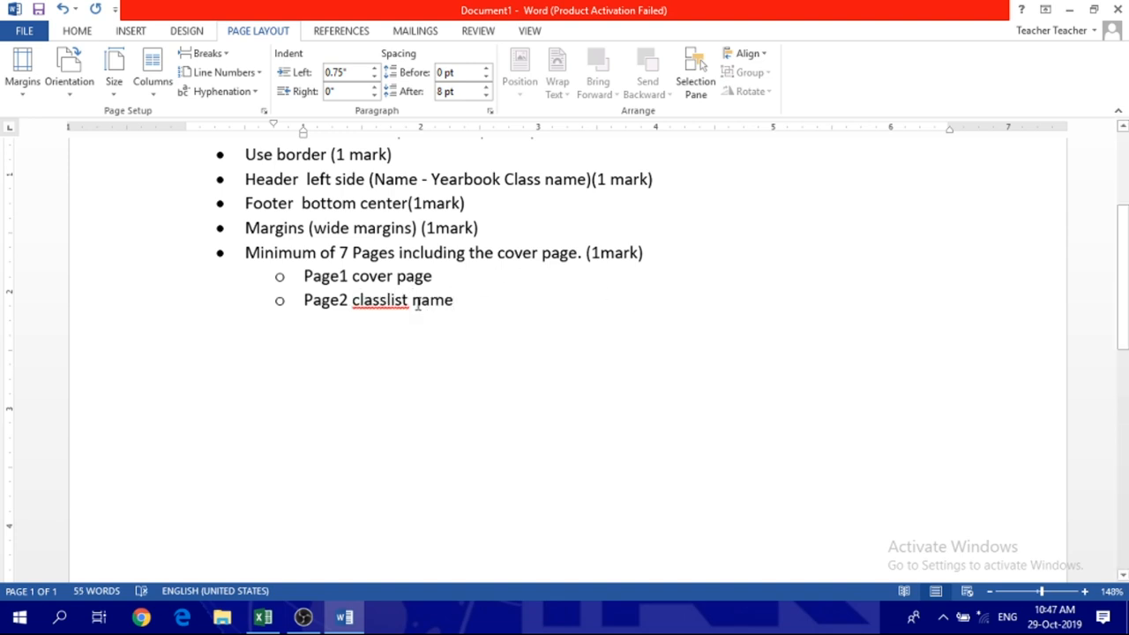
Correct classlist to class list and begin the Page3 sub-bullet
right_click(379, 300)
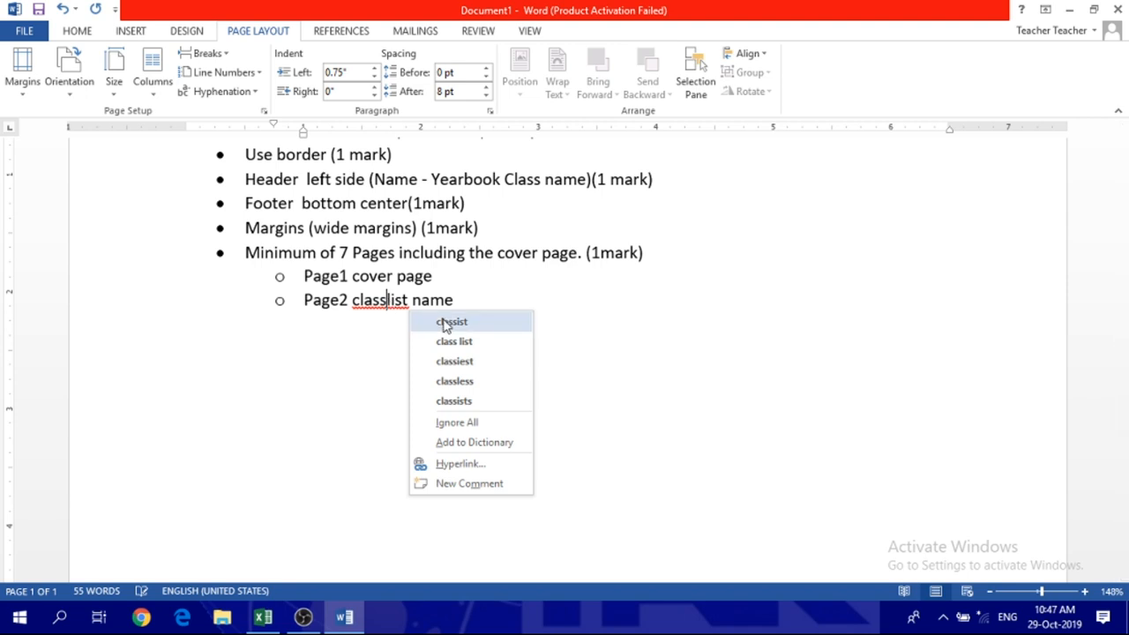
click(455, 342)
text(s)
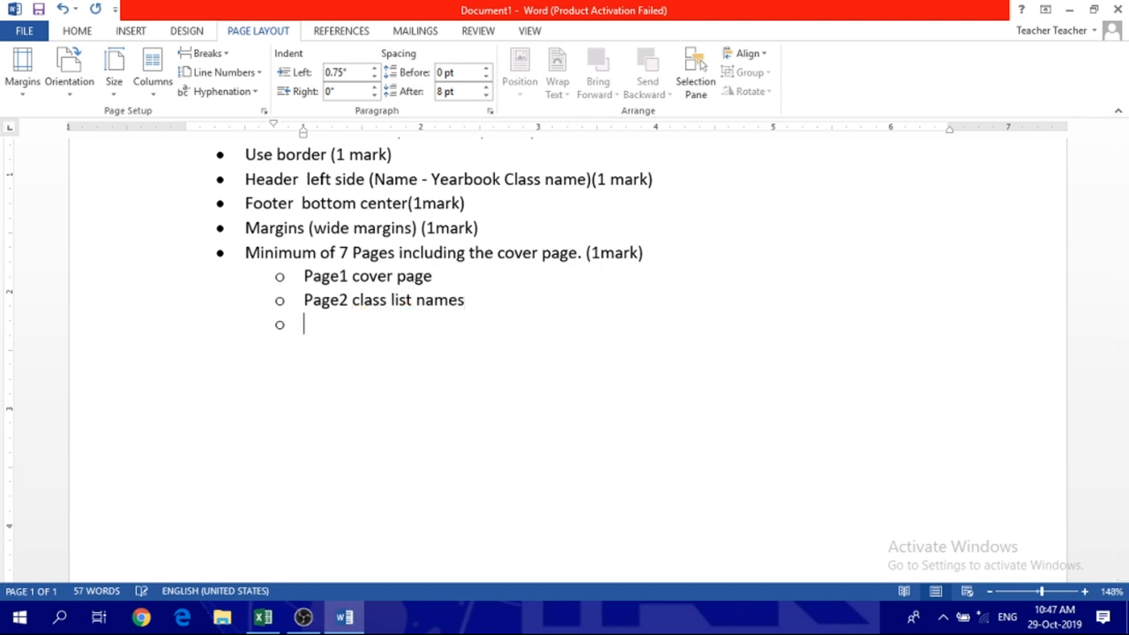
text(page)
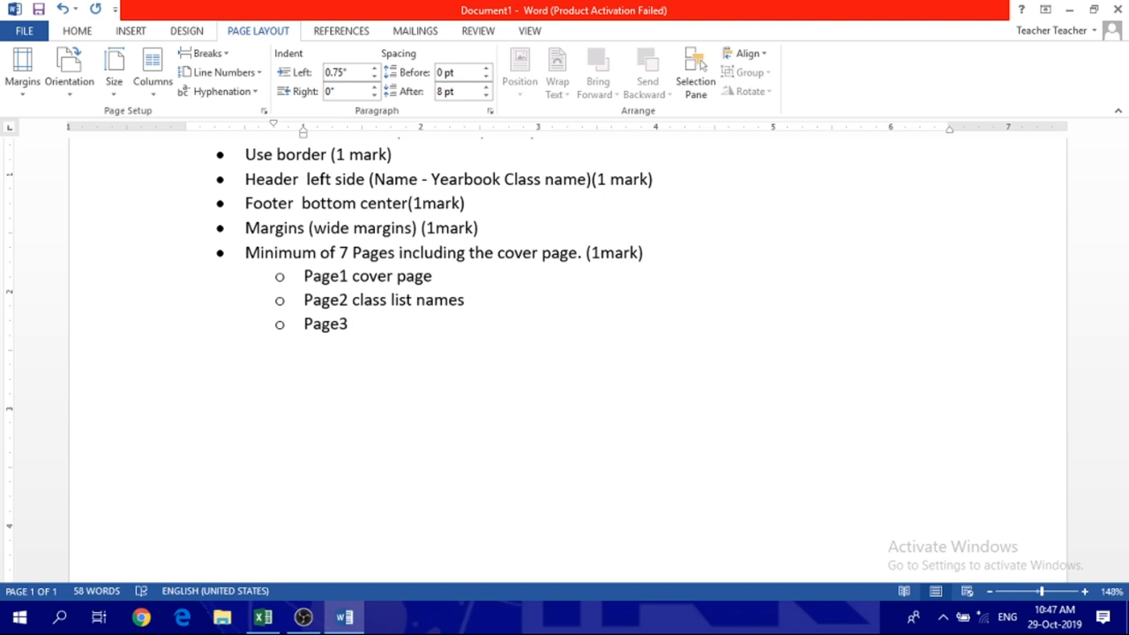
click(351, 324)
text( – 4)
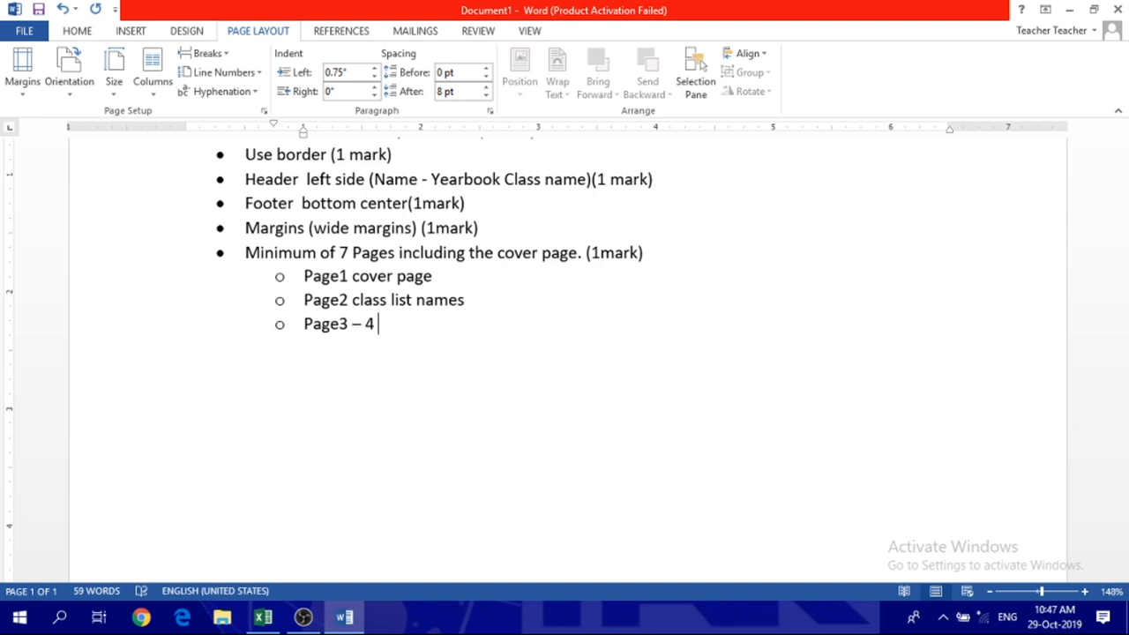
Complete the sub-bullet "Page3 – 4 about group activities (in school or out – including pictures)"
text(a)
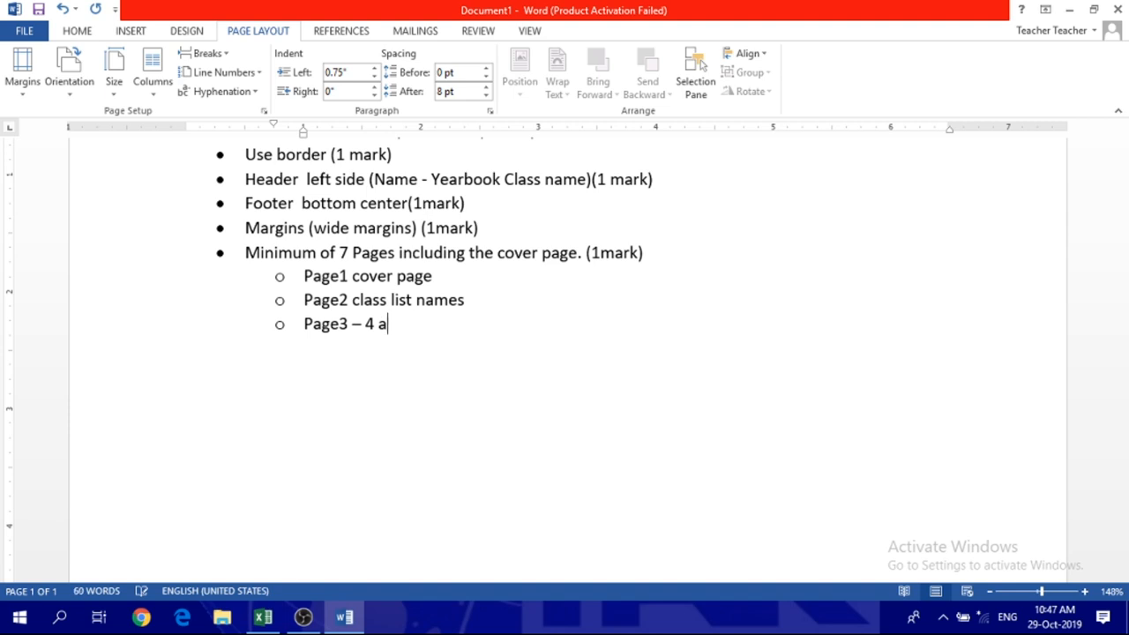
text(bout)
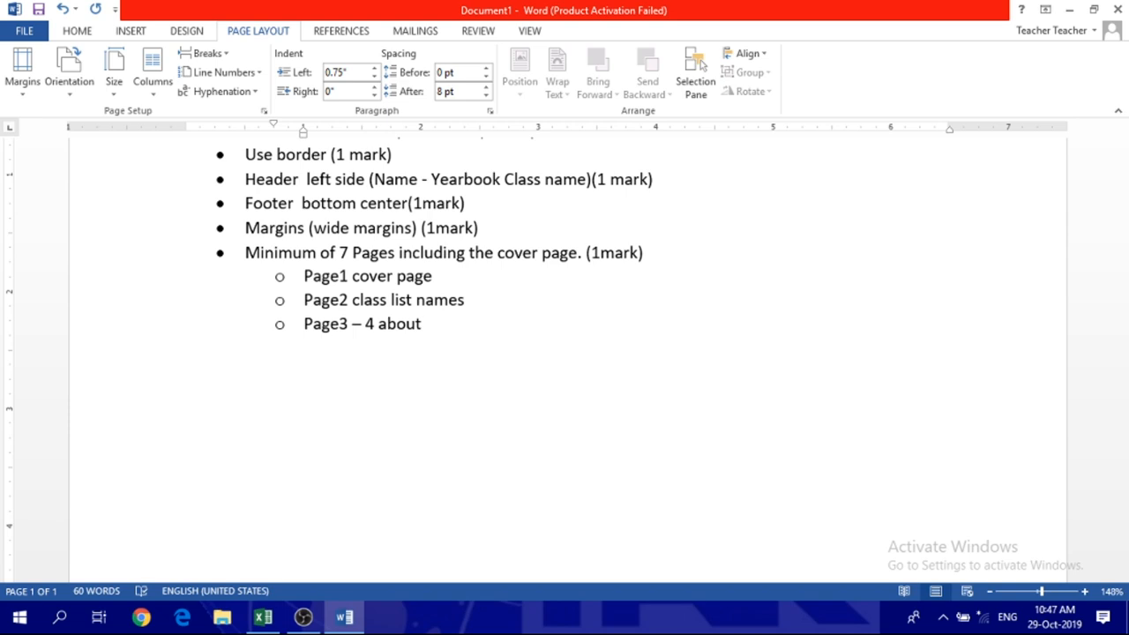
text(goup)
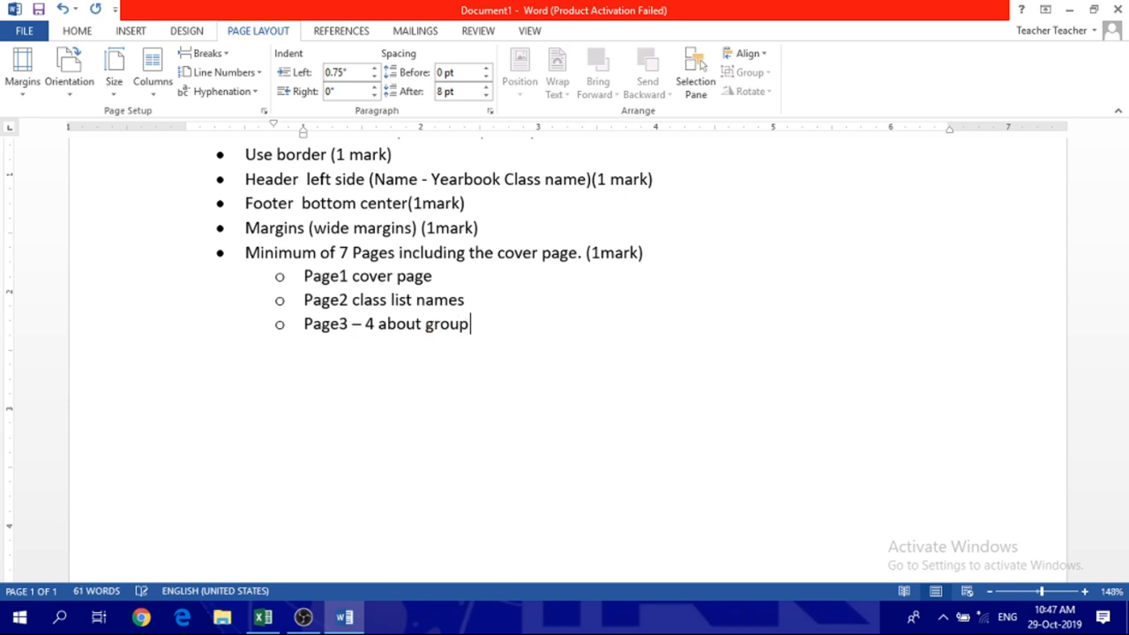
text(activities (in school)
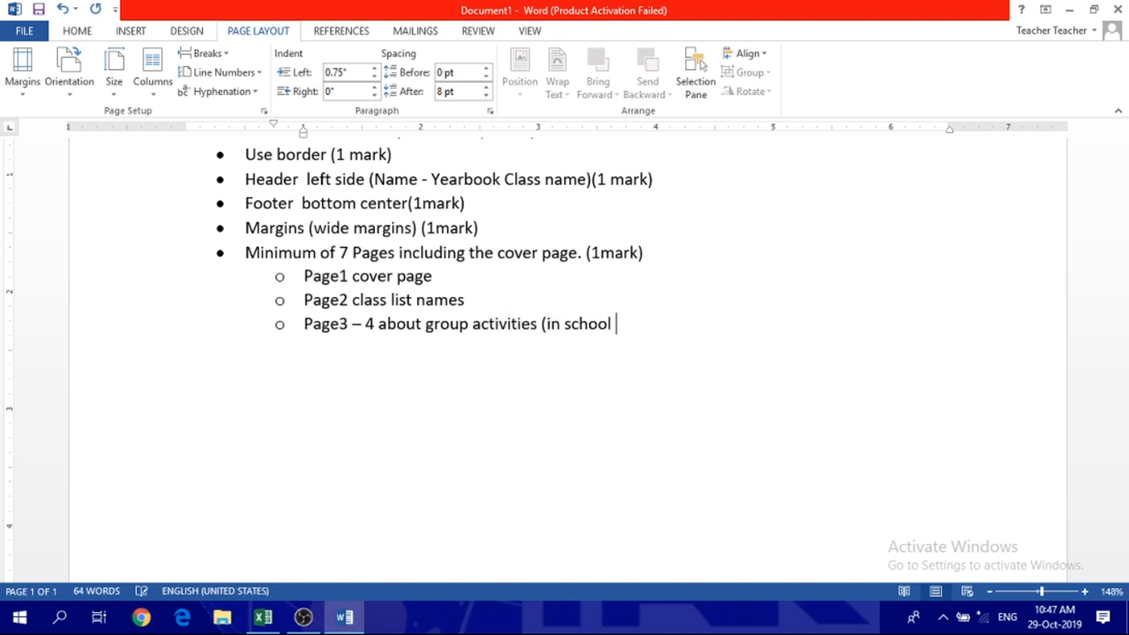
text(or out)
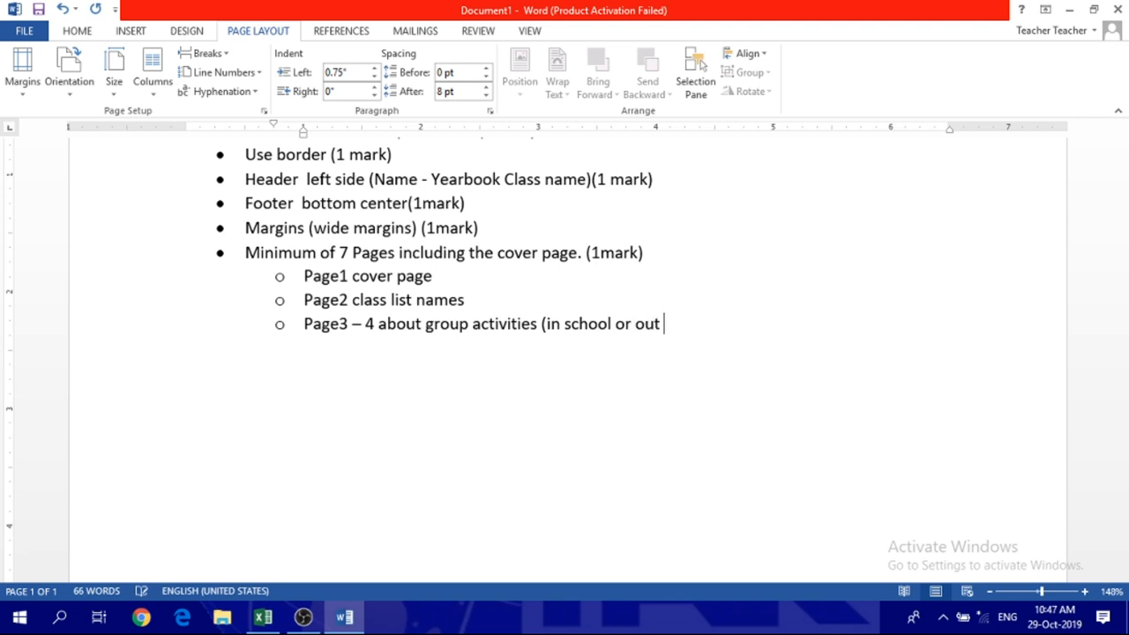
text())
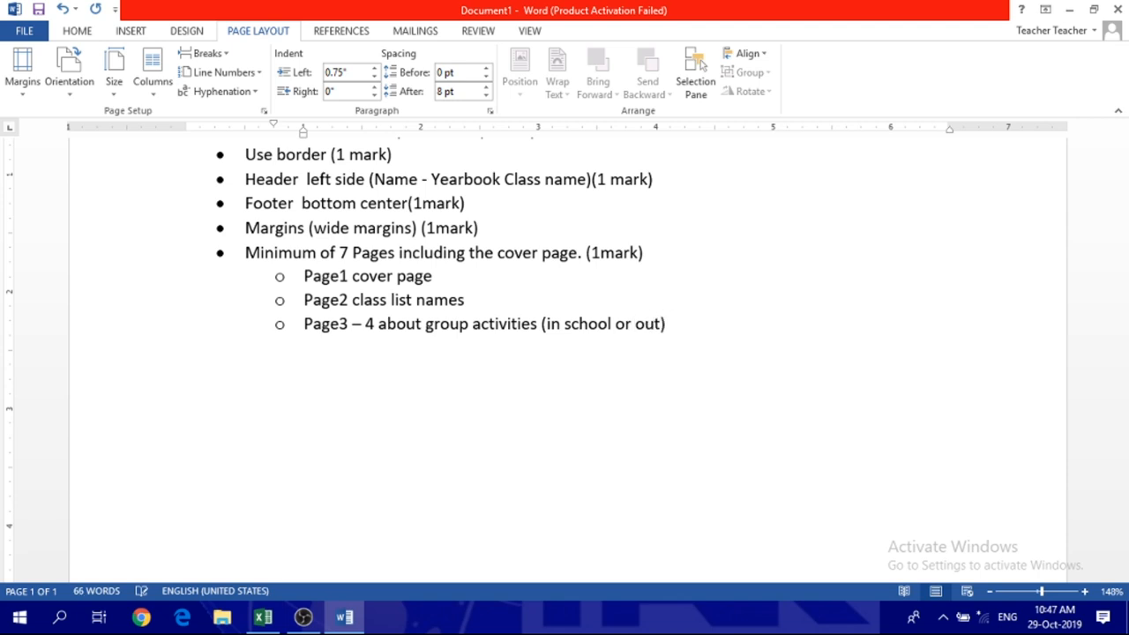
text(- in)
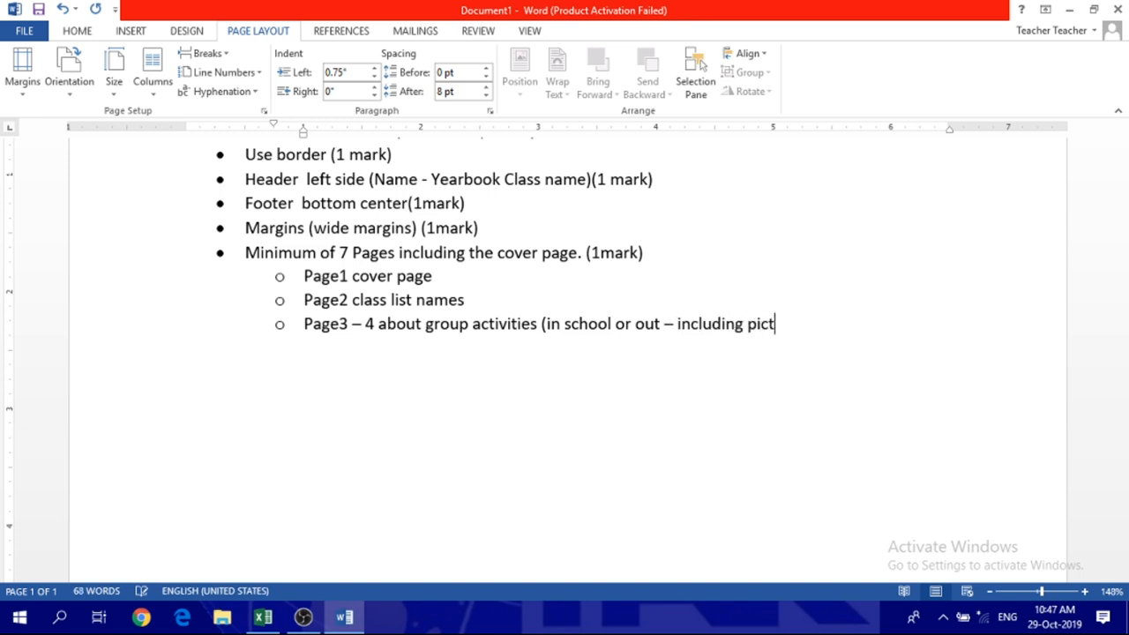
text(ures))
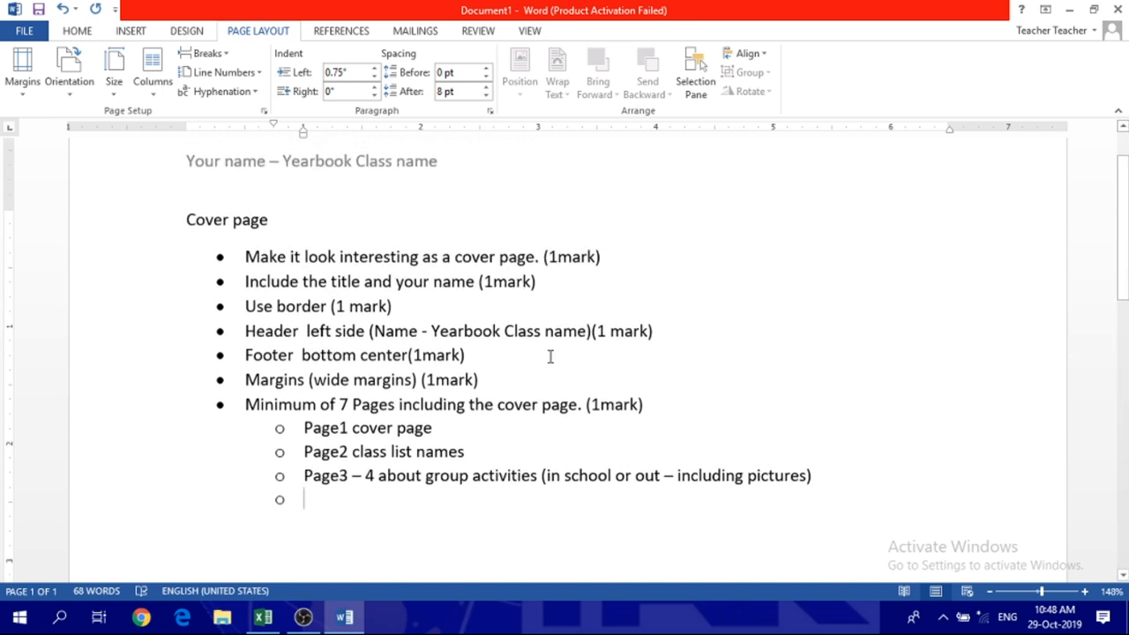
Add the sub-bullet "Page 5 – 6 about students interests."
scroll(down, 3)
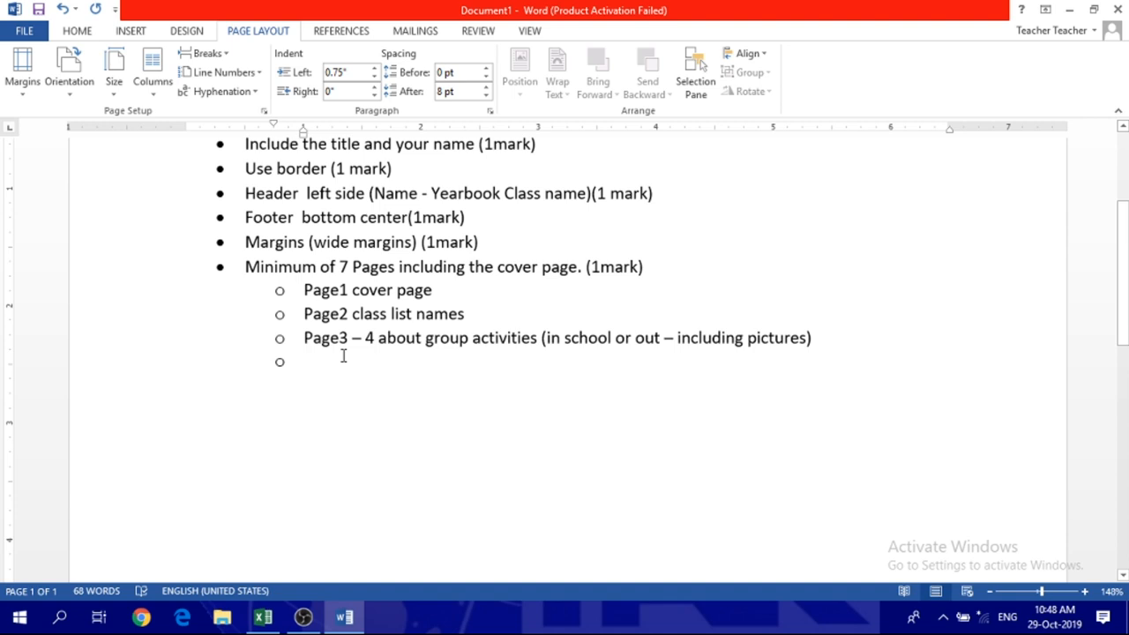
text(P)
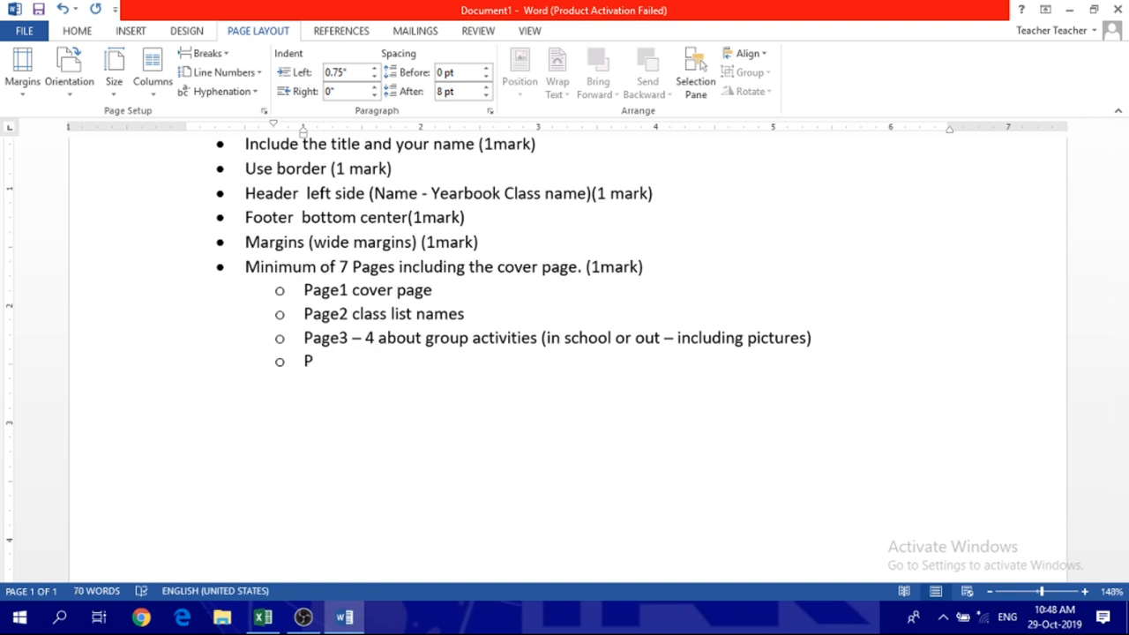
text(age 5 – 6)
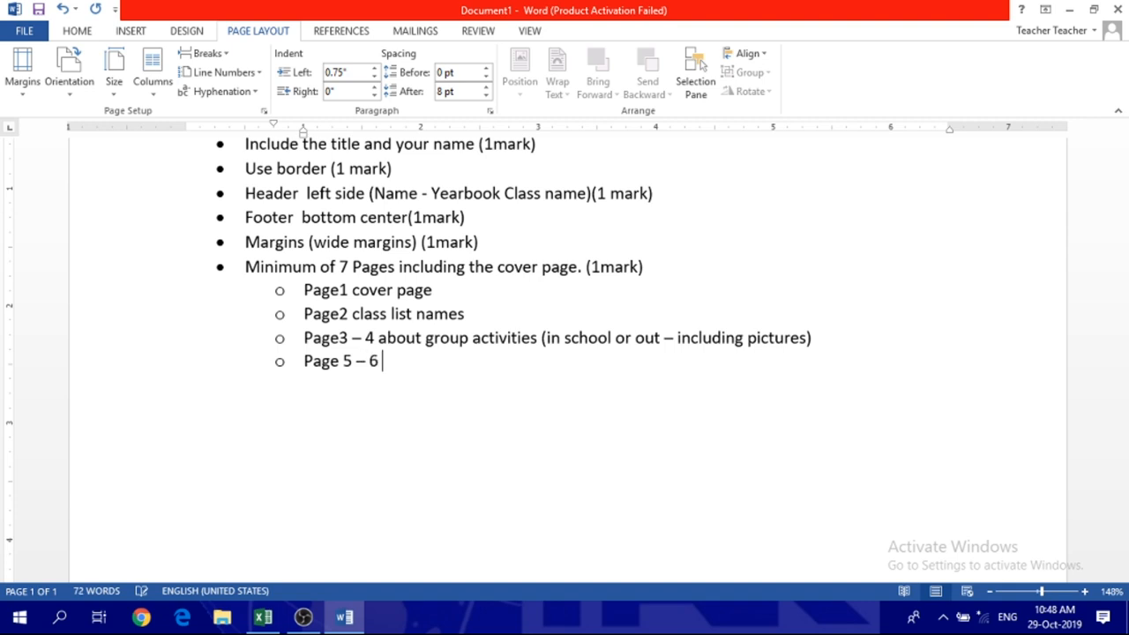
text(abo)
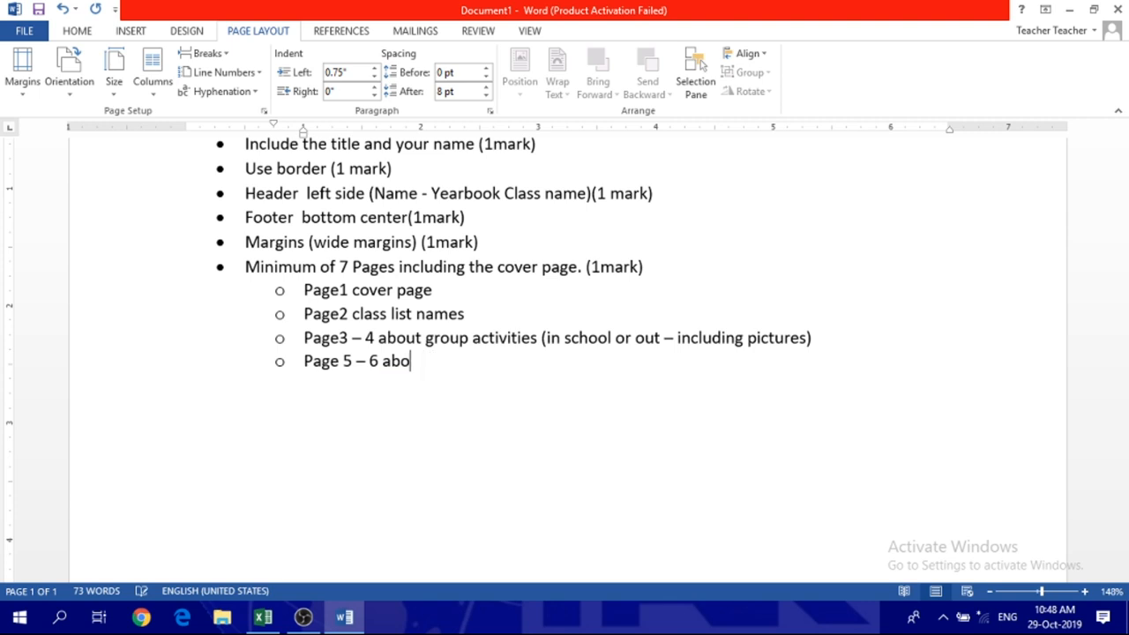
text(ut students i)
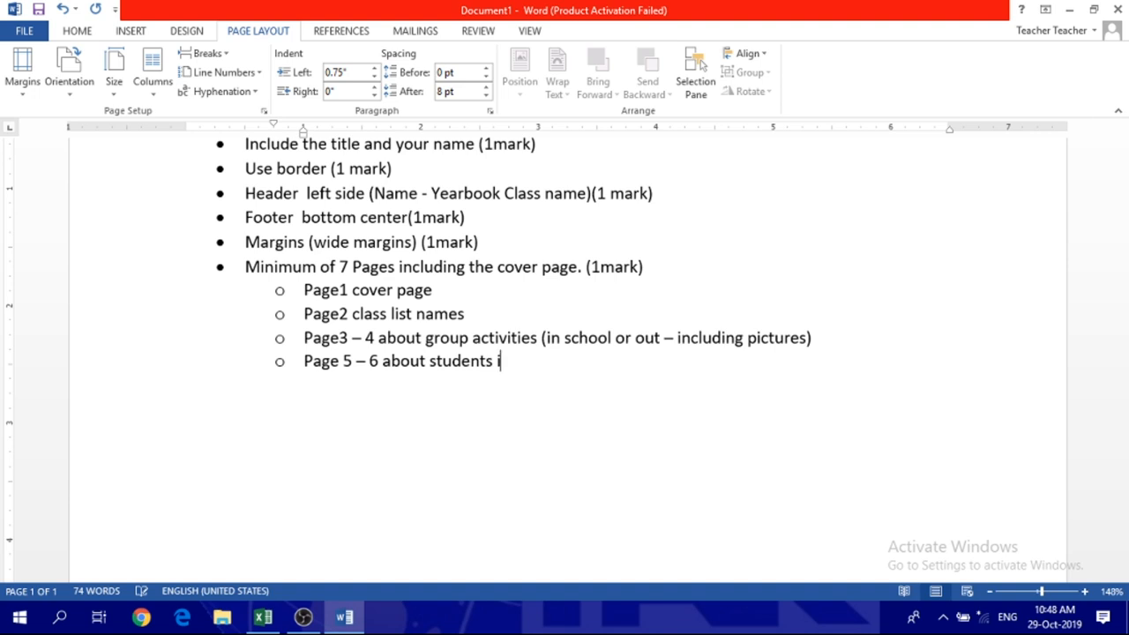
text(nterests)
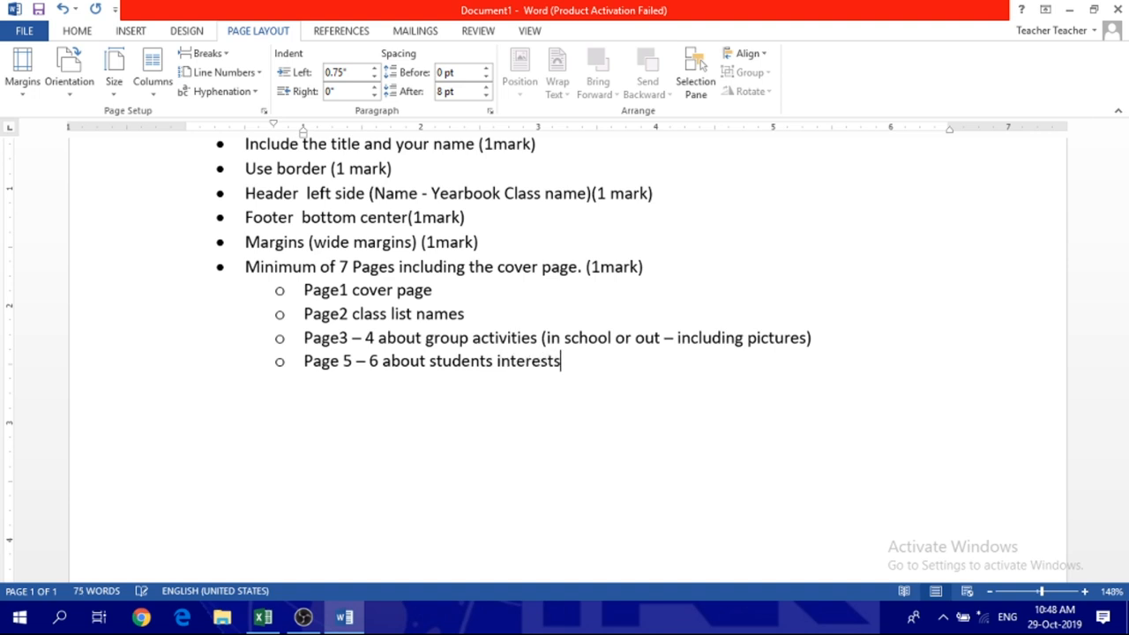
text(.)
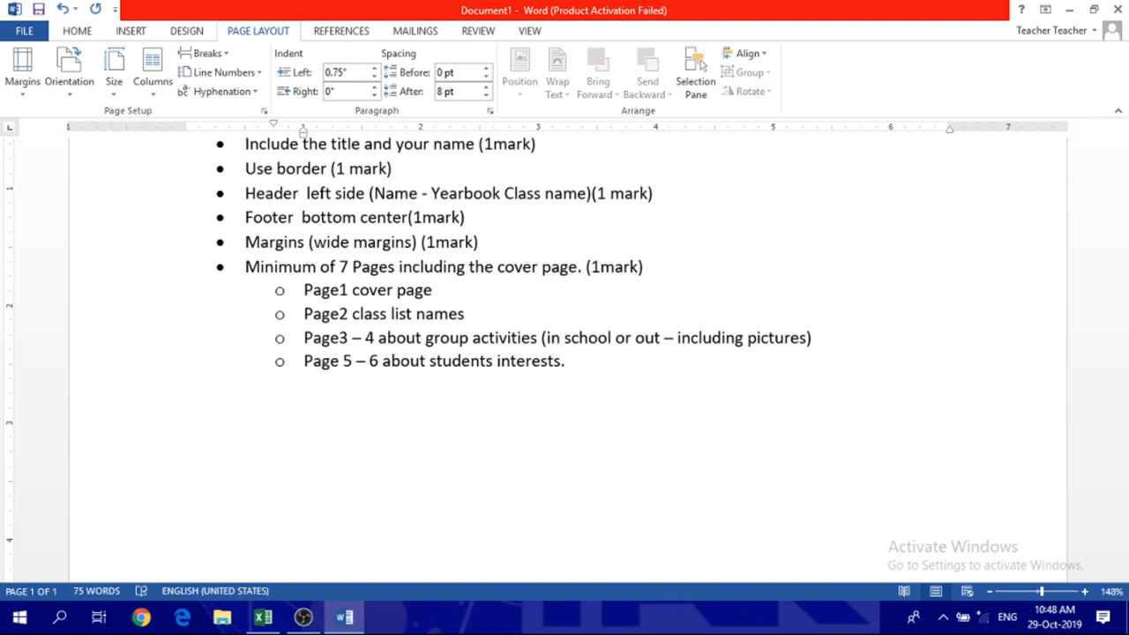
click(568, 360)
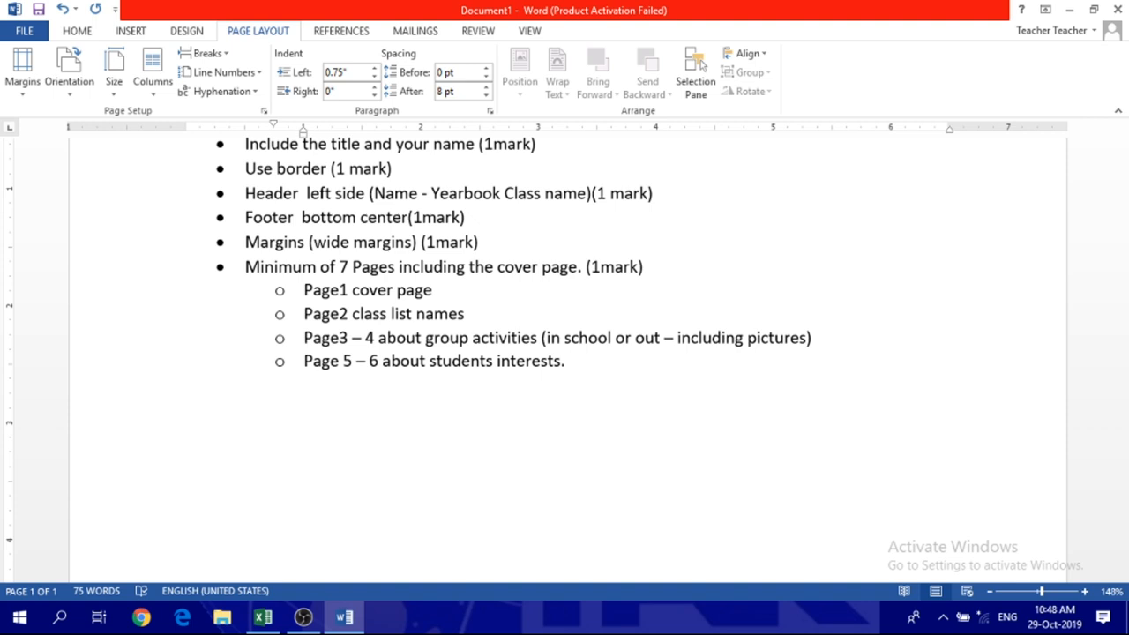
click(568, 360)
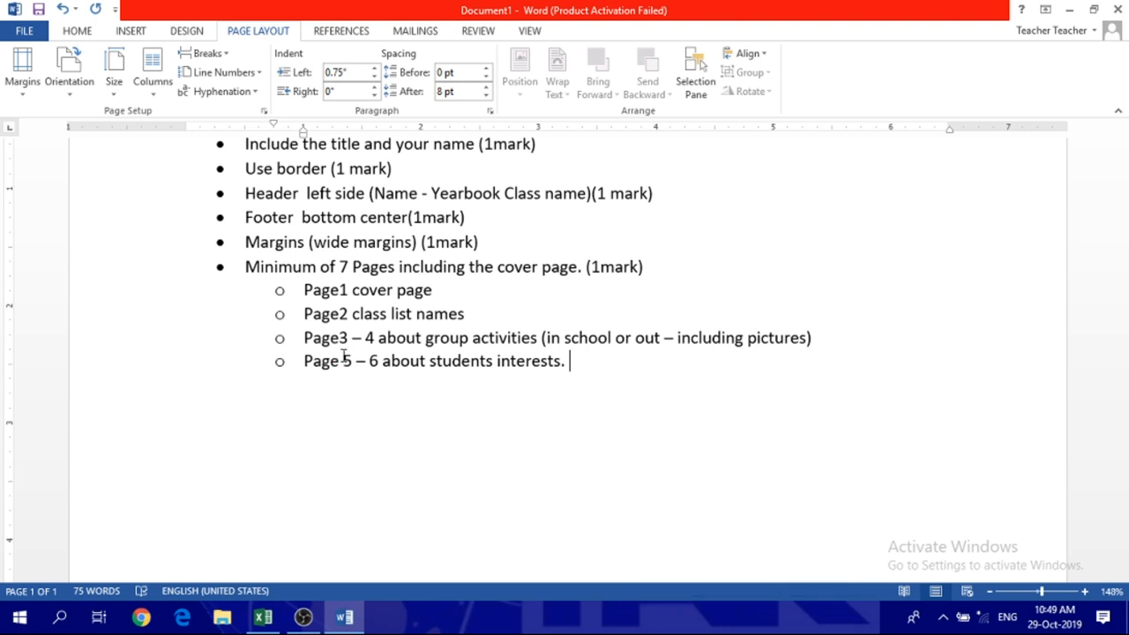
Add the sub-bullet "Page 7 should be about your class acheivements"
text(page)
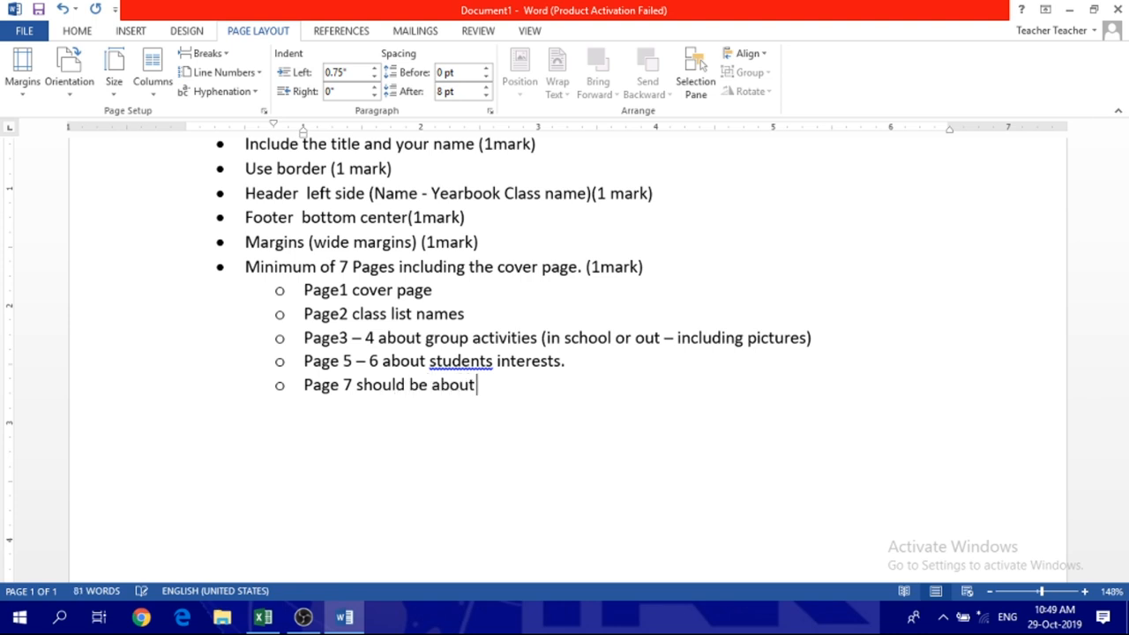
text(your clas)
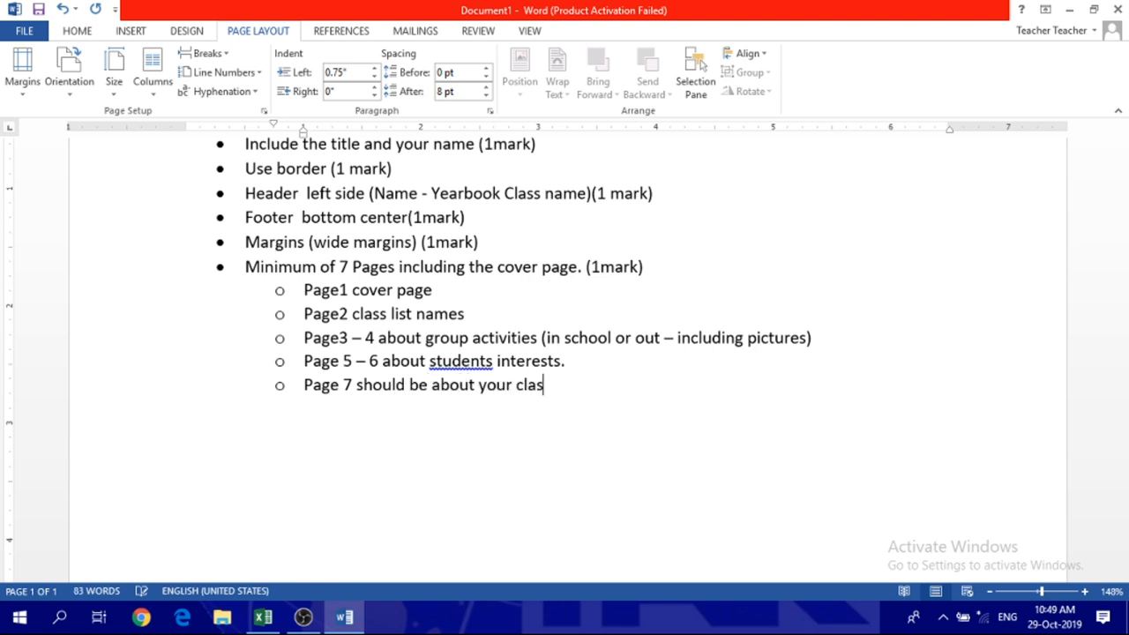
text(s acheivem)
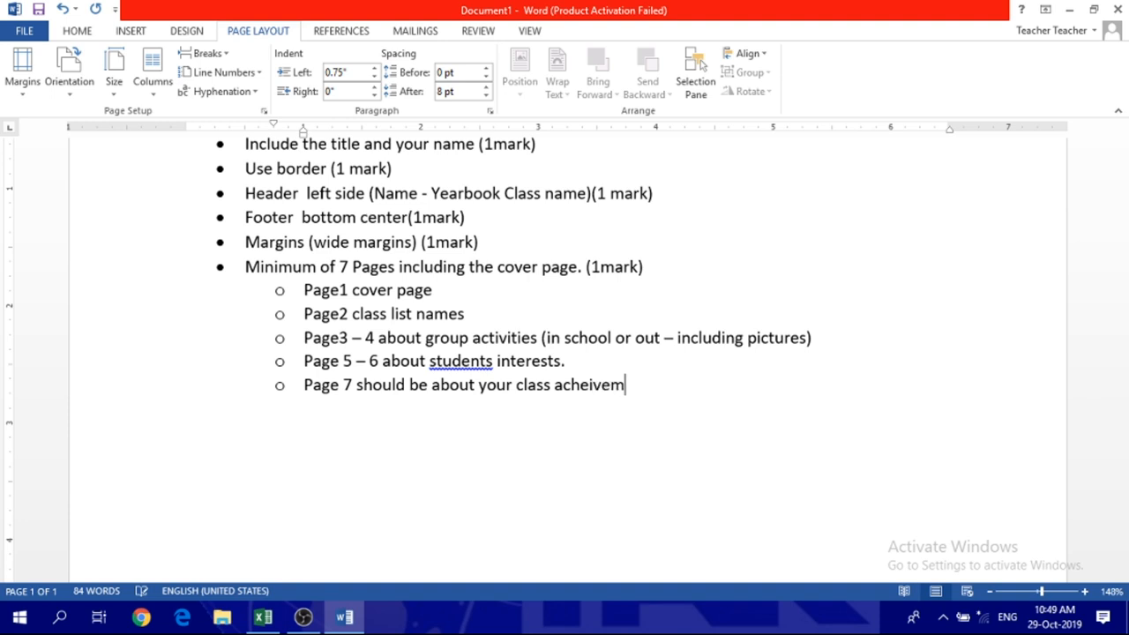
text(ents)
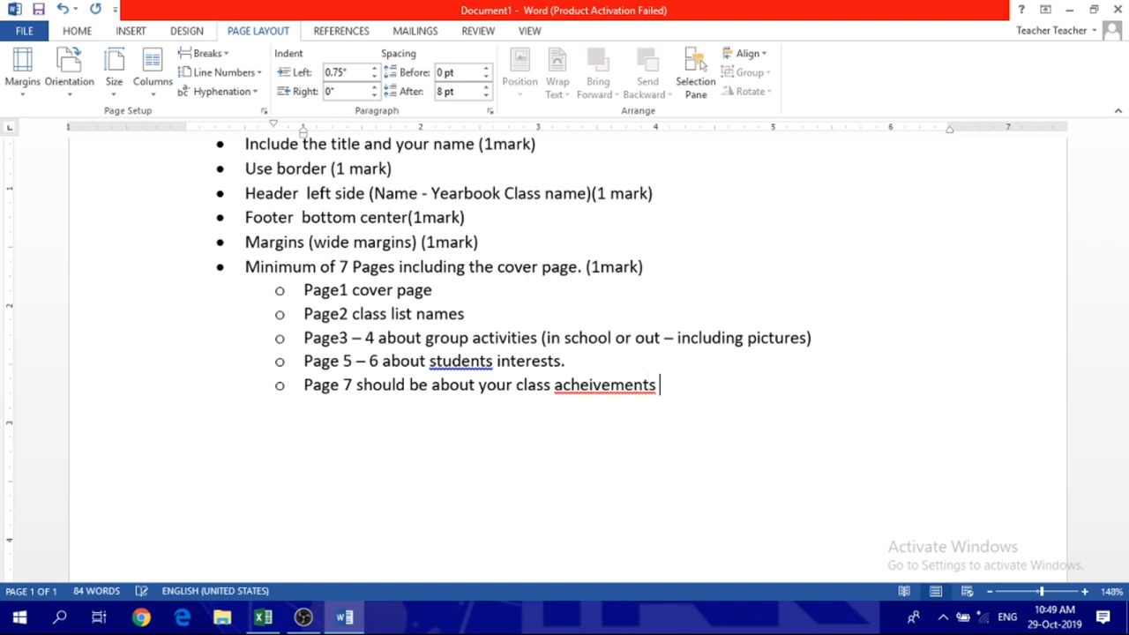
Correct the spelling to achievements and change students to student's interests
right_click(604, 385)
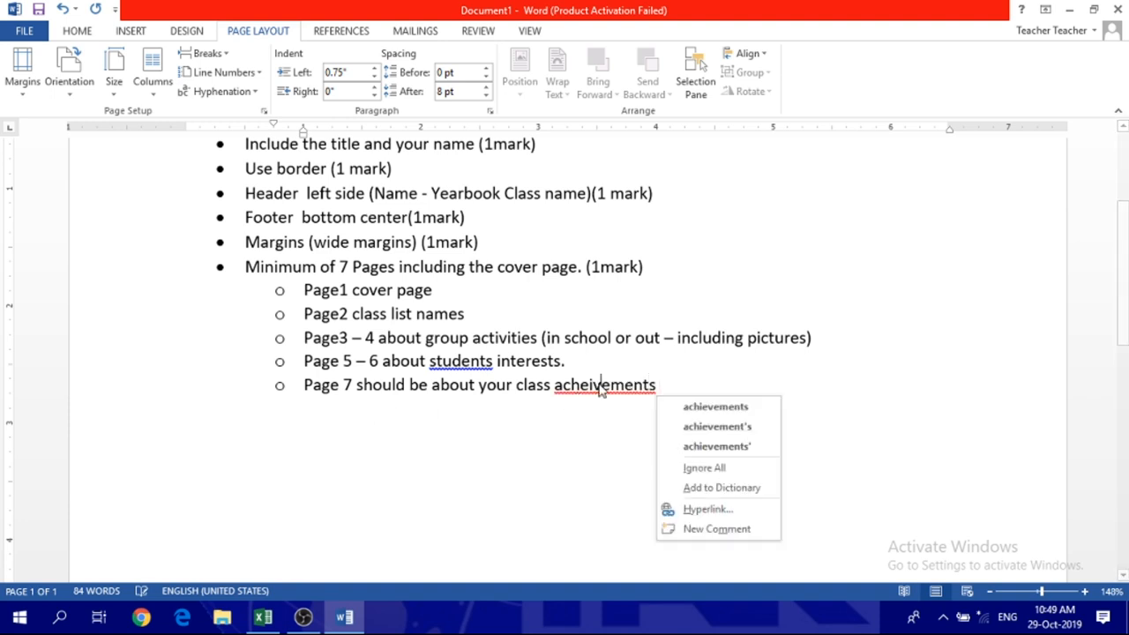
click(717, 406)
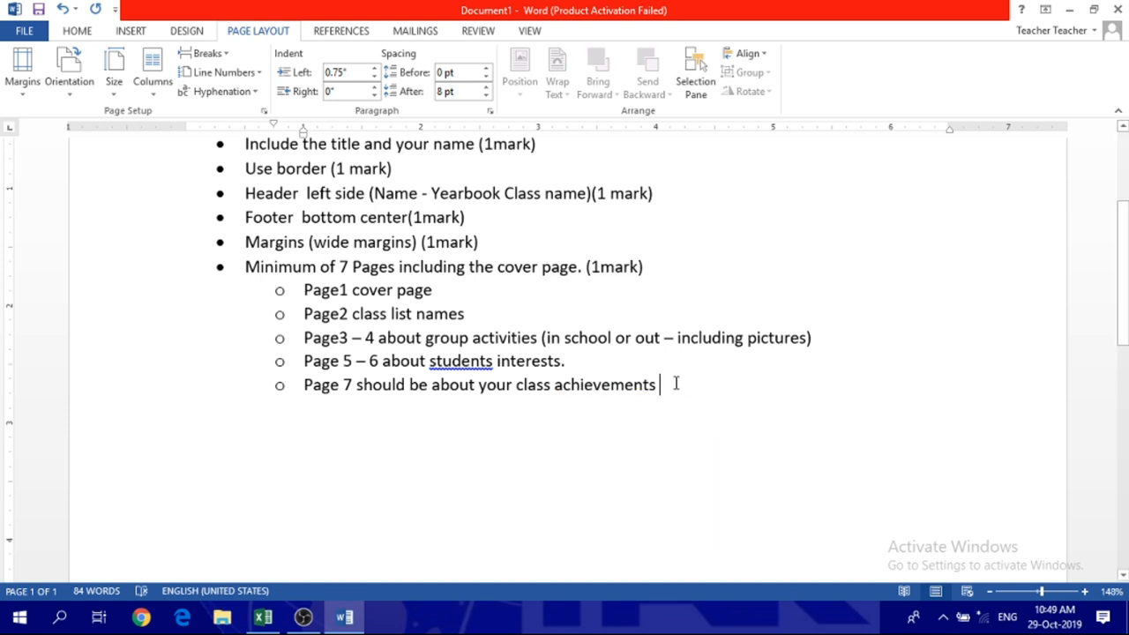
right_click(458, 360)
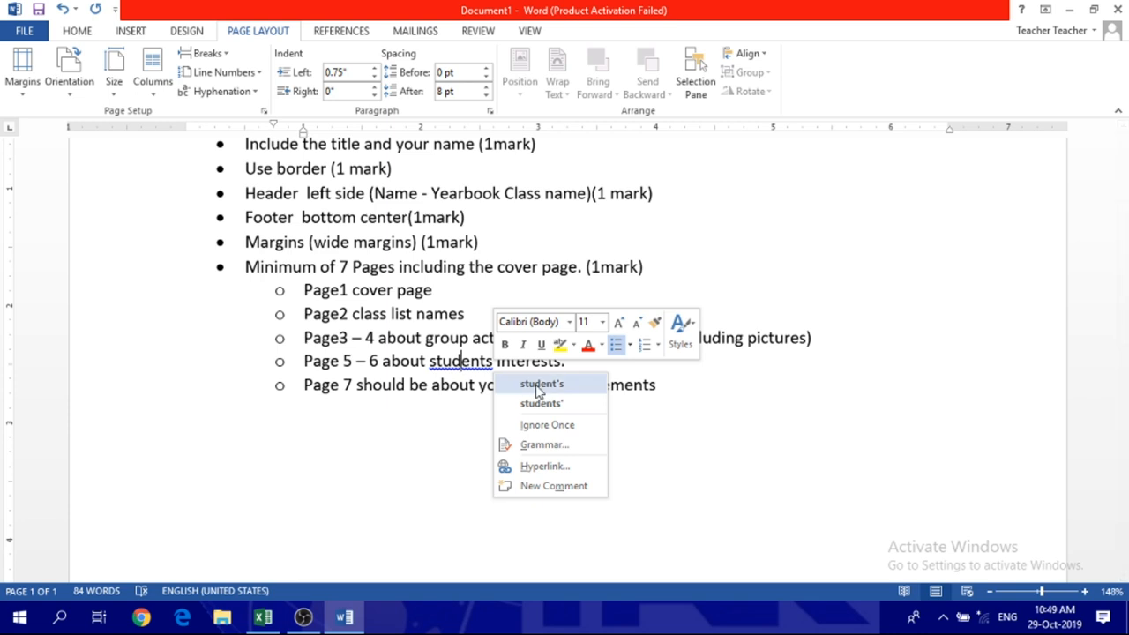
click(542, 383)
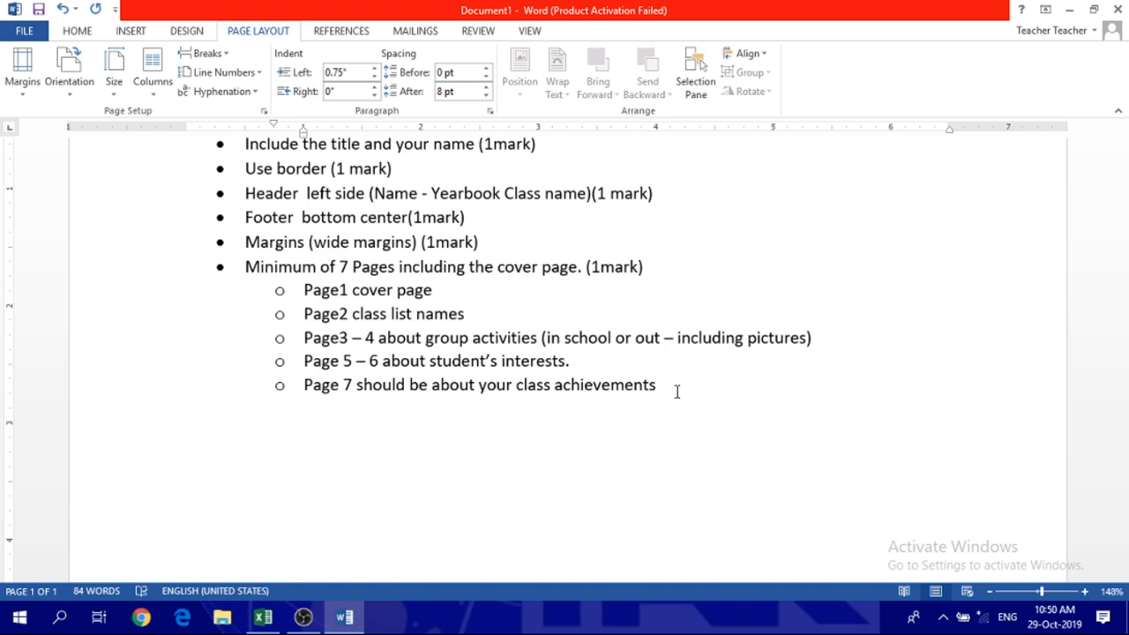
click(659, 385)
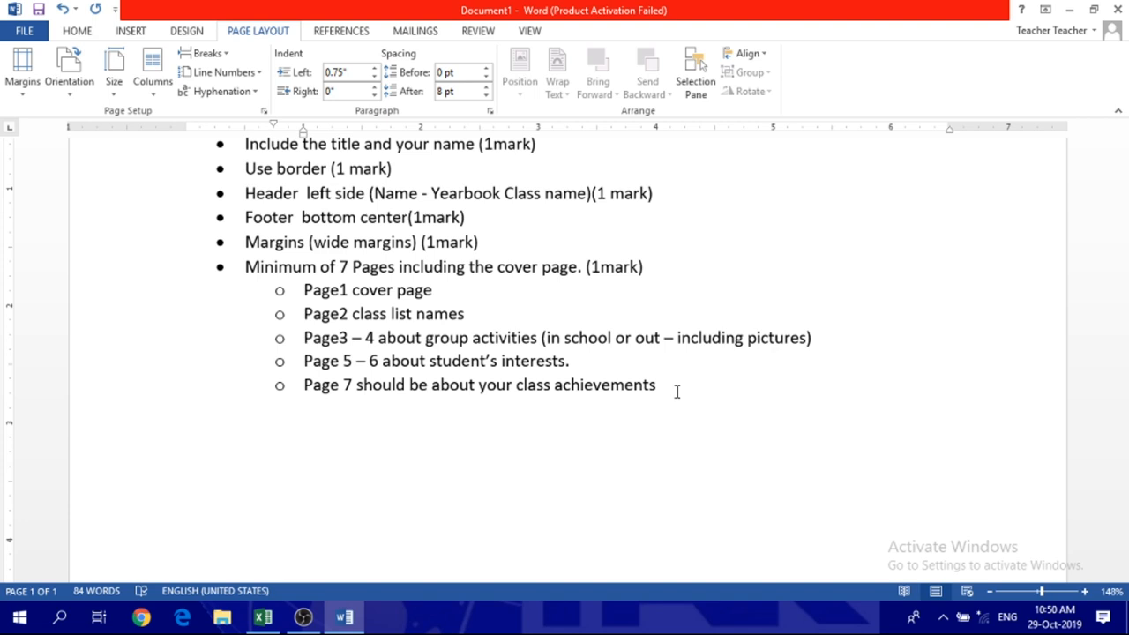
Make "7 Pages" bold, check the footer page number, and reselect the checklist
click(656, 385)
text(4)
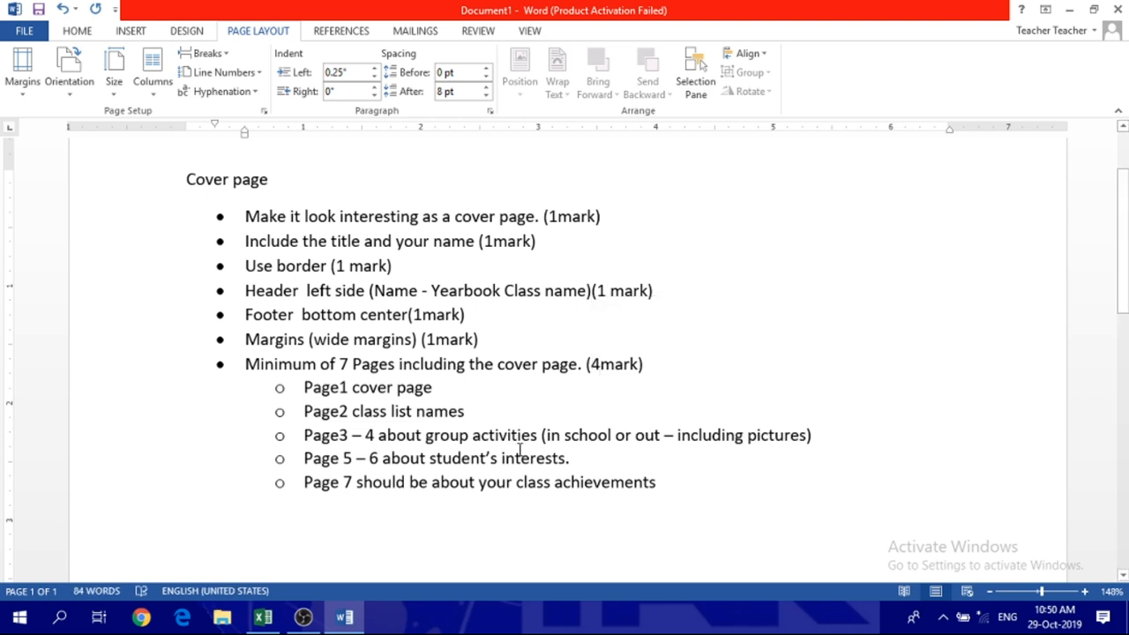
scroll(down, 3)
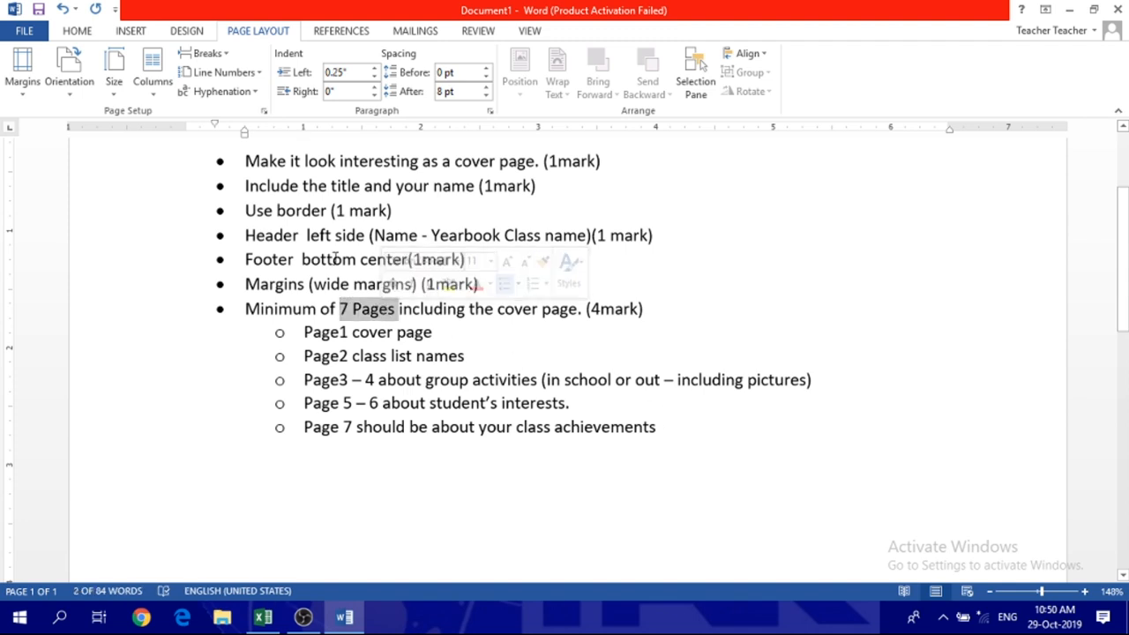
click(78, 30)
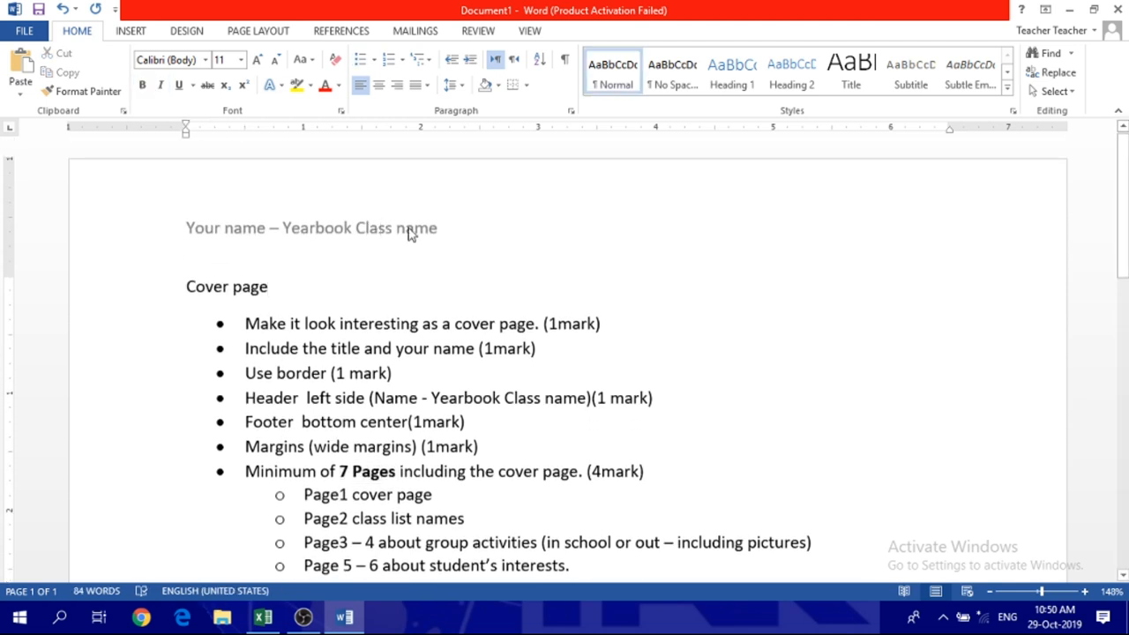
double_click(564, 542)
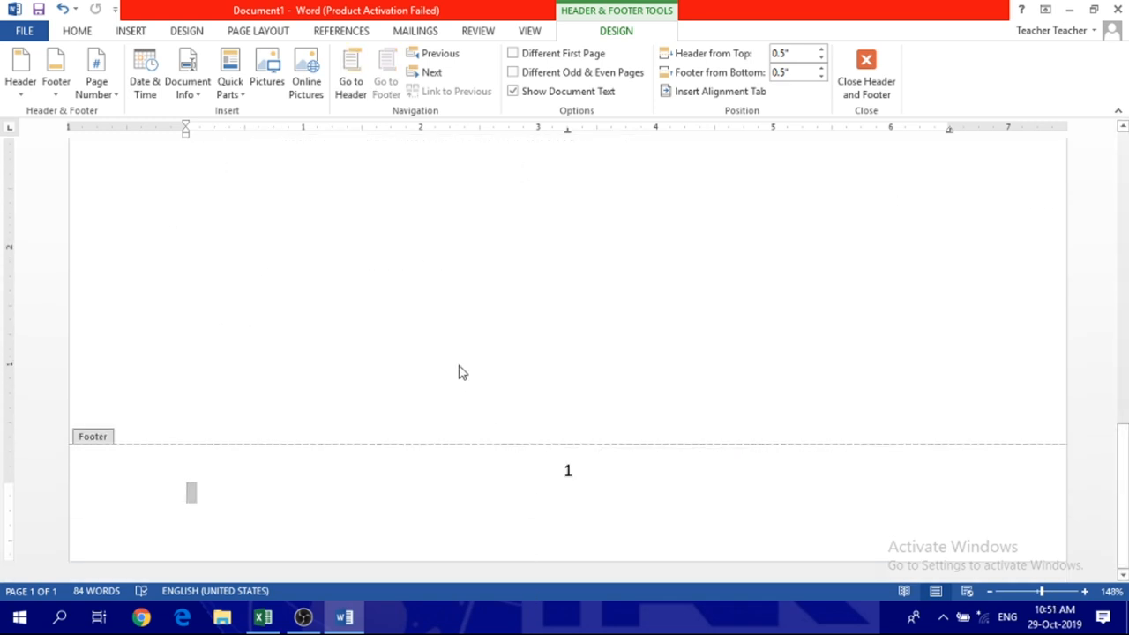
click(865, 74)
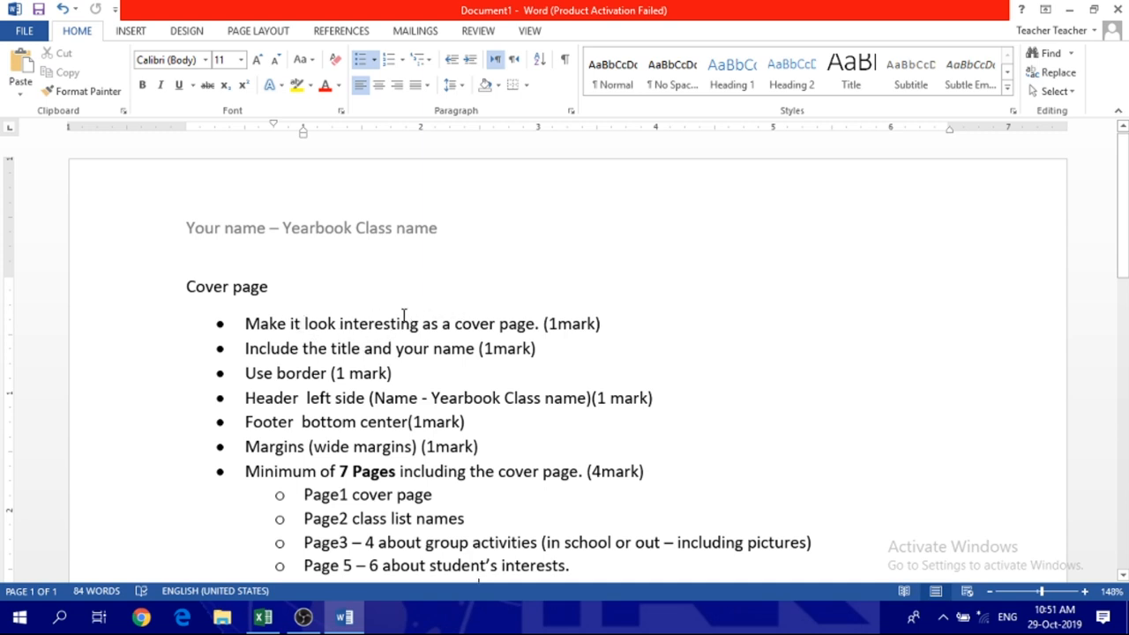
drag(342, 324, 497, 325)
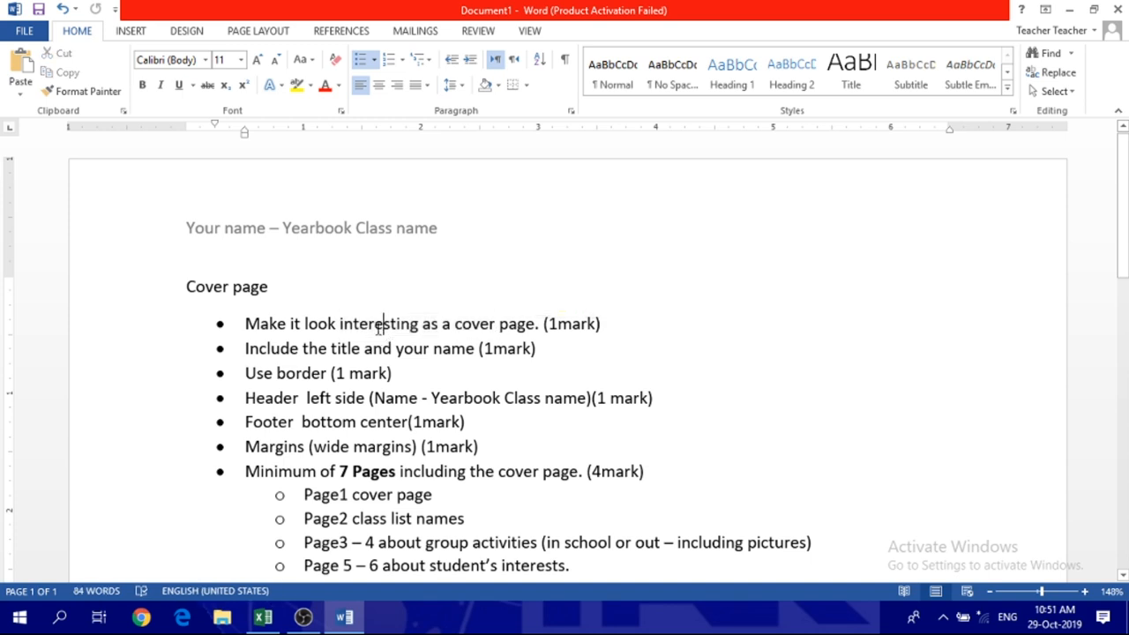
mouse_move(237, 321)
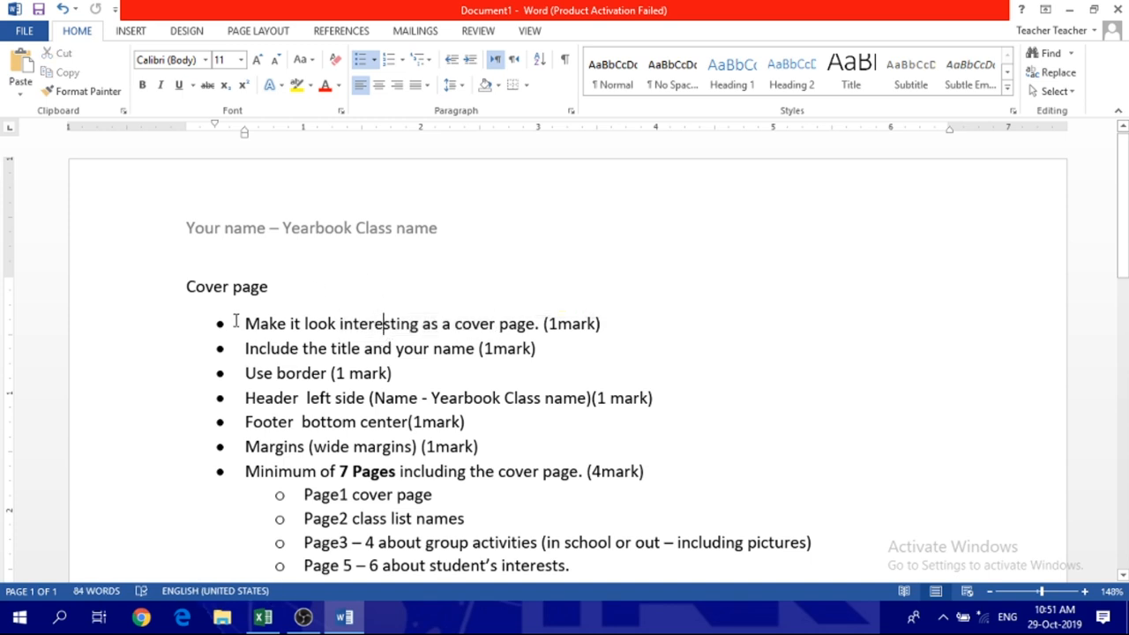
mouse_move(221, 353)
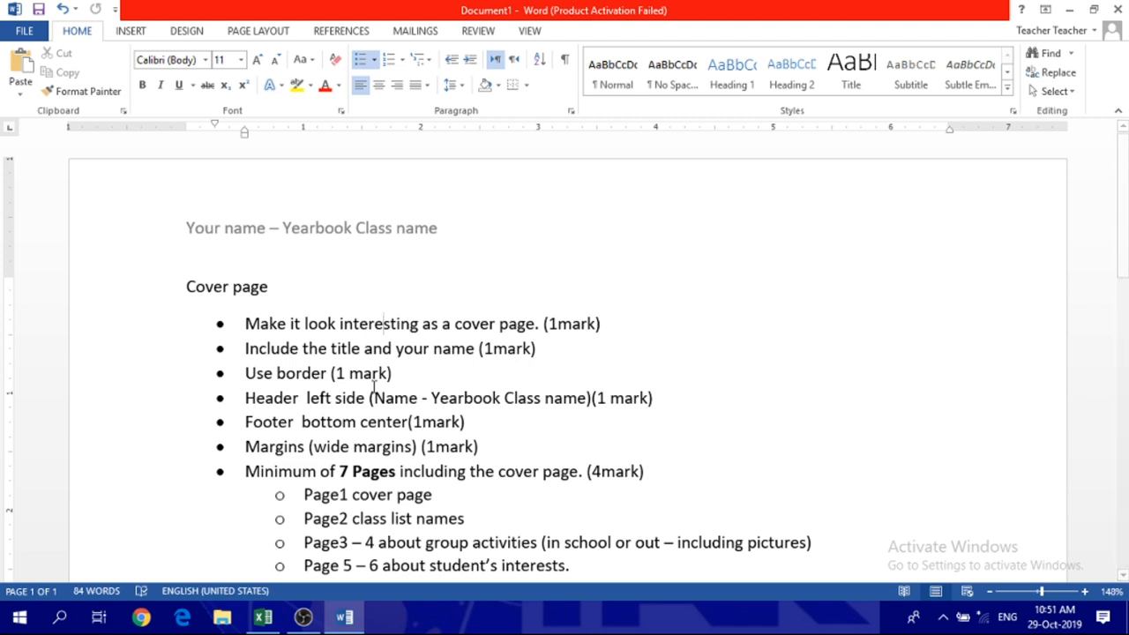
scroll(down, 3)
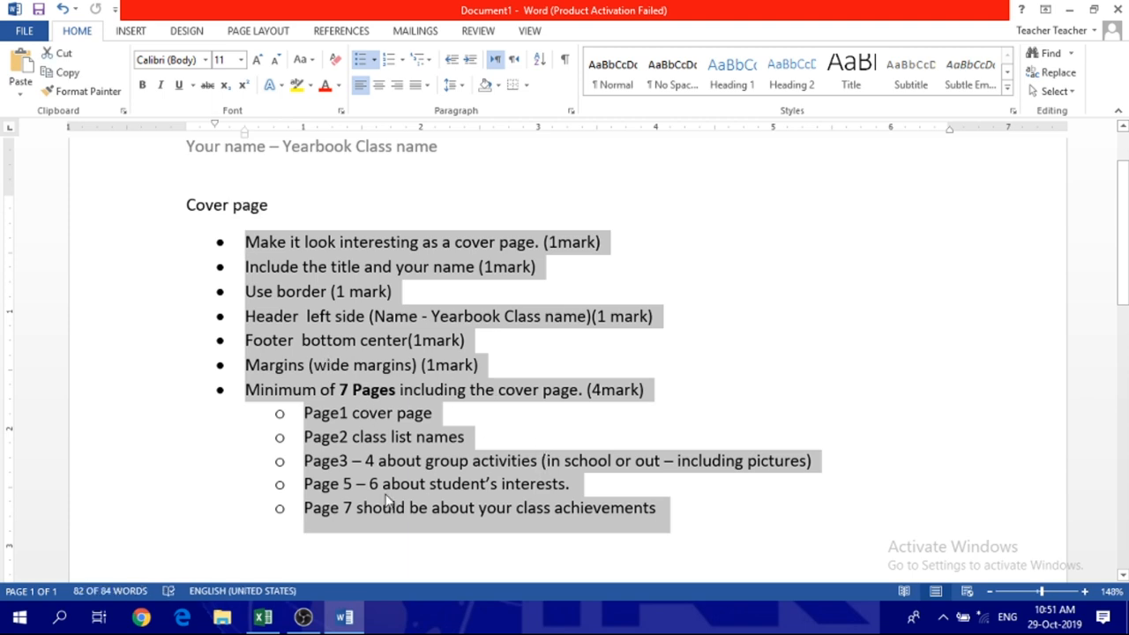
Select the 'Use border (1 mark)' item and browse Insert and Page Layout before reaching Design
click(297, 315)
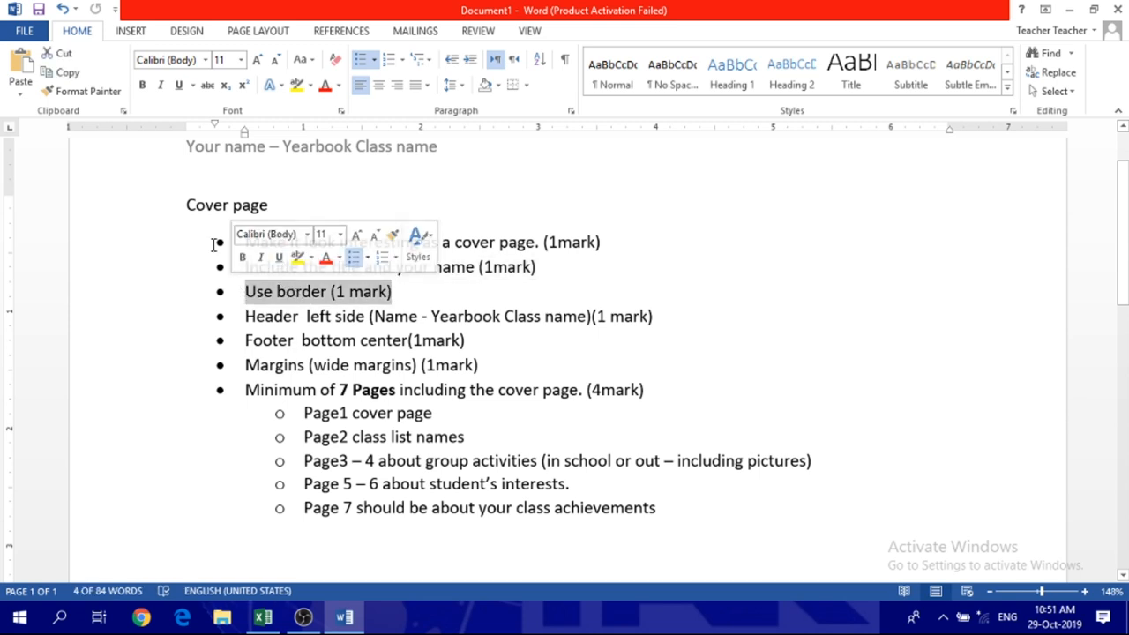
click(131, 30)
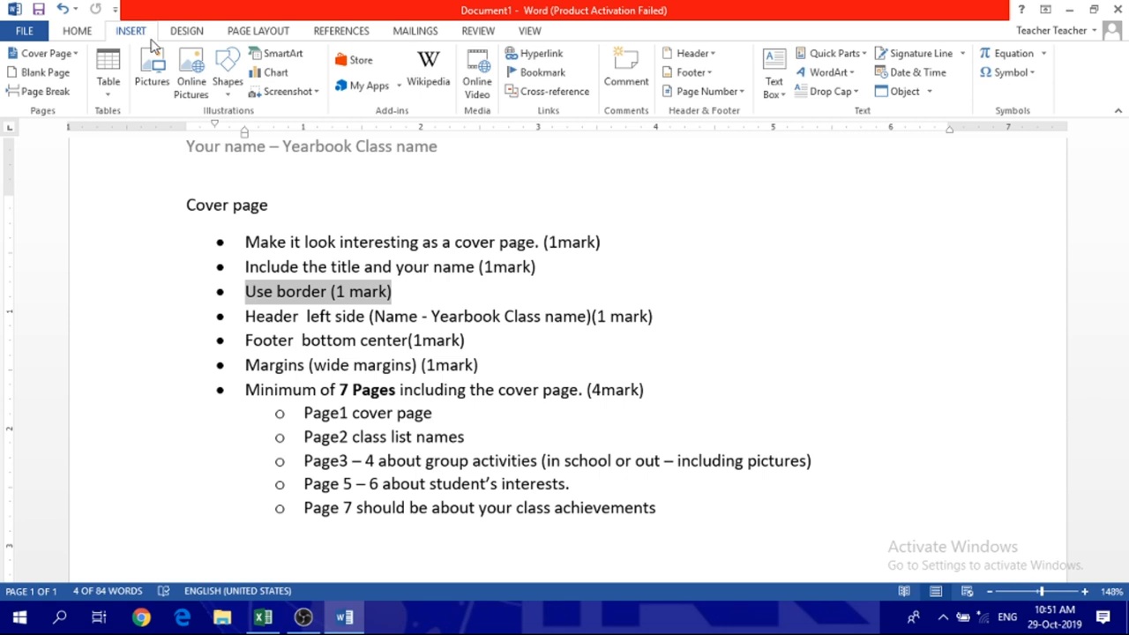
click(258, 30)
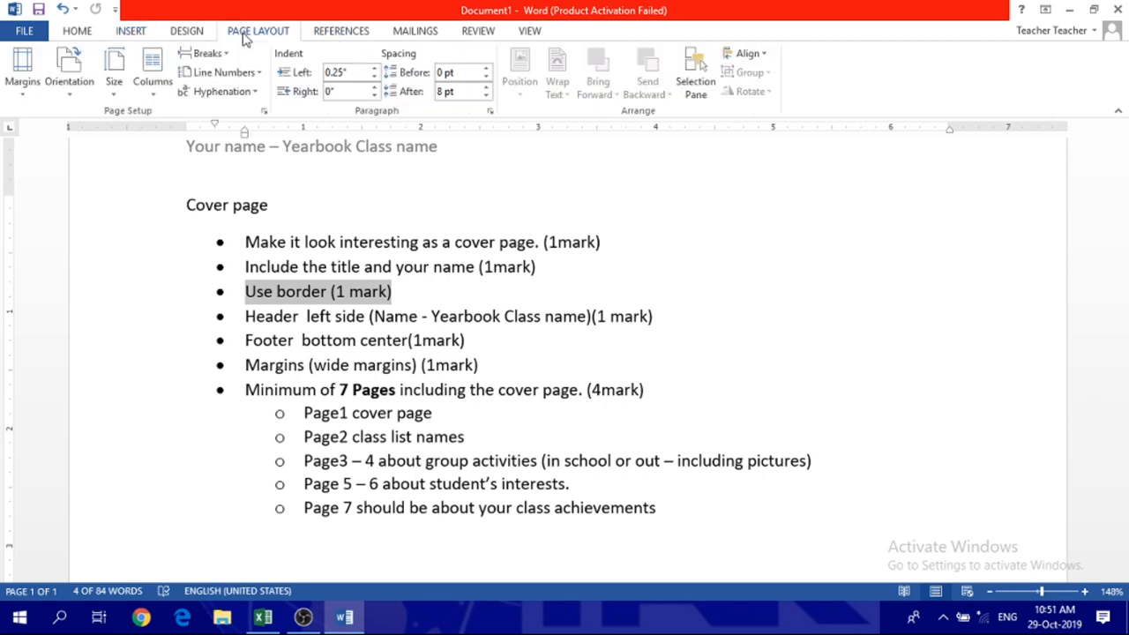
mouse_move(643, 92)
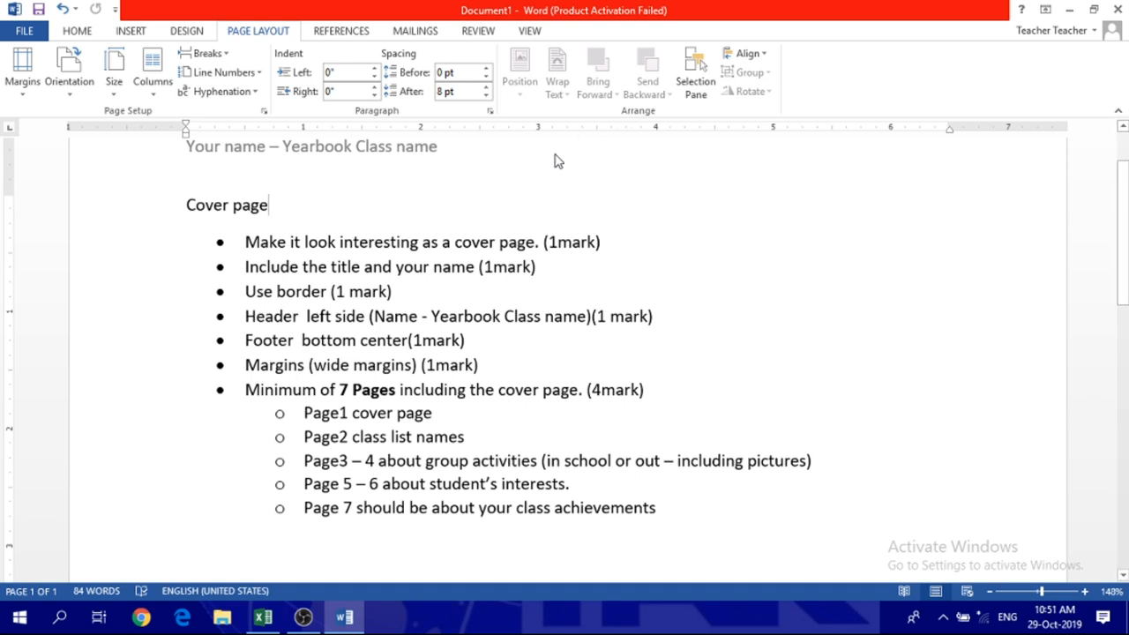
click(187, 30)
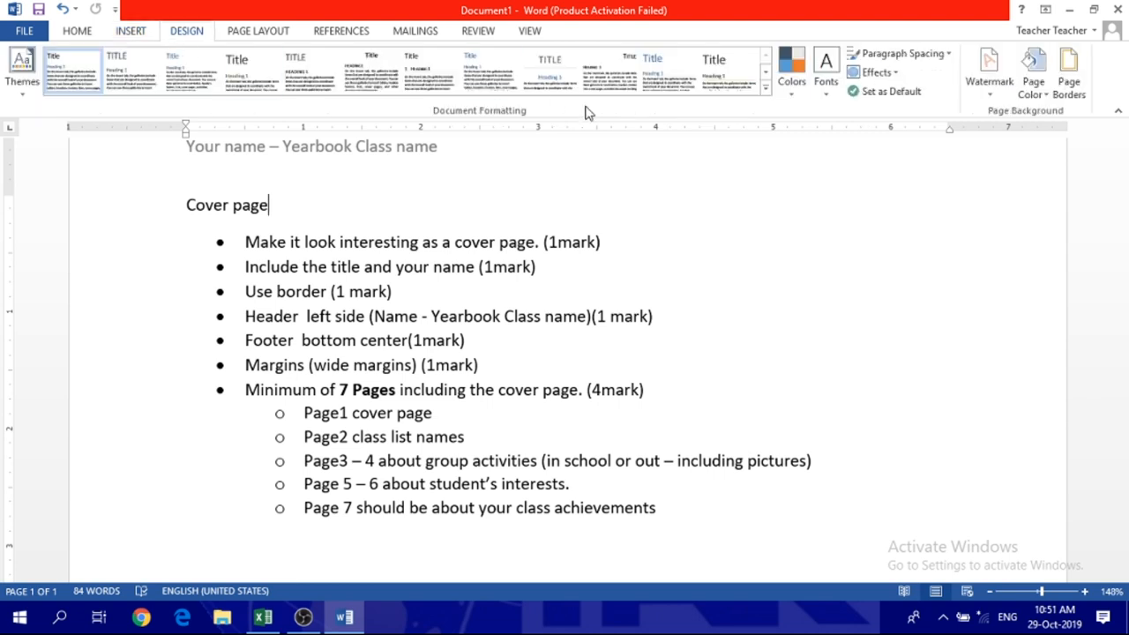
mouse_move(1069, 70)
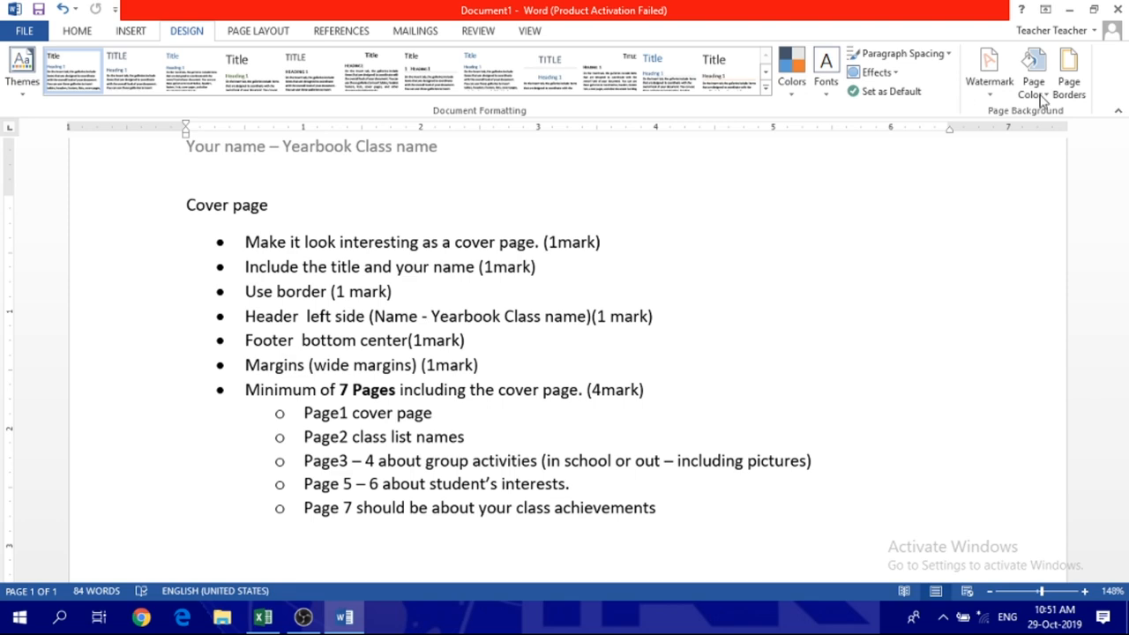
Apply a Box page border using the banner Art style, then move to Page Layout for margins
click(1069, 70)
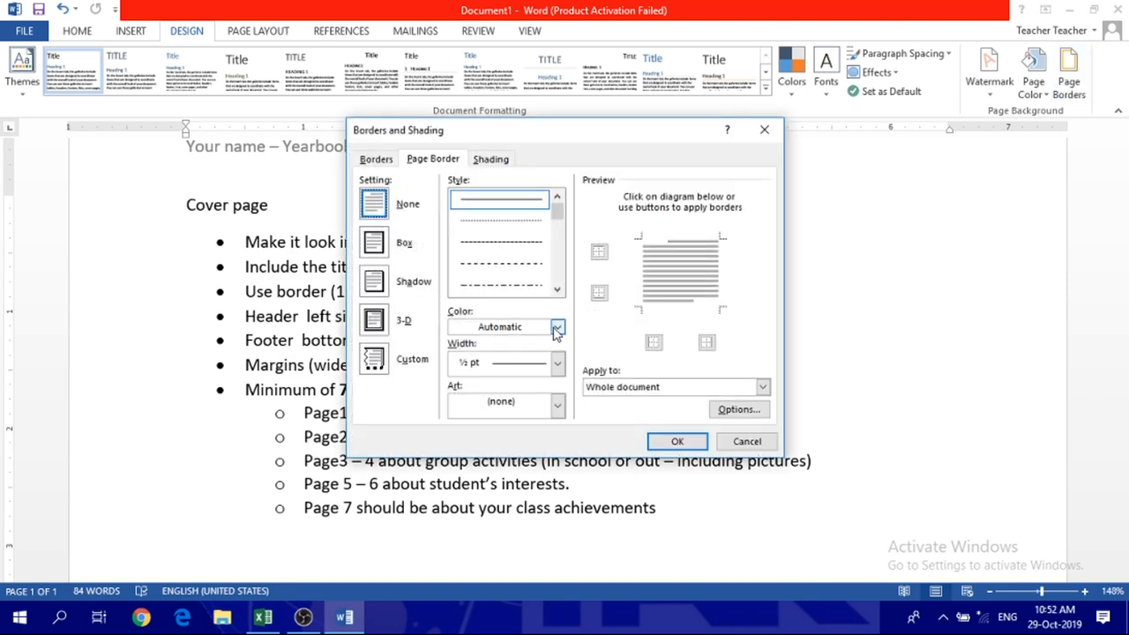
click(557, 404)
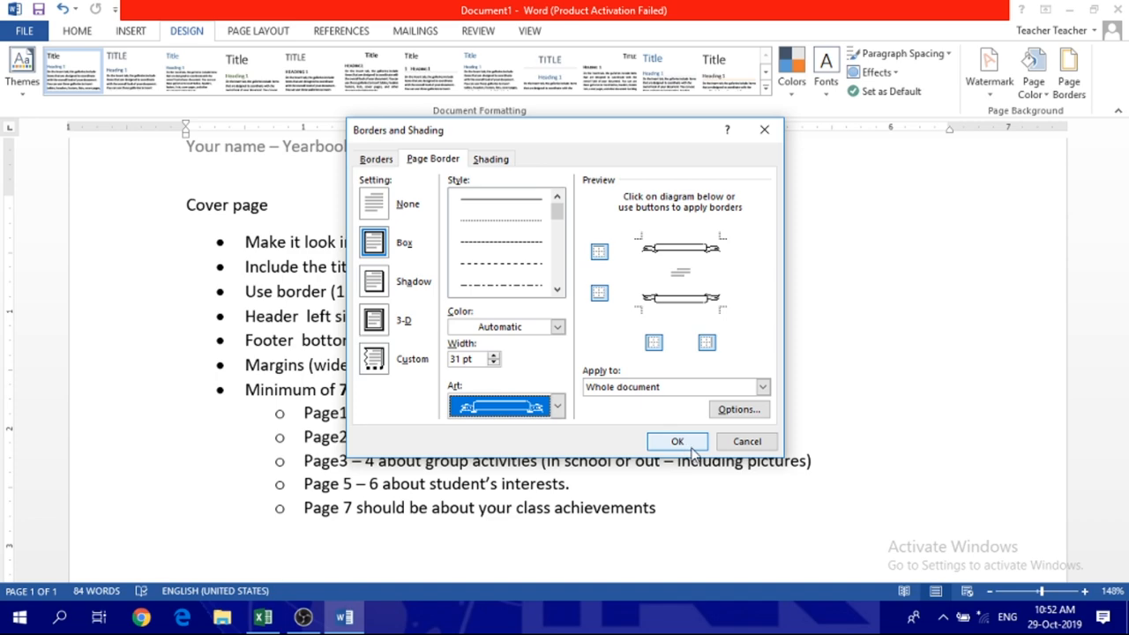
click(677, 441)
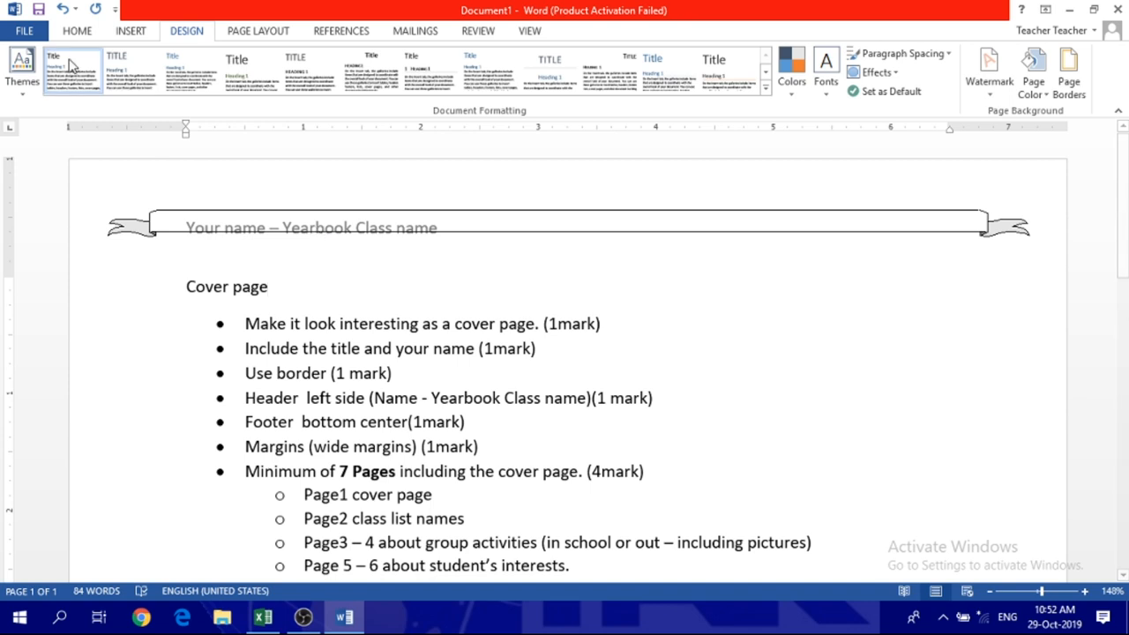
click(131, 30)
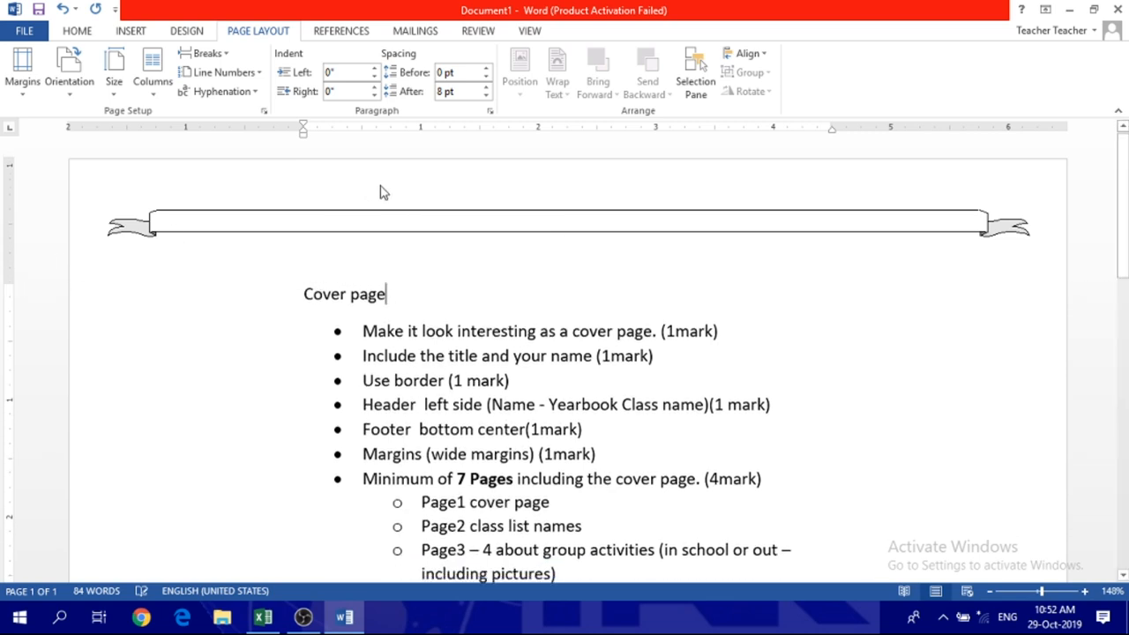
Change the page border to the dashed Art style at 6 pt width around the whole page
double_click(344, 293)
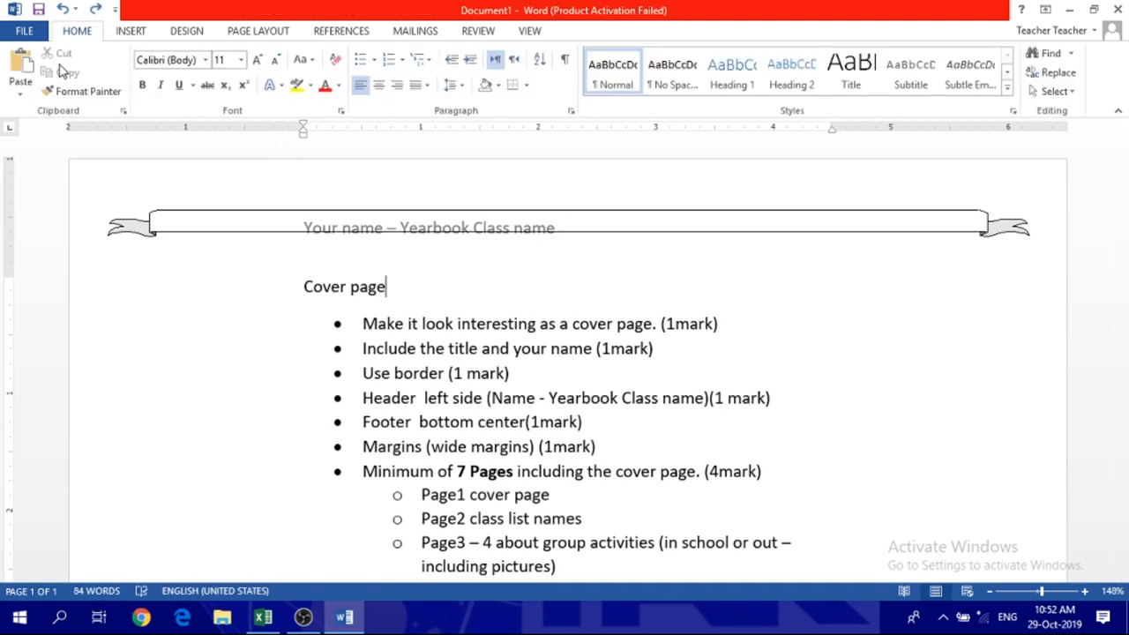
click(187, 30)
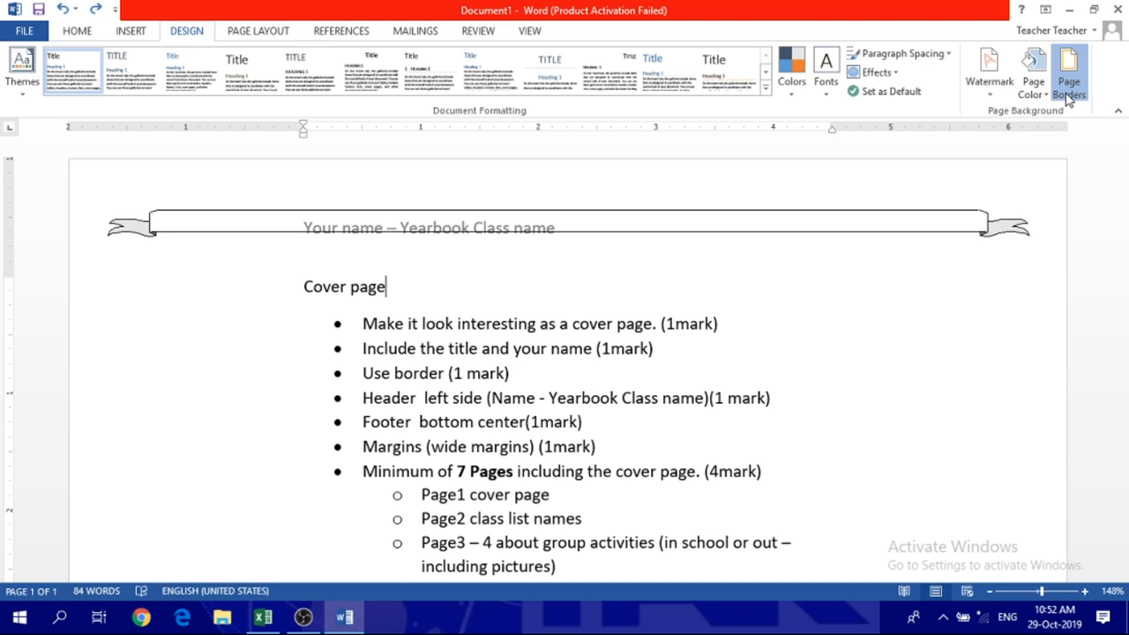
click(1069, 70)
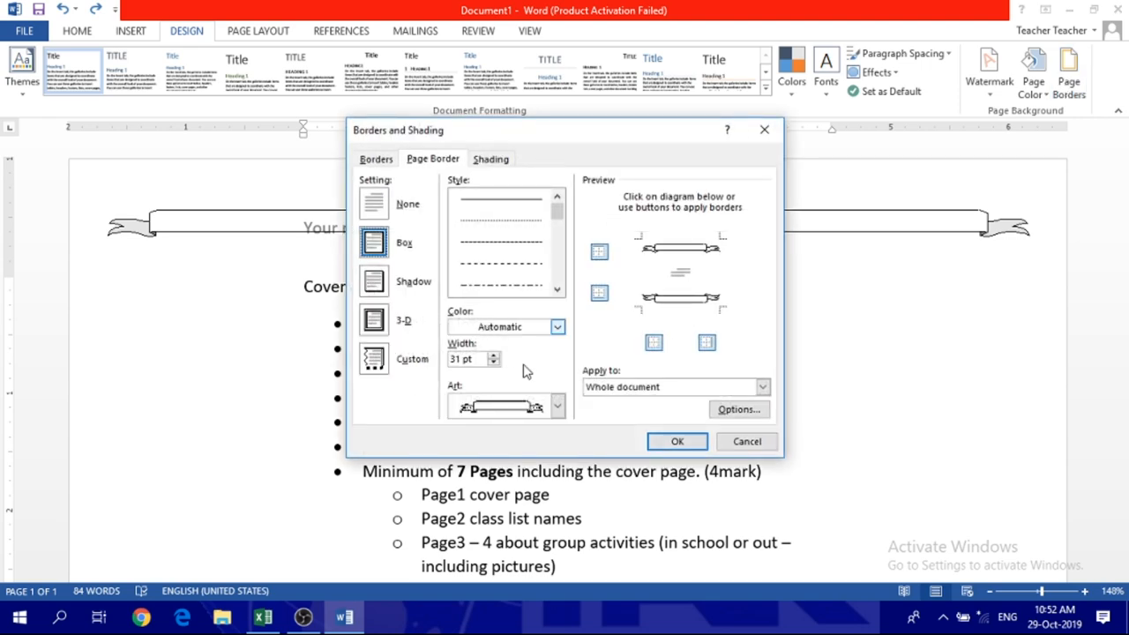
click(557, 406)
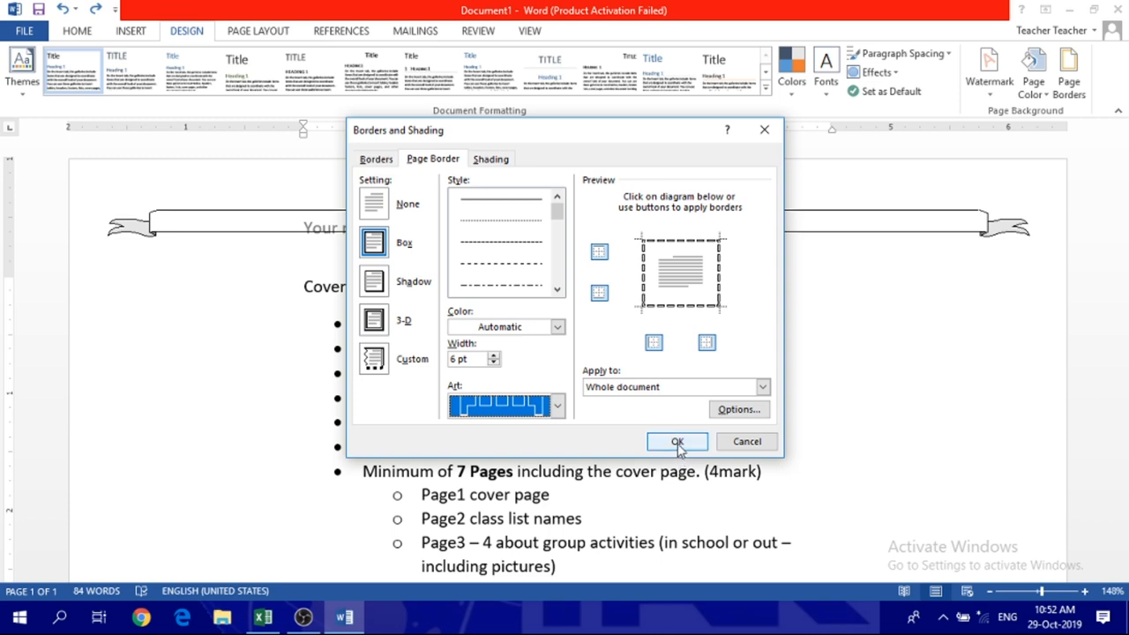
click(677, 441)
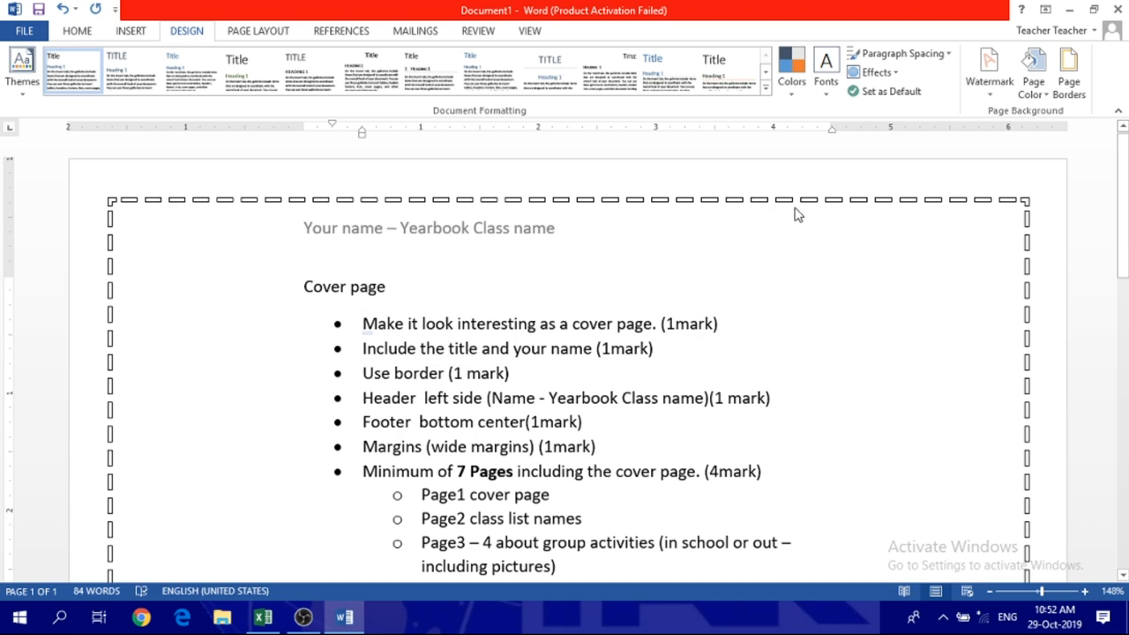
scroll(down, 3)
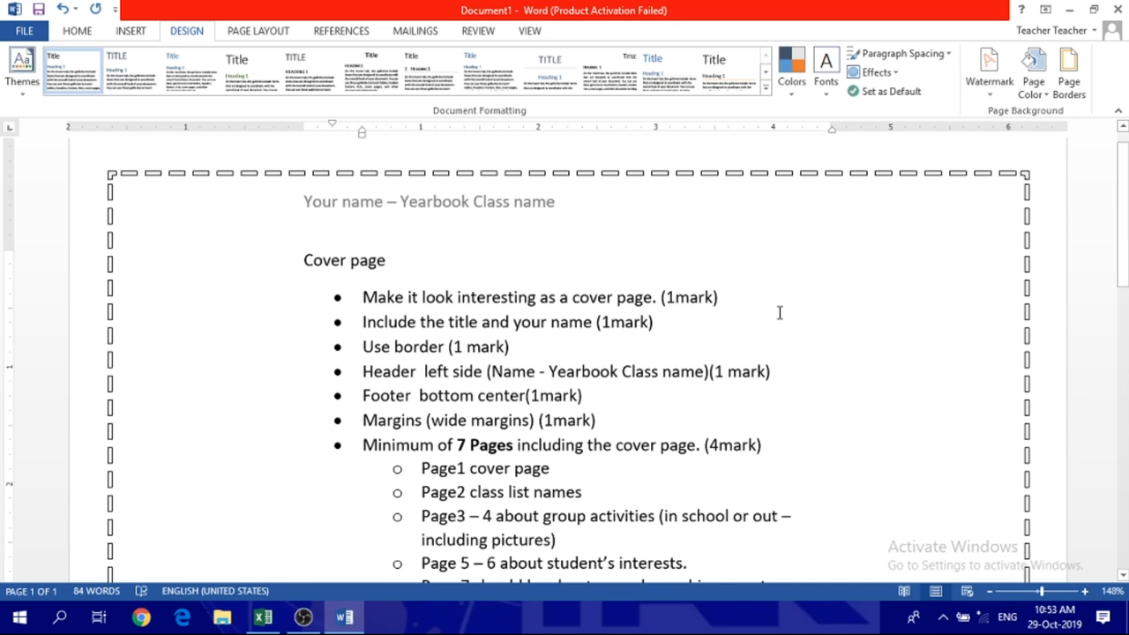
mouse_move(571, 308)
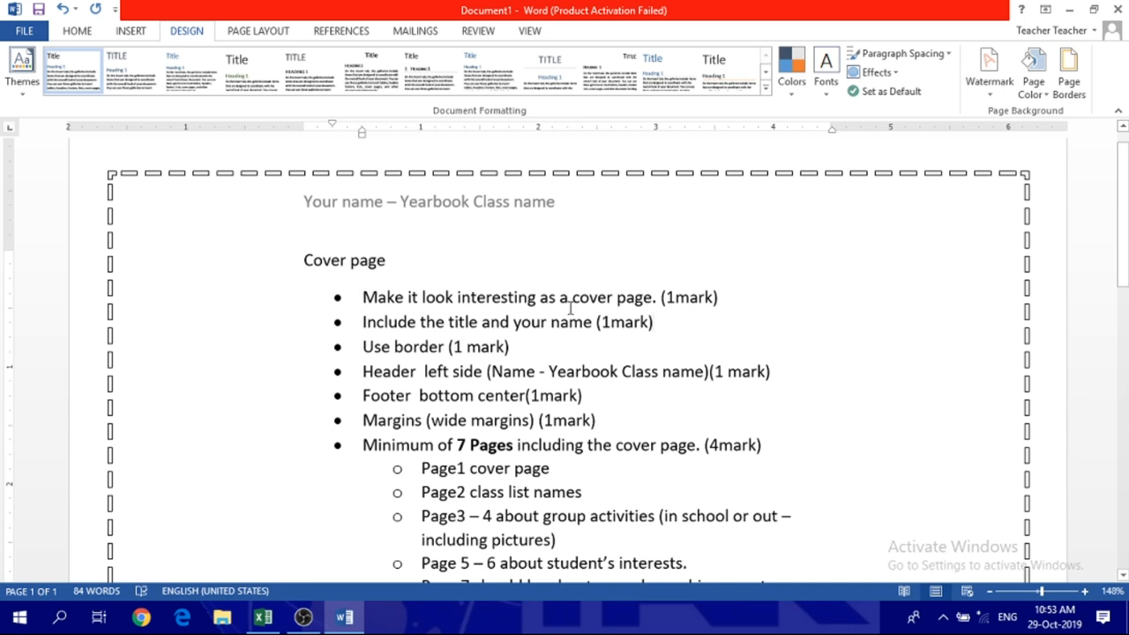
click(653, 321)
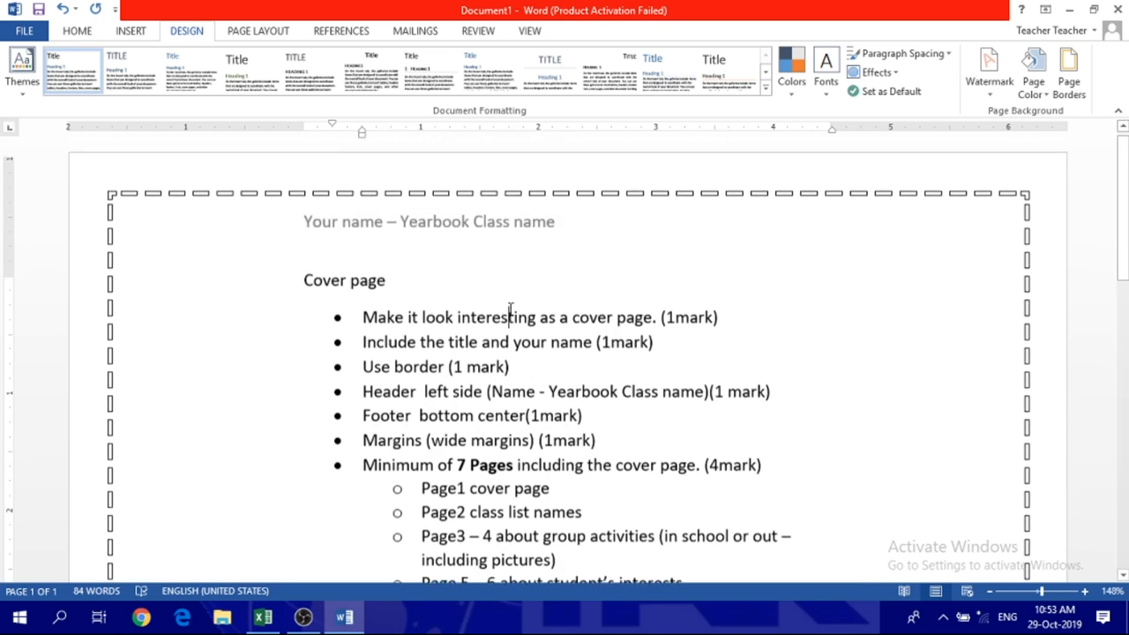
scroll(down, 3)
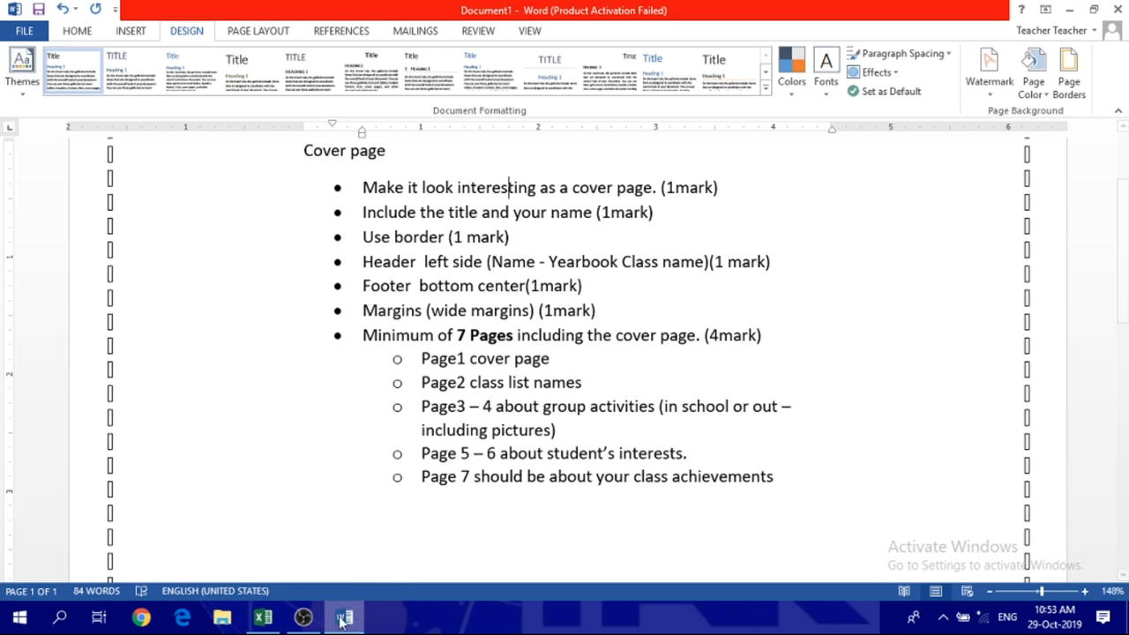
mouse_move(303, 617)
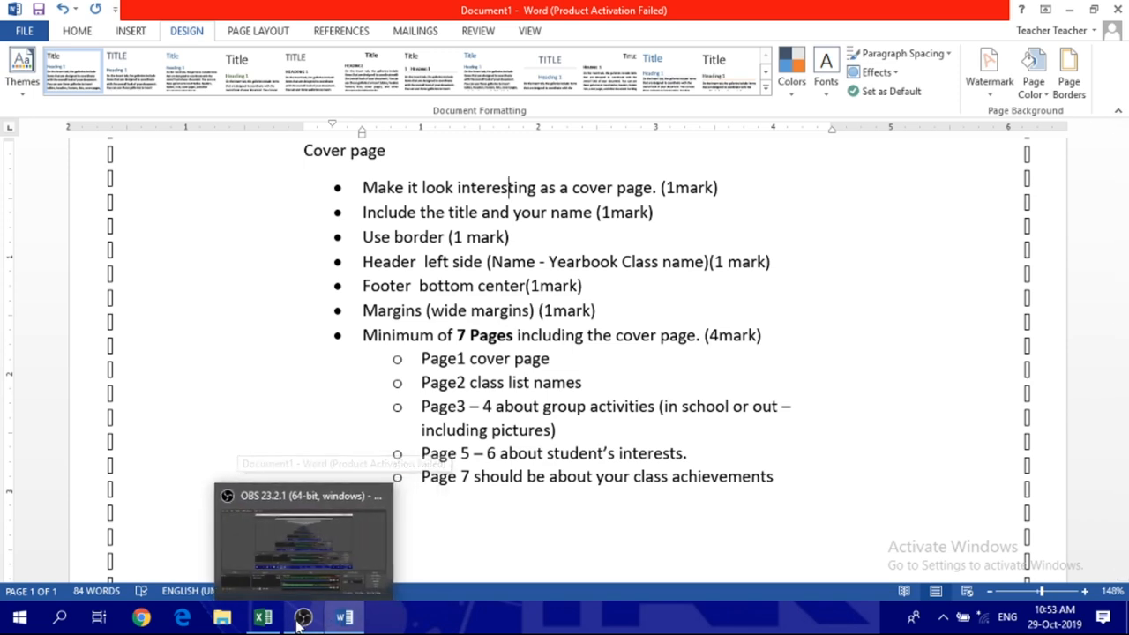